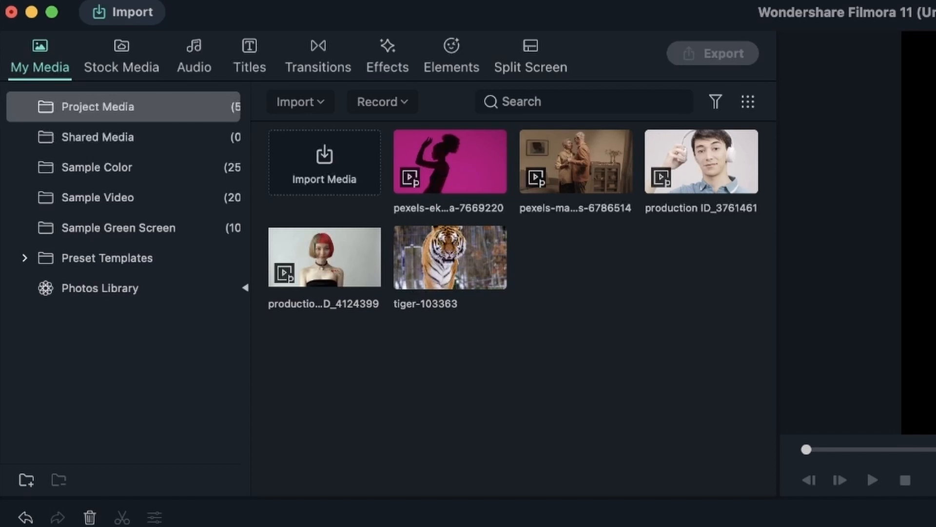
mouse_move(780, 373)
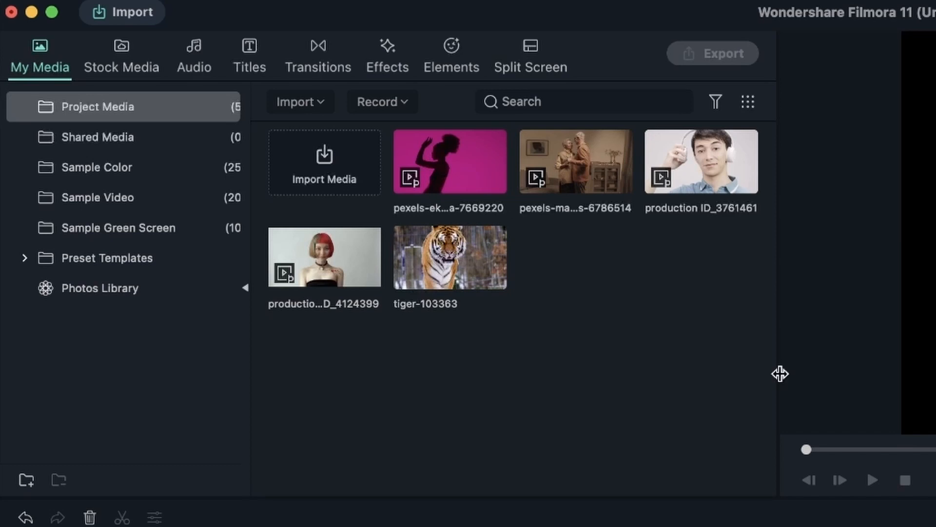
mouse_move(463, 172)
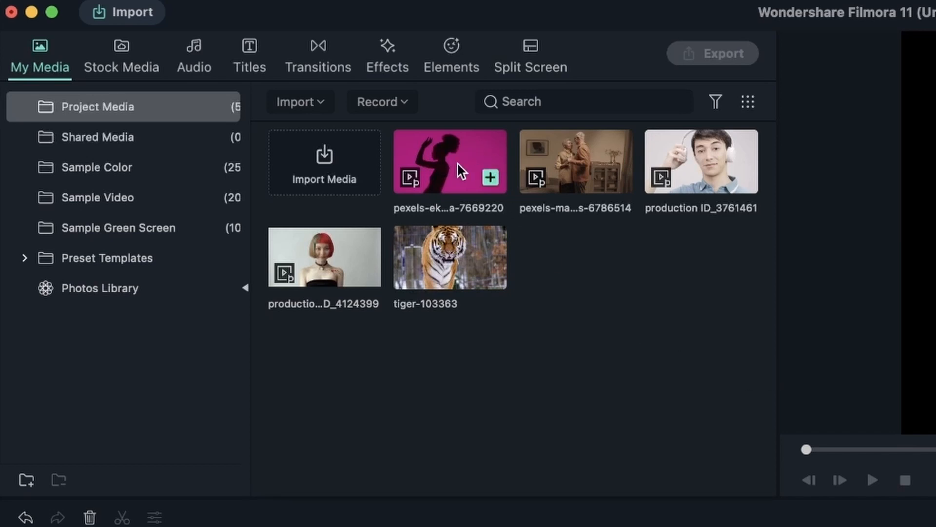
- Preview the pink dancer clip and place it on the timeline
double_click(450, 161)
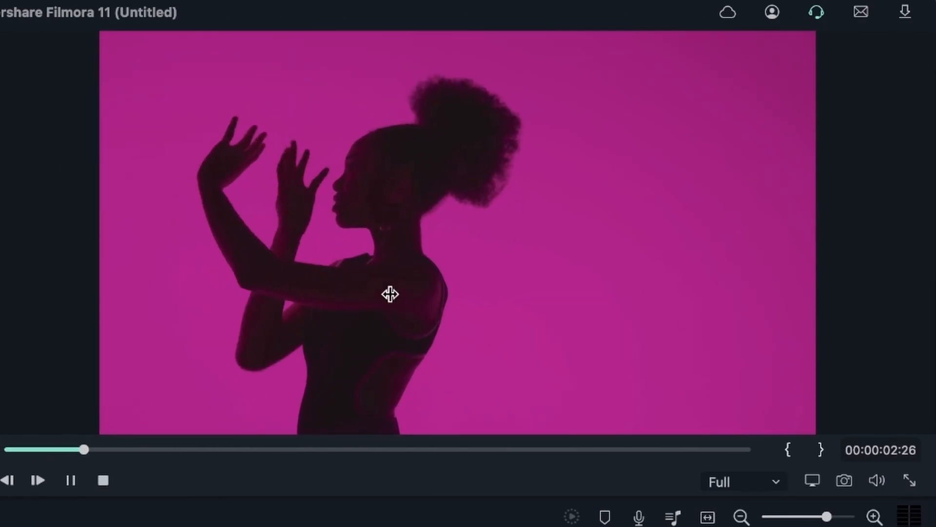
click(38, 480)
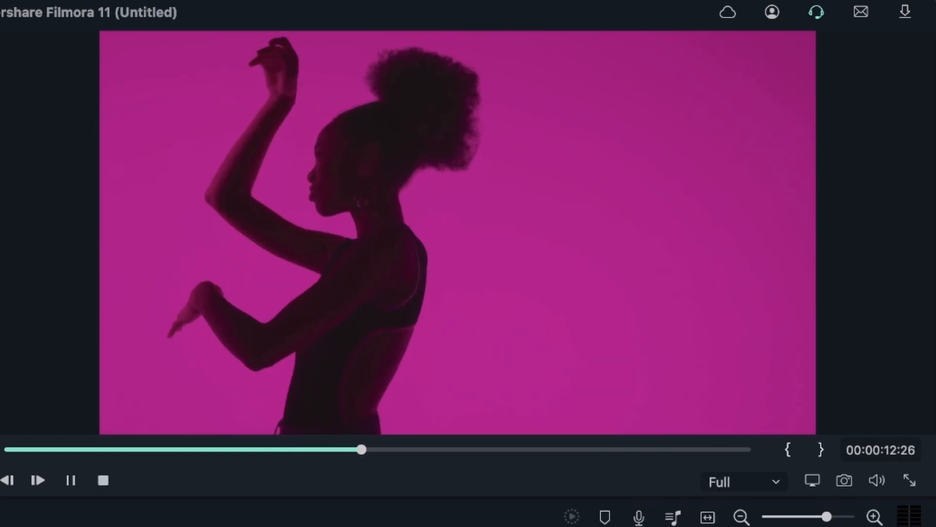
click(383, 449)
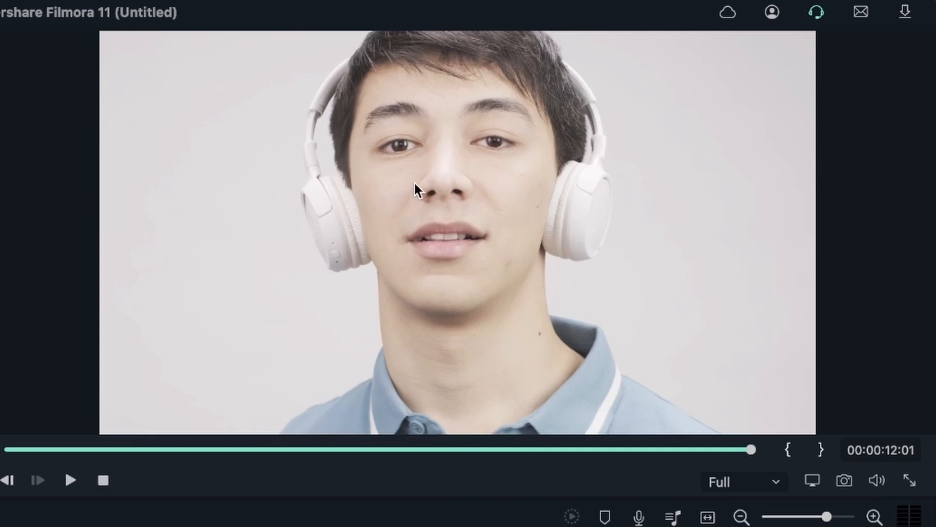
click(70, 480)
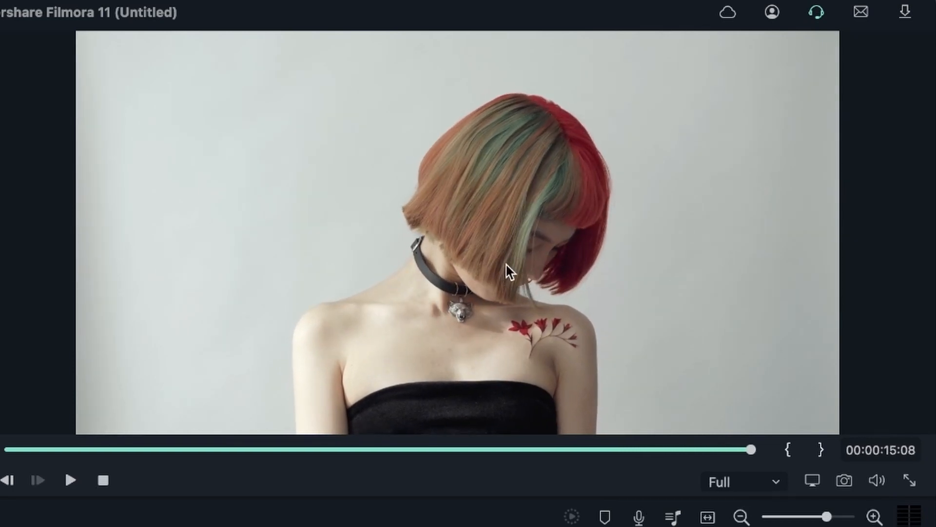
mouse_move(664, 125)
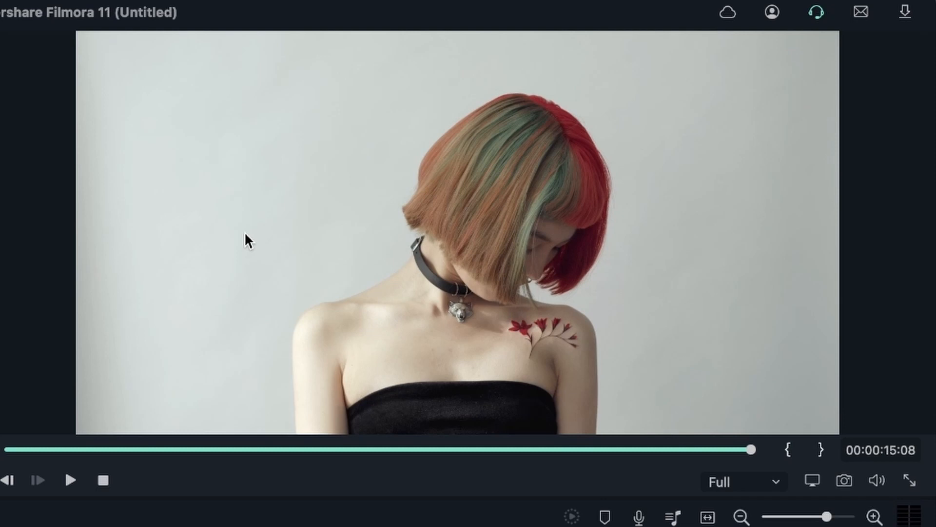
click(71, 480)
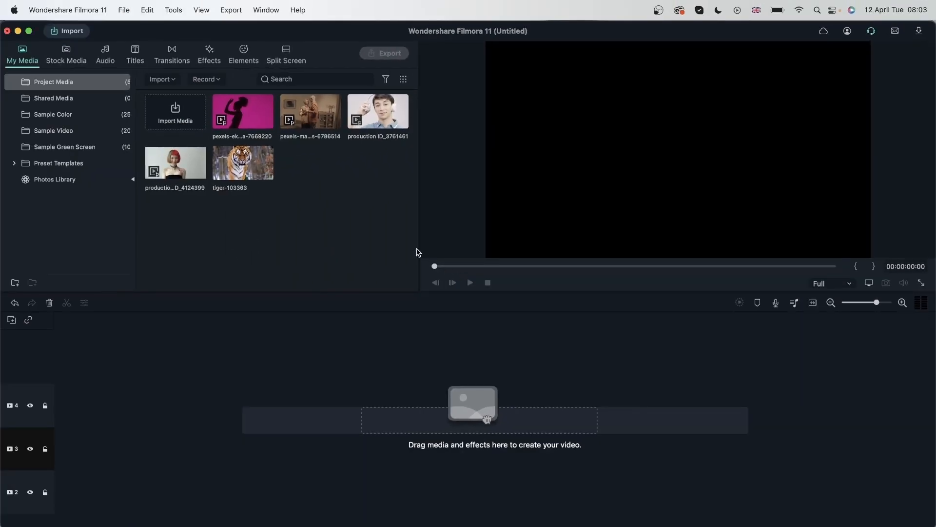
mouse_move(244, 111)
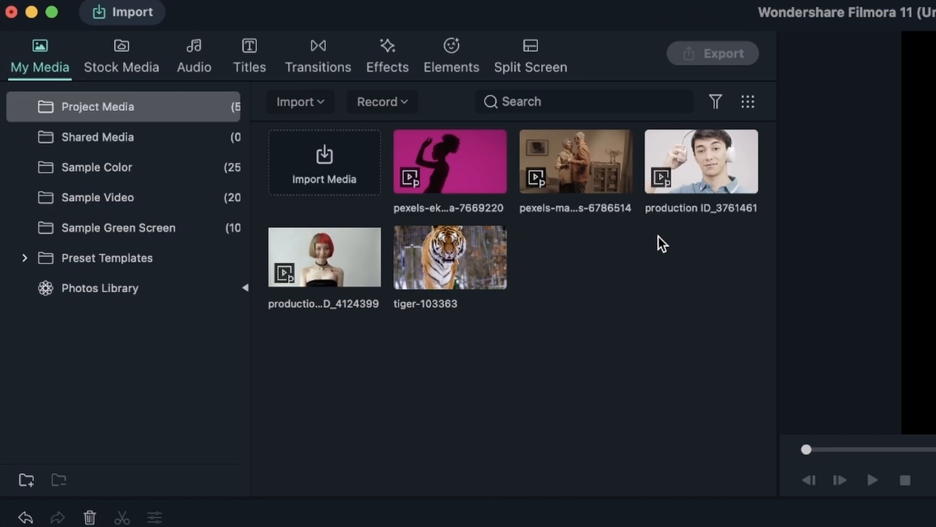
mouse_move(610, 217)
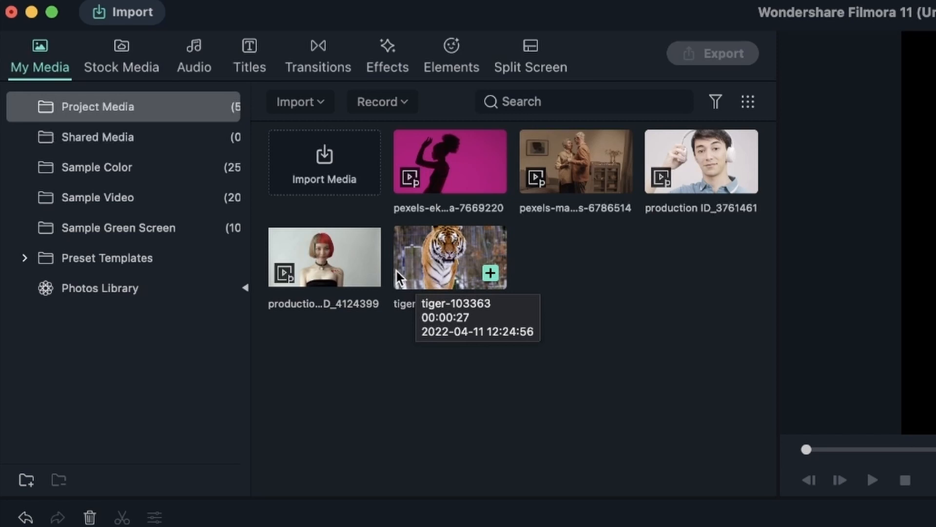
- Check the file properties of the tiger and red-haired clips, then close them
right_click(243, 162)
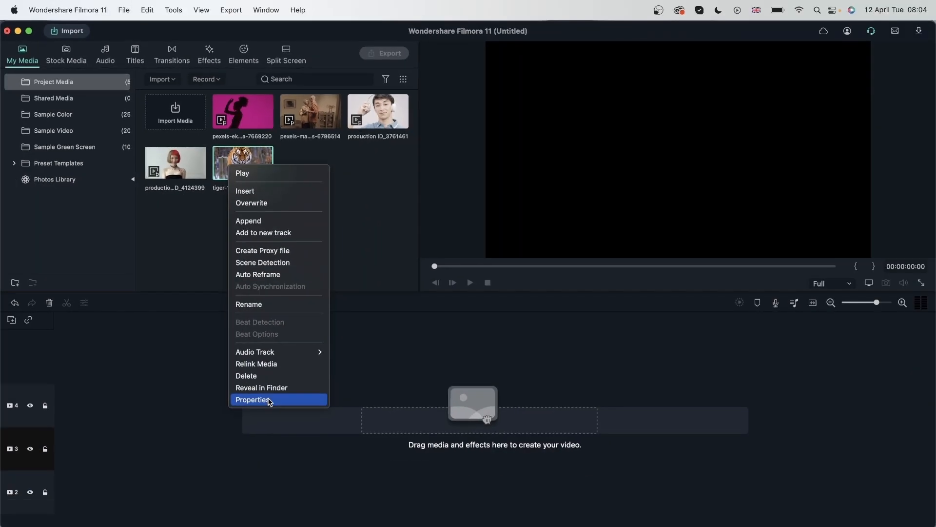
click(253, 400)
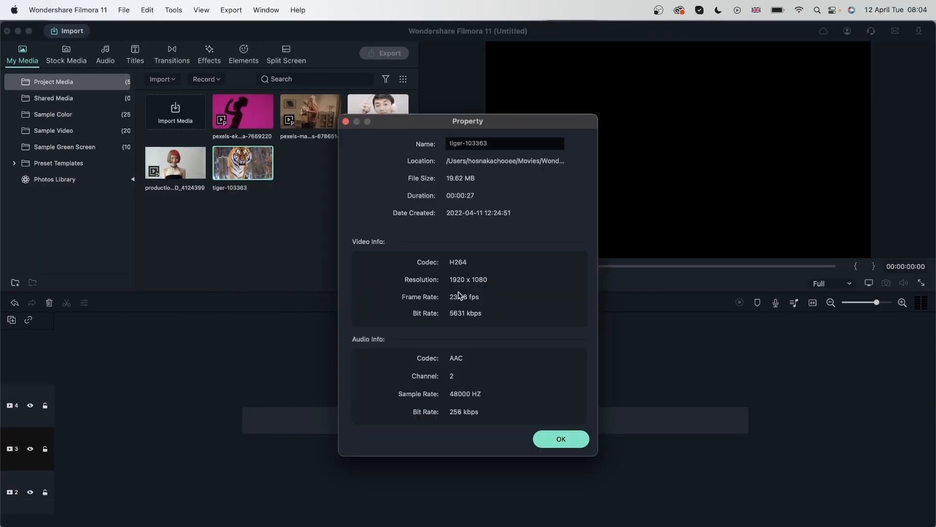
click(560, 438)
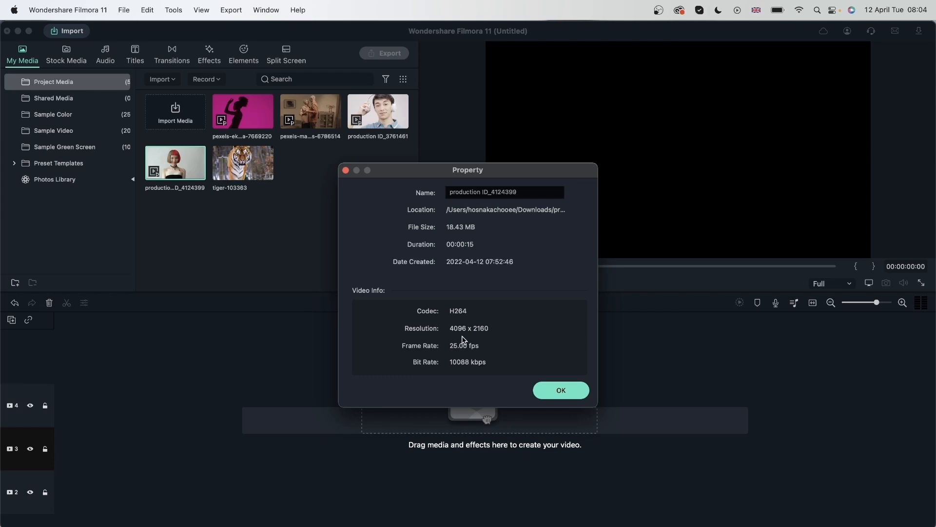
click(560, 390)
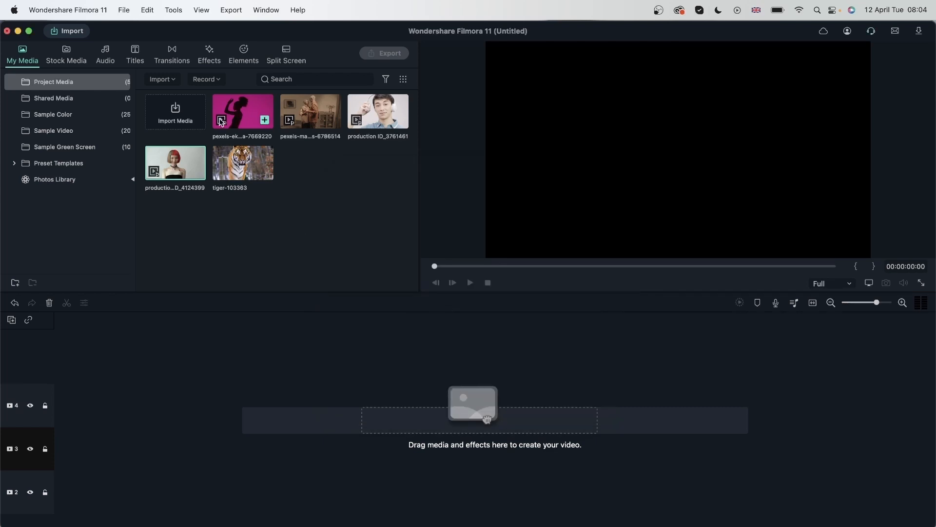
mouse_move(361, 130)
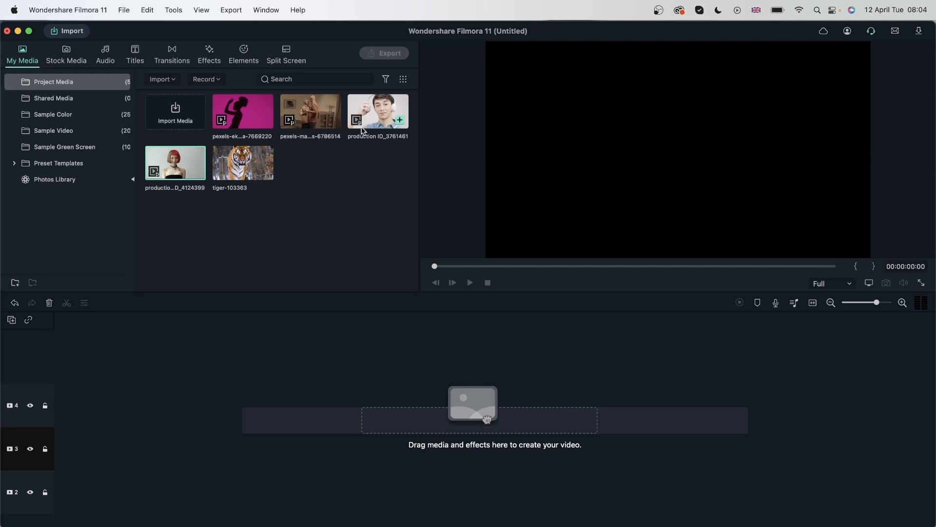
mouse_move(243, 113)
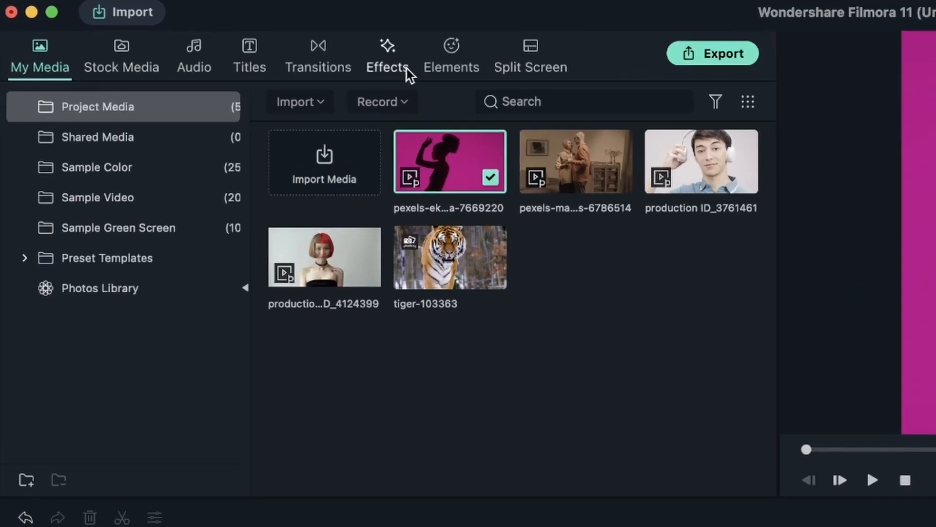
- Show the Filmstock AI Portrait collection in the Effects library
click(386, 54)
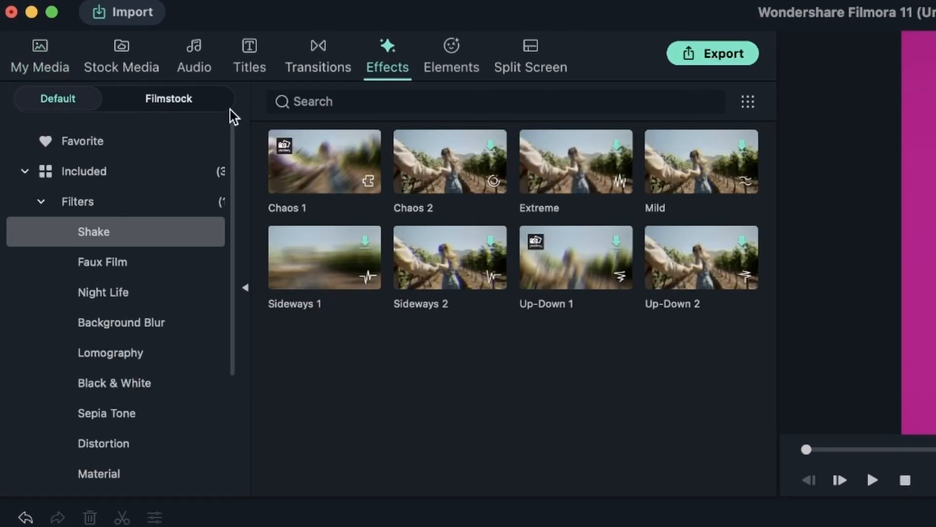
click(168, 98)
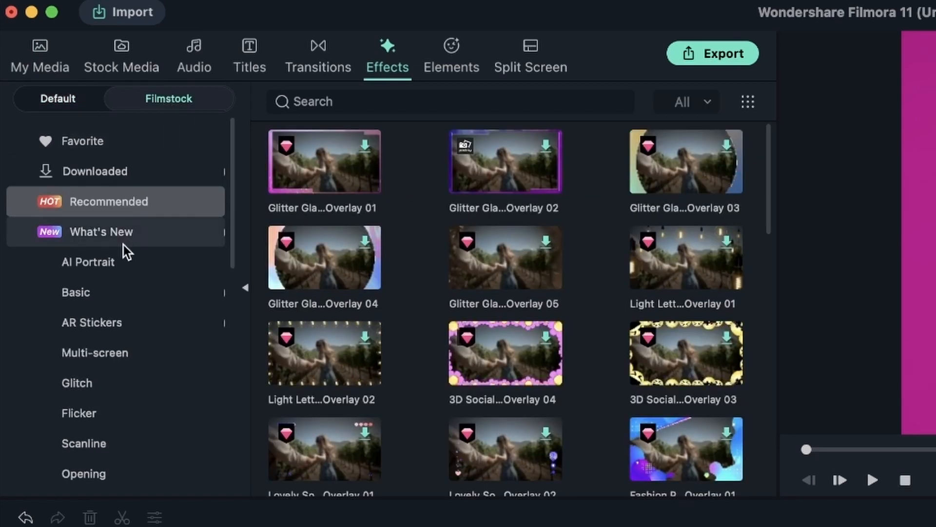
click(88, 261)
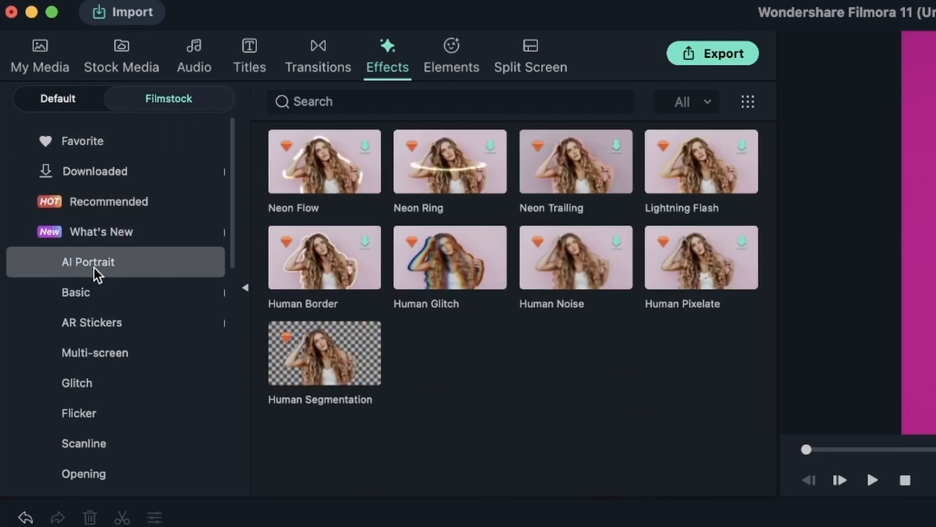
mouse_move(624, 345)
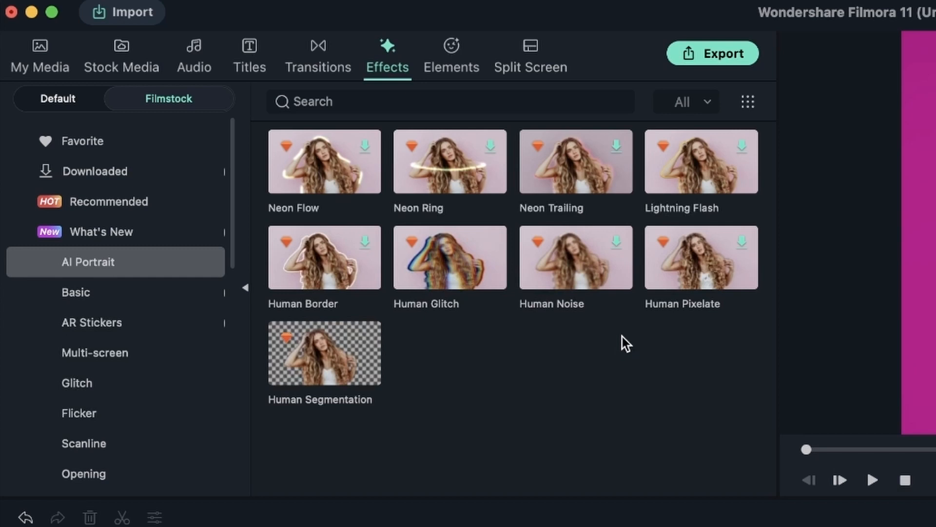
mouse_move(631, 332)
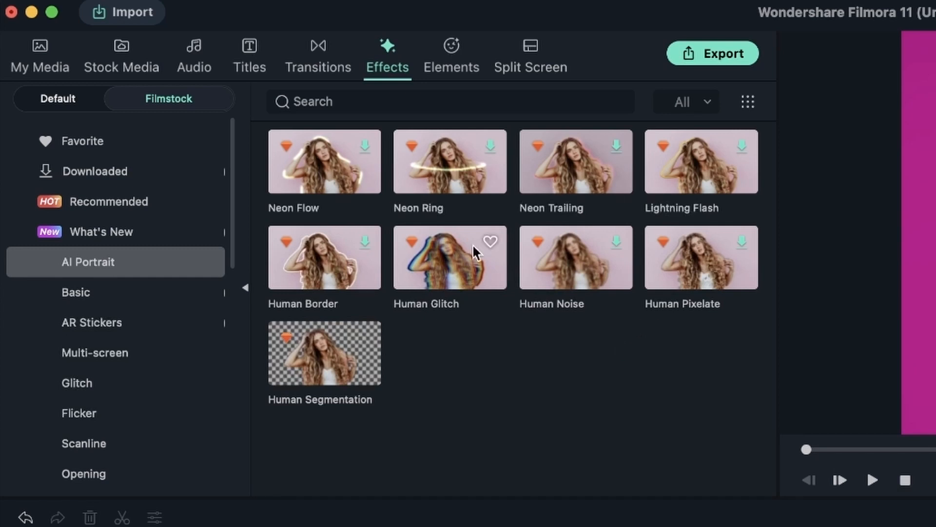
mouse_move(418, 331)
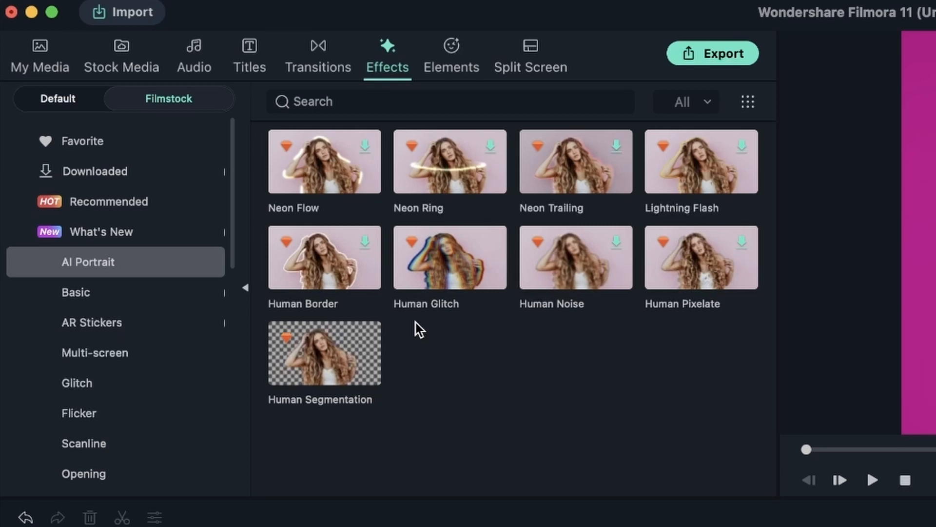
mouse_move(344, 361)
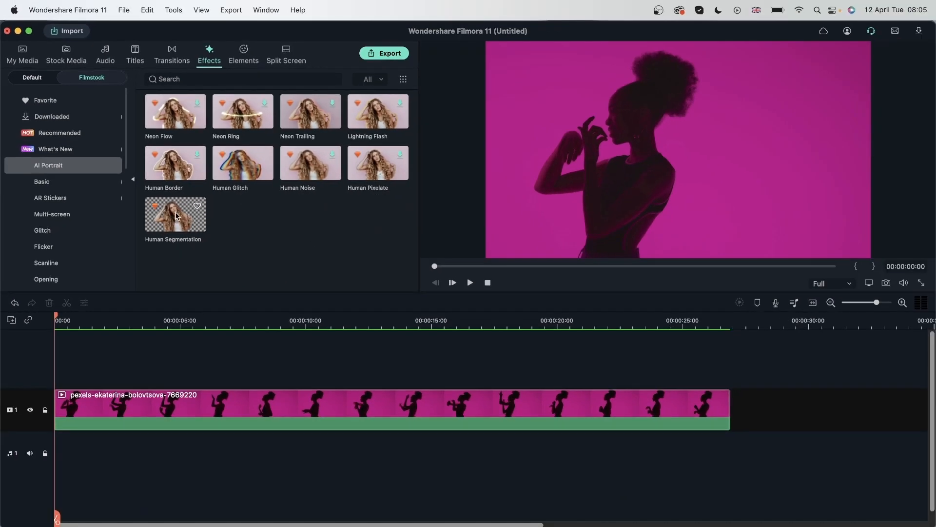
- Put a white Sample Color clip under the dancer and lengthen it to match her clip
click(22, 53)
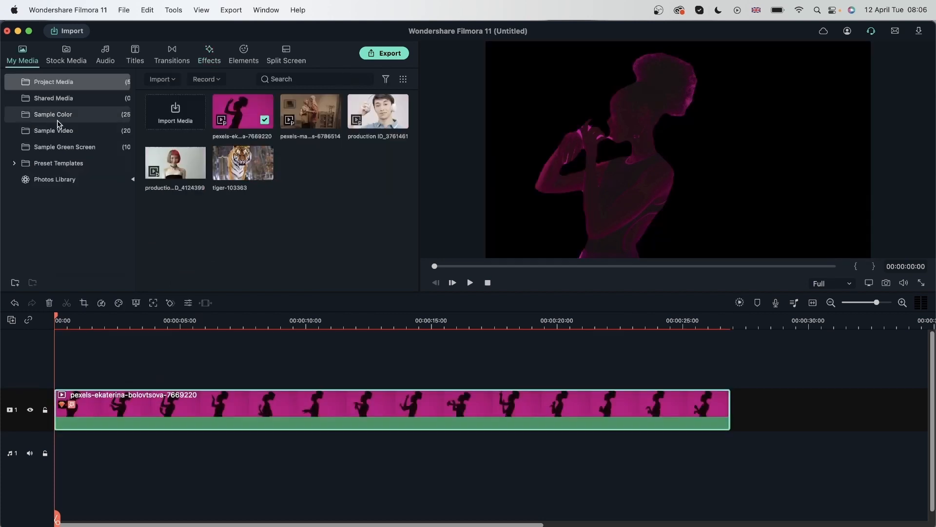
click(52, 114)
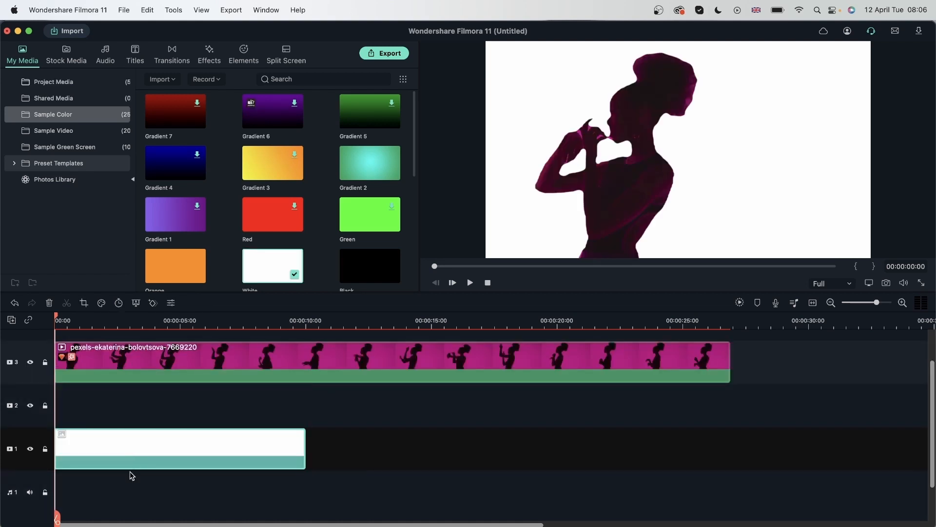
drag(388, 358, 388, 403)
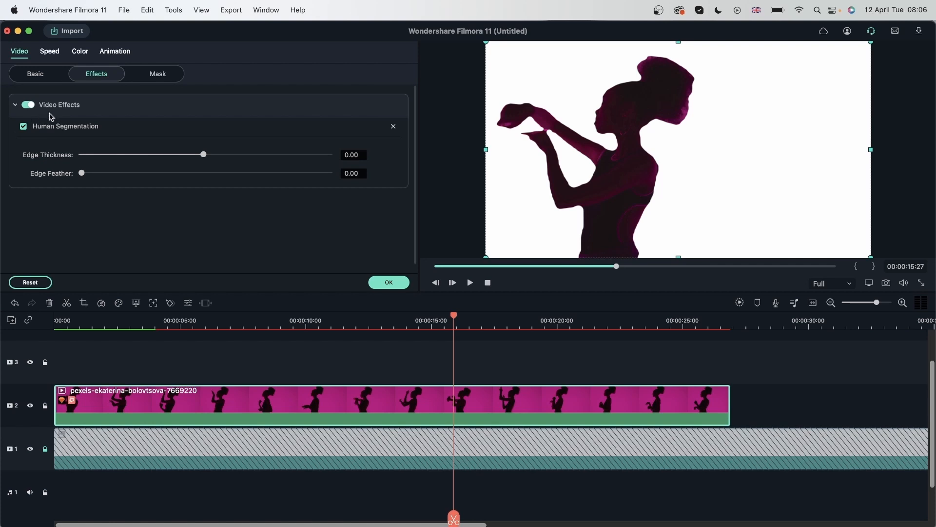
mouse_move(35, 146)
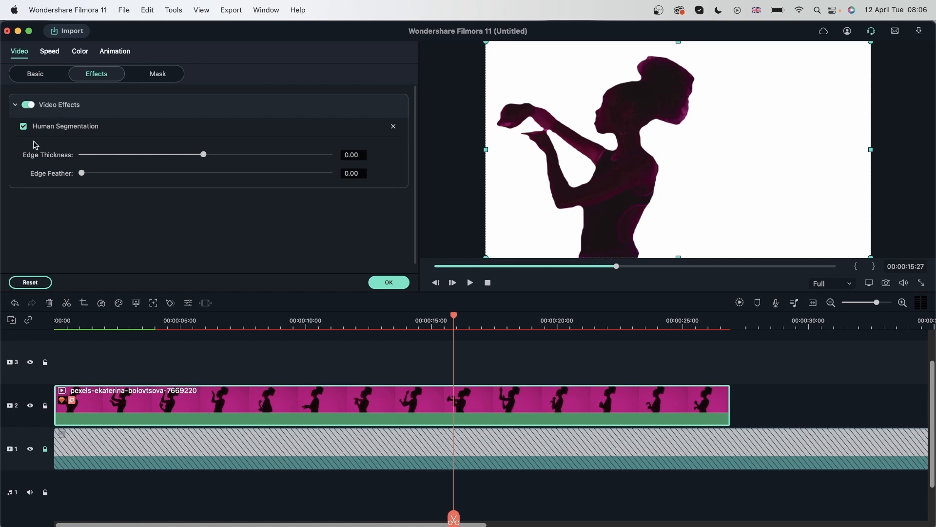
- Toggle the Human Segmentation cutout off and on twice to compare with the original
click(23, 126)
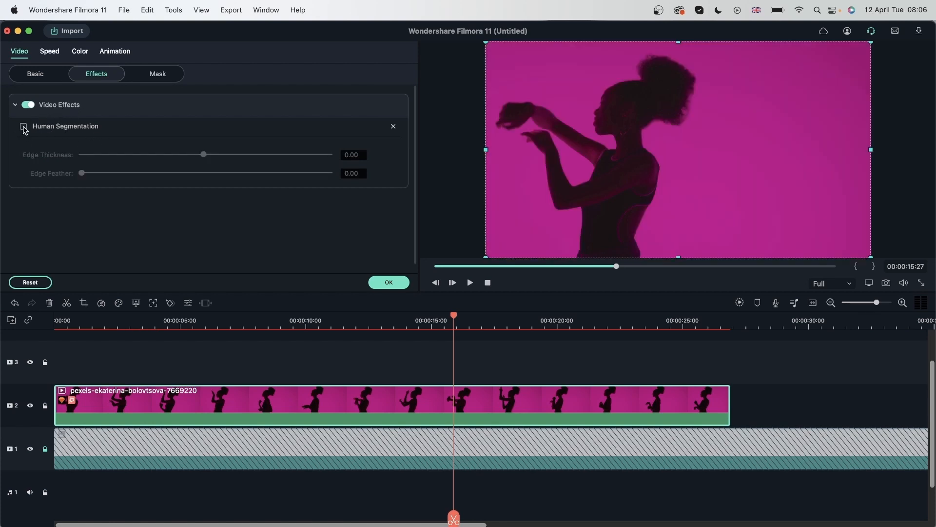
click(24, 127)
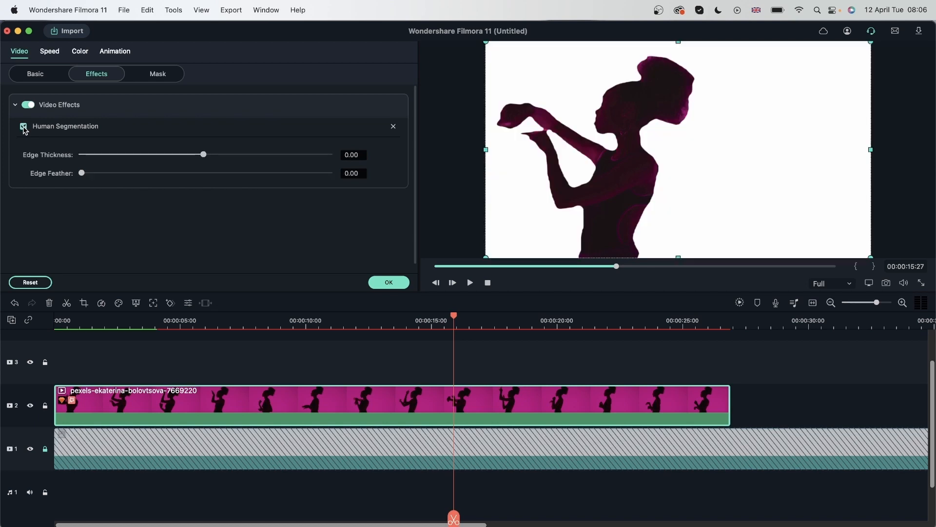
click(23, 126)
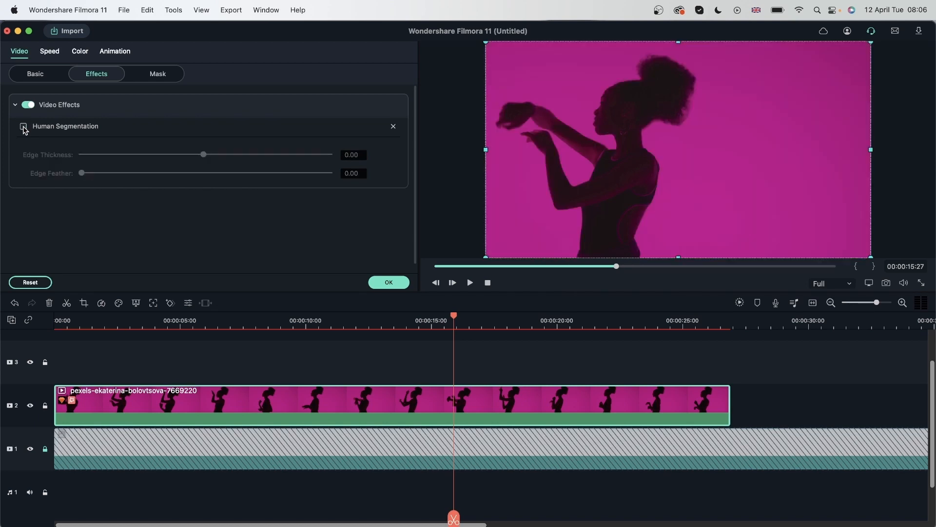
click(23, 126)
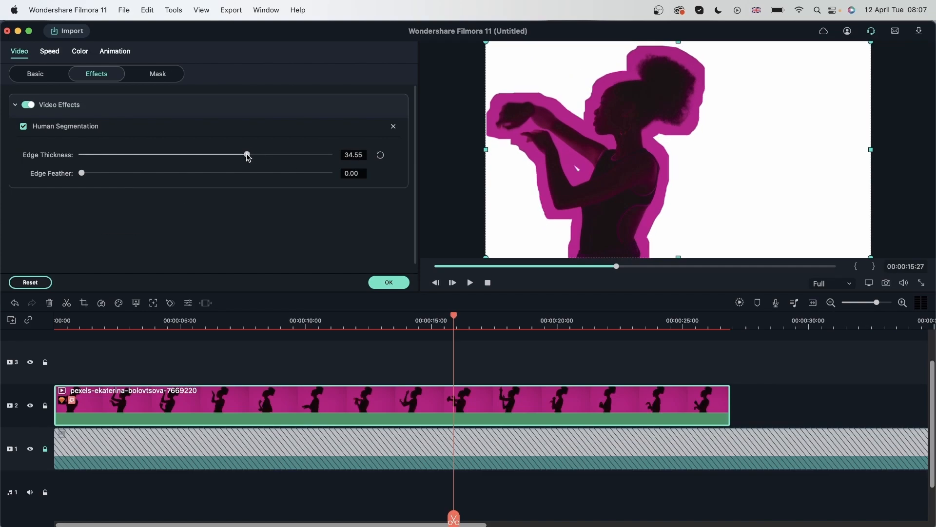
mouse_move(717, 118)
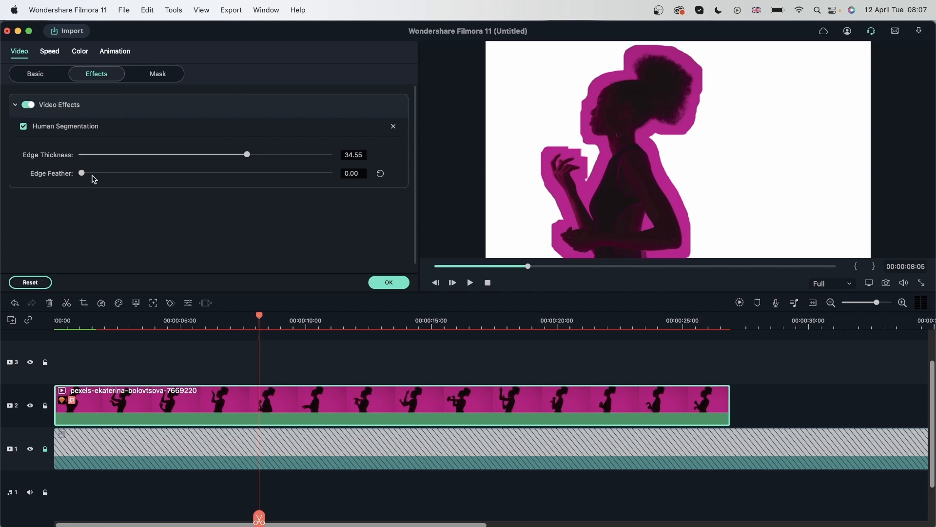
mouse_move(690, 126)
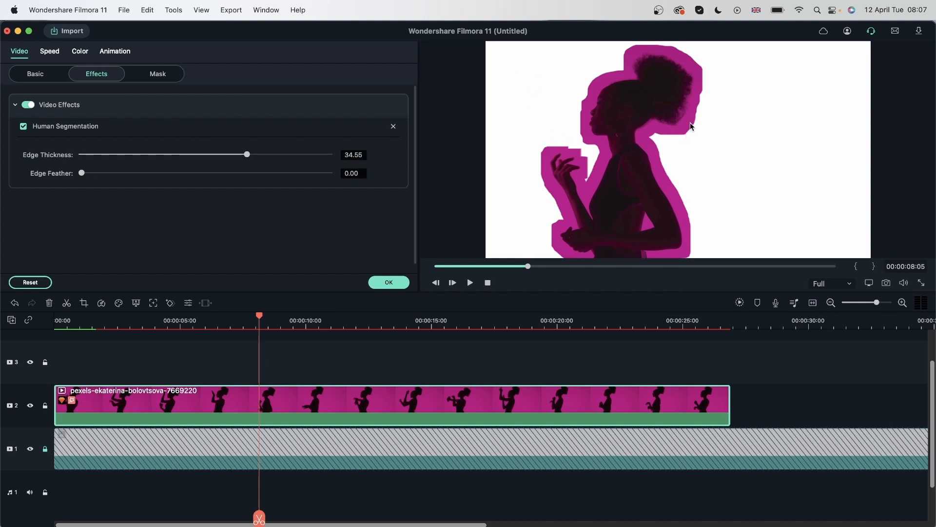
mouse_move(652, 143)
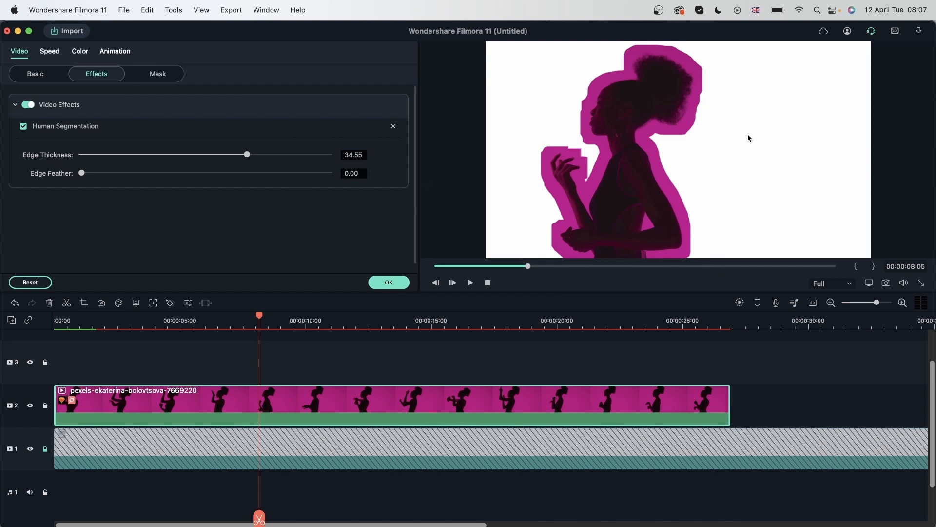
mouse_move(549, 173)
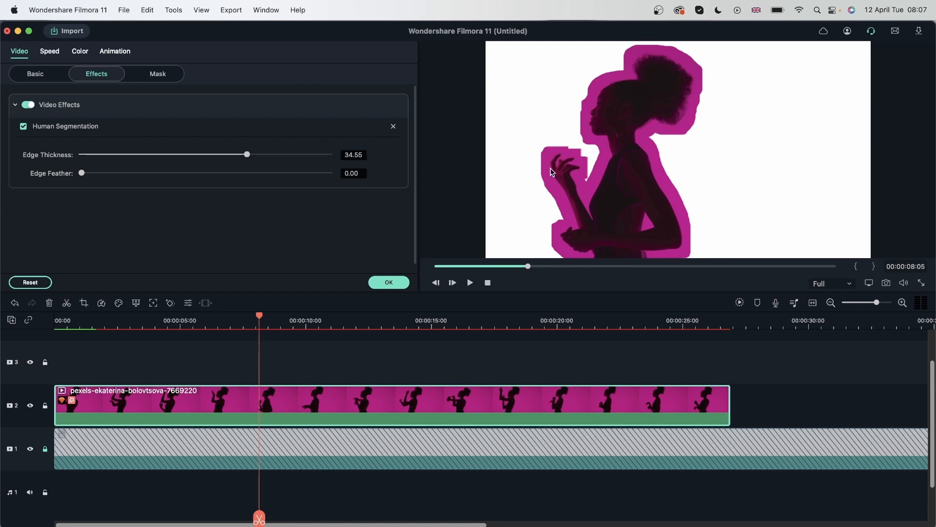
- Raise Edge Feather to about 11.93 so the magenta outline softens into a glow
drag(80, 174, 83, 174)
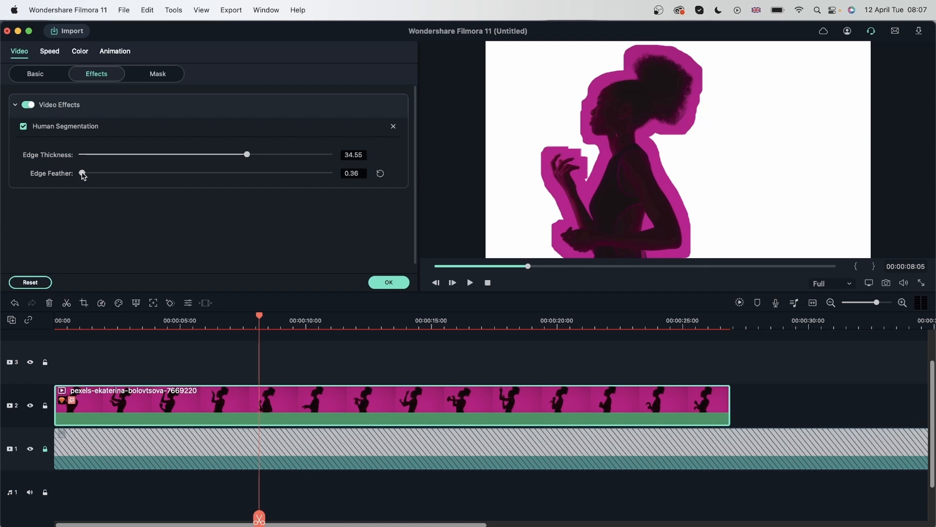
drag(81, 173, 227, 173)
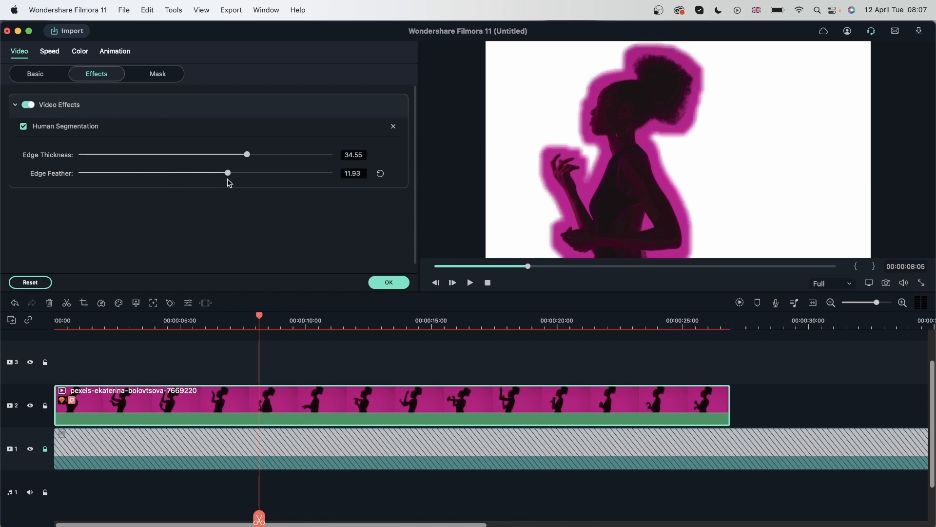
drag(227, 173, 329, 173)
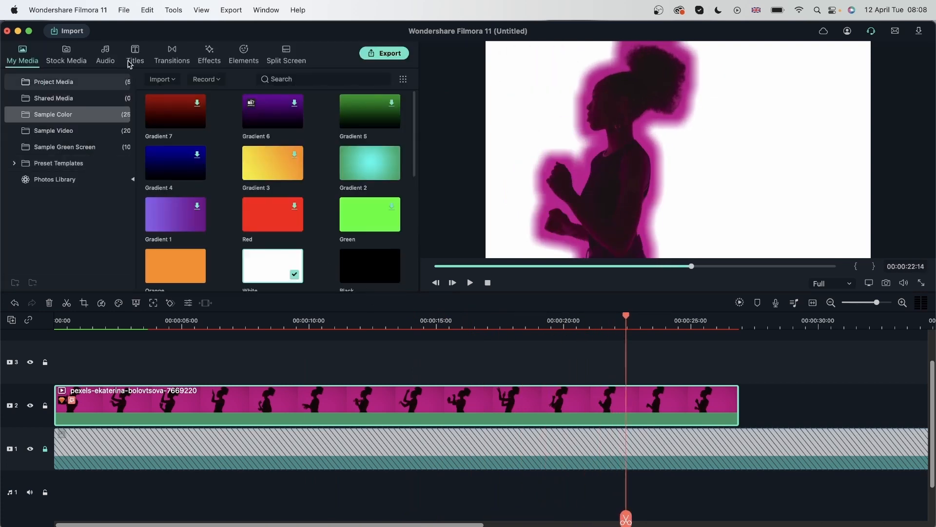
- Find the Glow effect, apply it to the dancer clip and bring up its settings
click(209, 53)
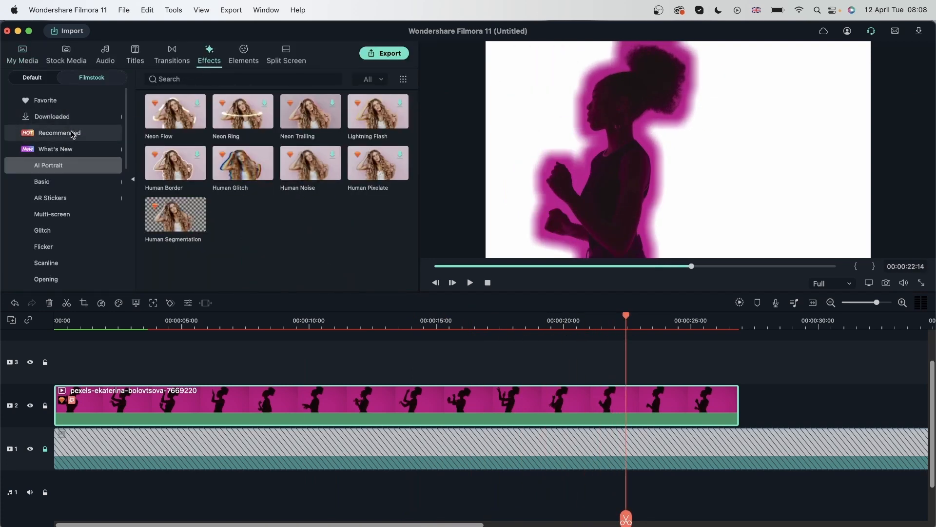
text(glow)
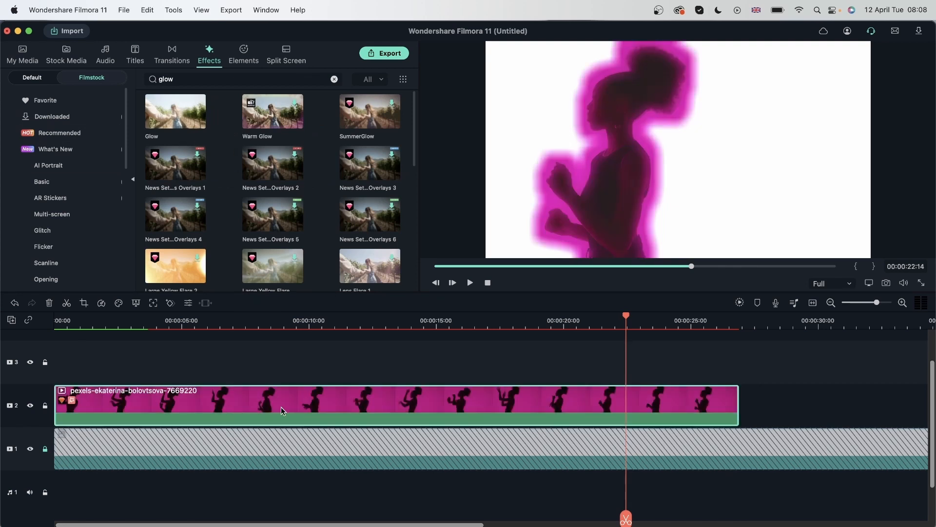
click(560, 315)
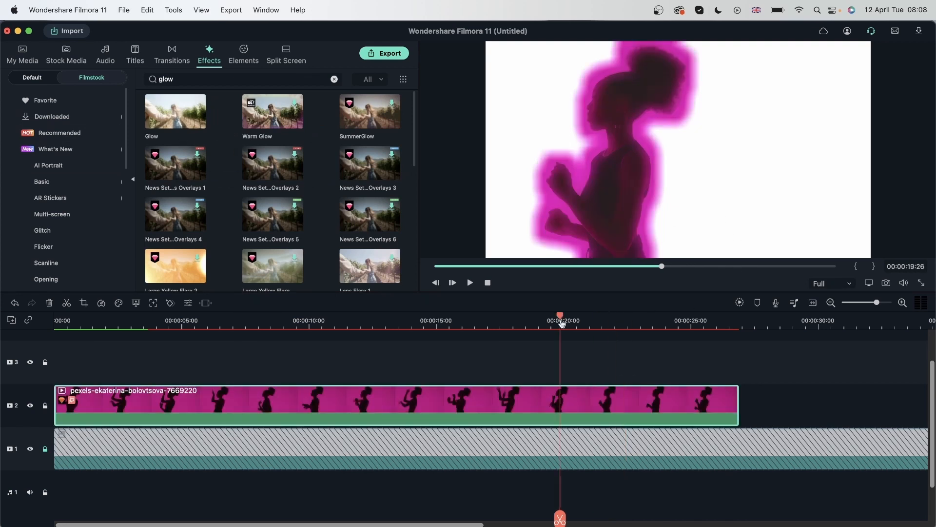
click(337, 320)
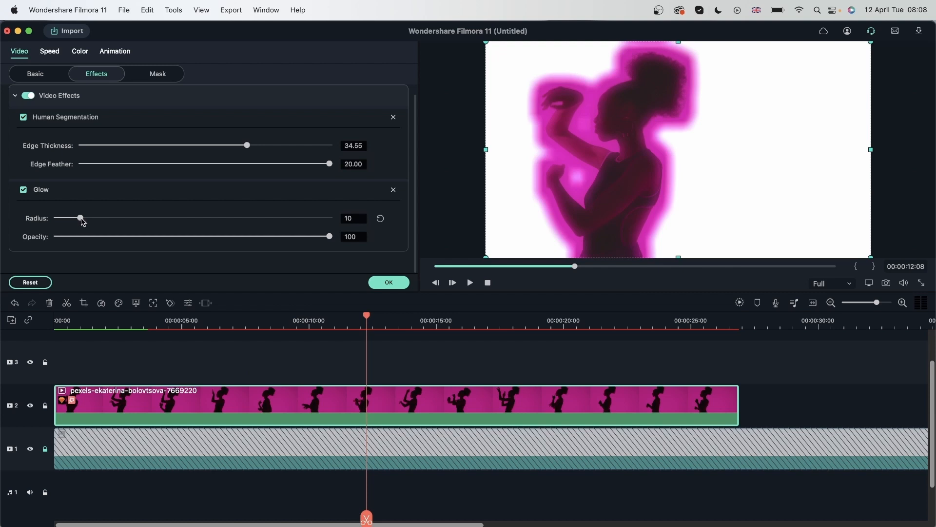
- Set the Glow radius to 100 and compare with the glow switched off and on
drag(81, 217, 329, 218)
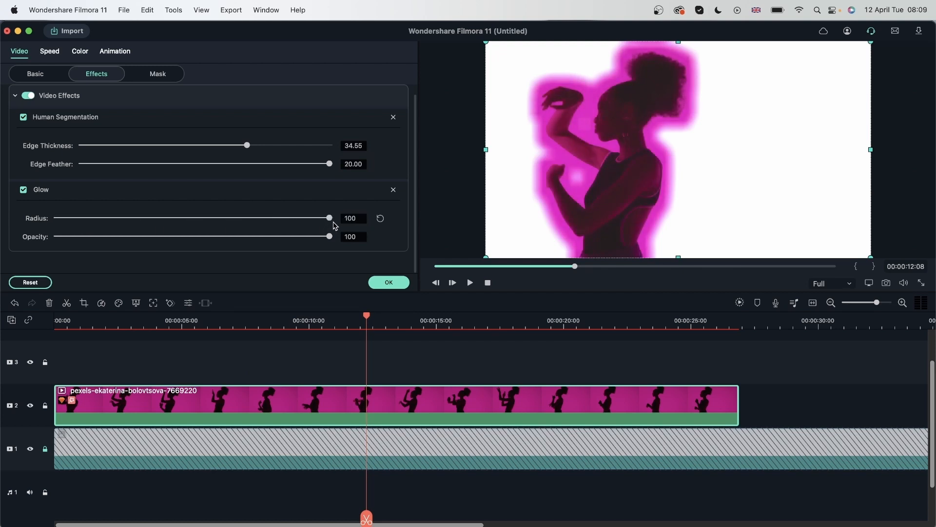
click(23, 189)
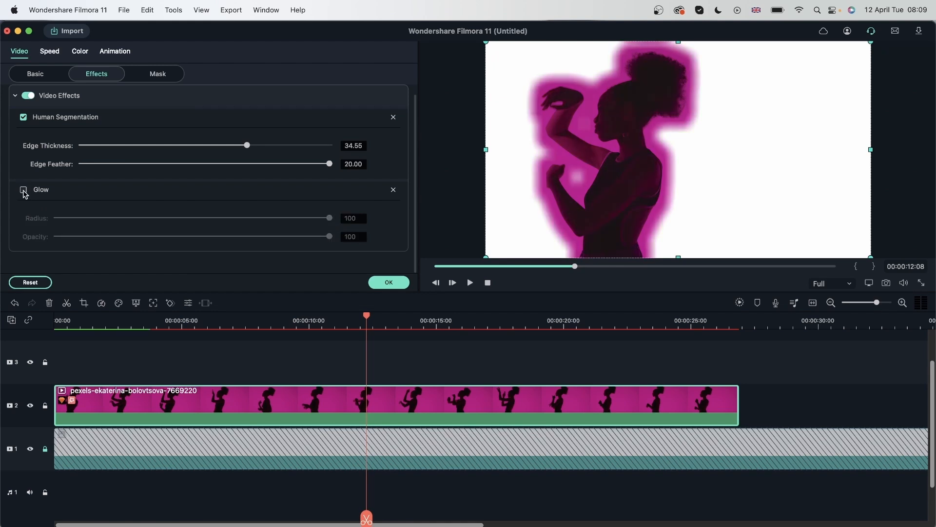
click(24, 190)
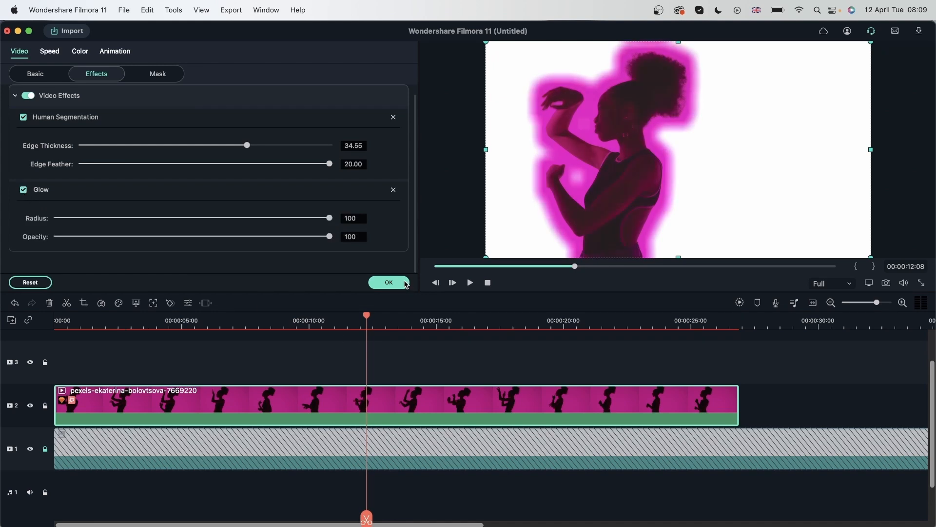
- Confirm the glow, then zero the duplicate clip's Edge Feather and Thickness and confirm
click(389, 282)
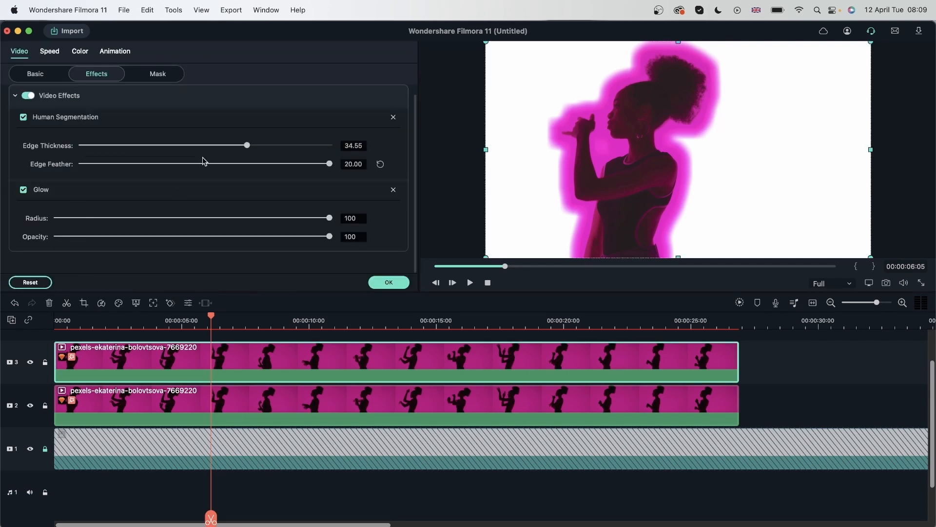
drag(329, 164, 172, 164)
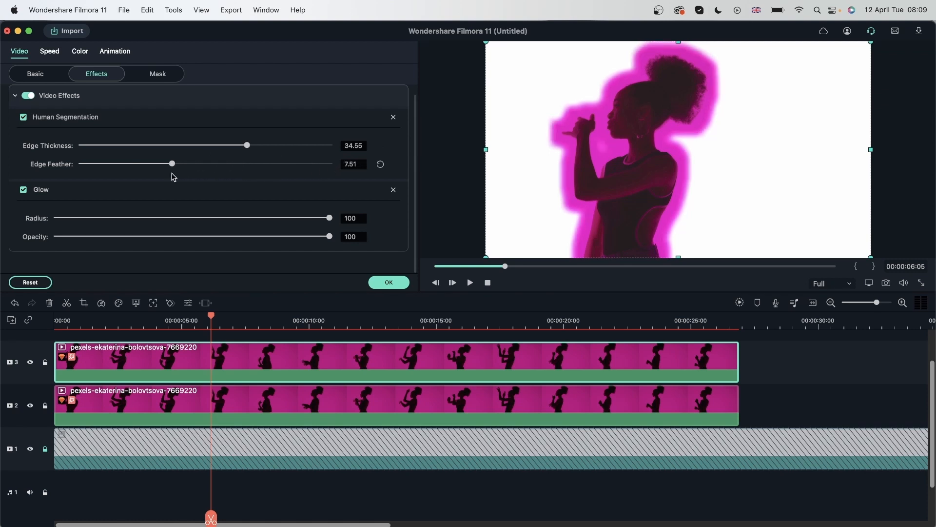
drag(171, 163, 81, 163)
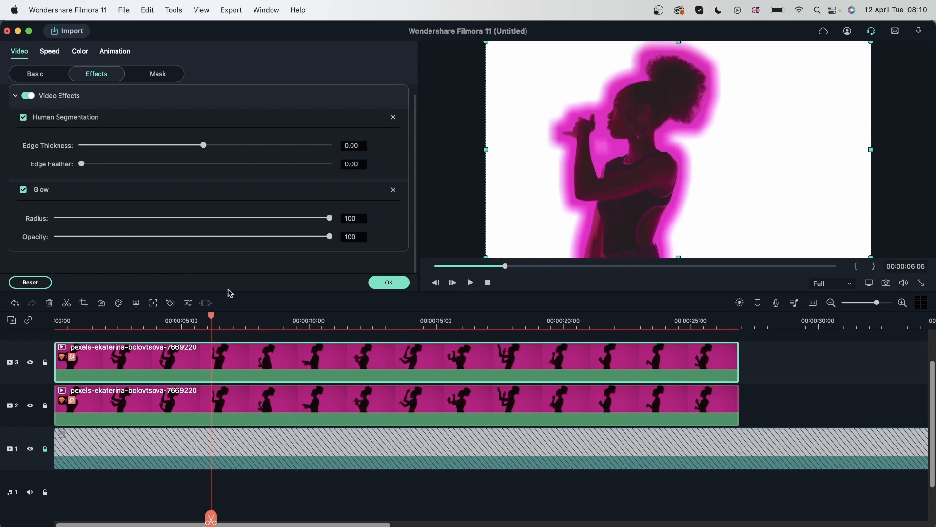
mouse_move(427, 204)
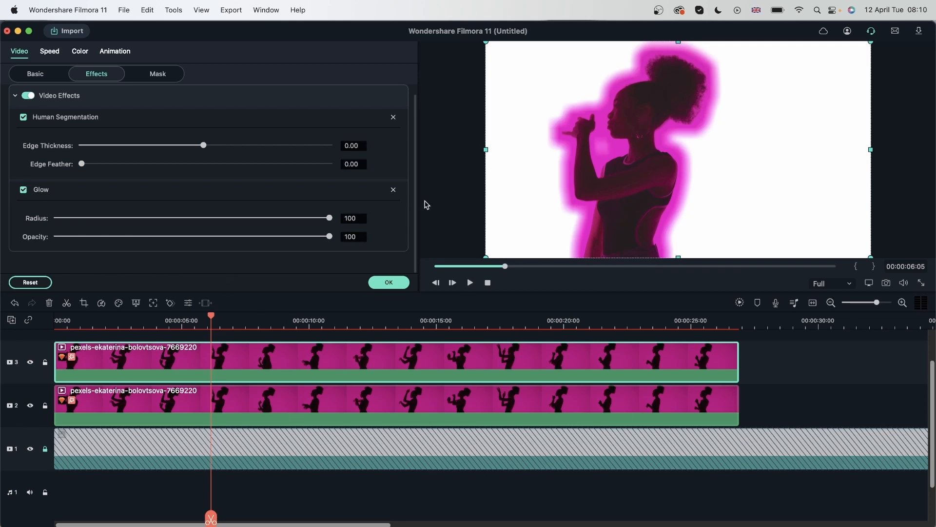
click(392, 189)
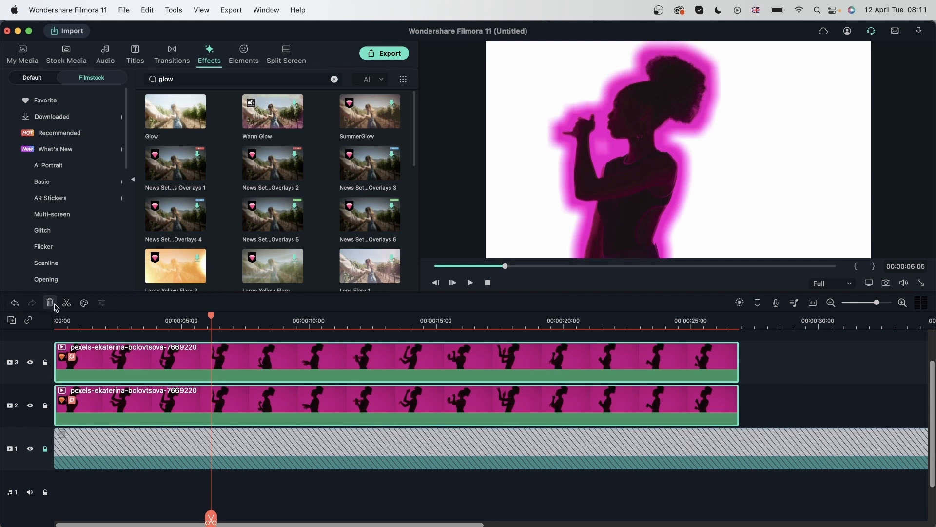
- Delete the dancer clips and put the elderly couple clip on track 2 instead
click(49, 302)
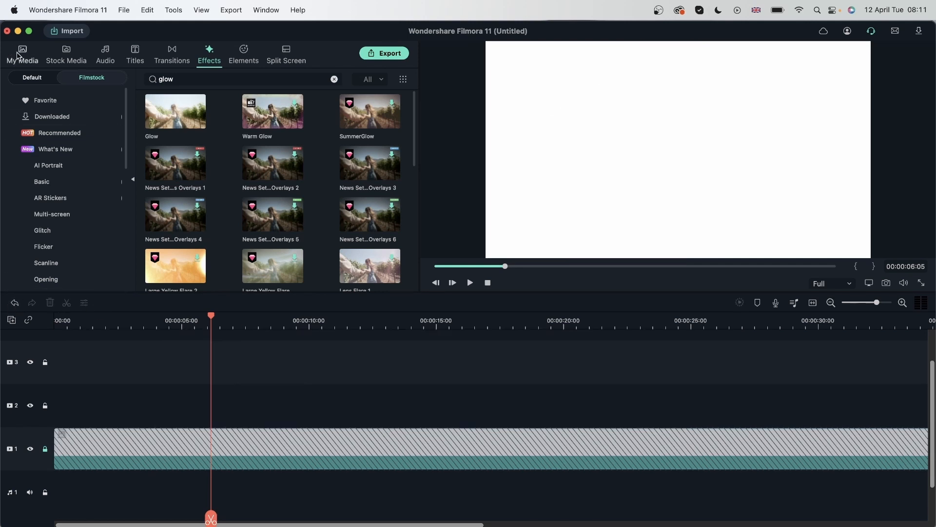
click(23, 54)
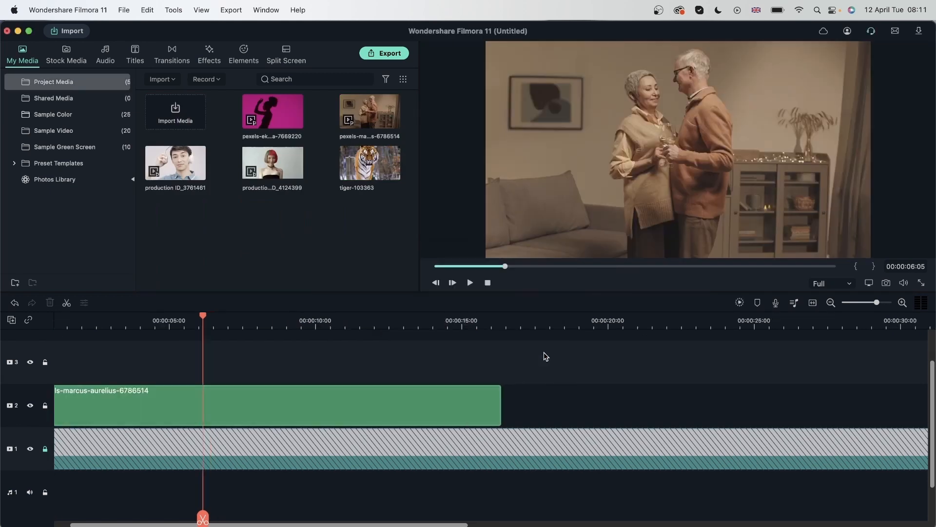
click(310, 111)
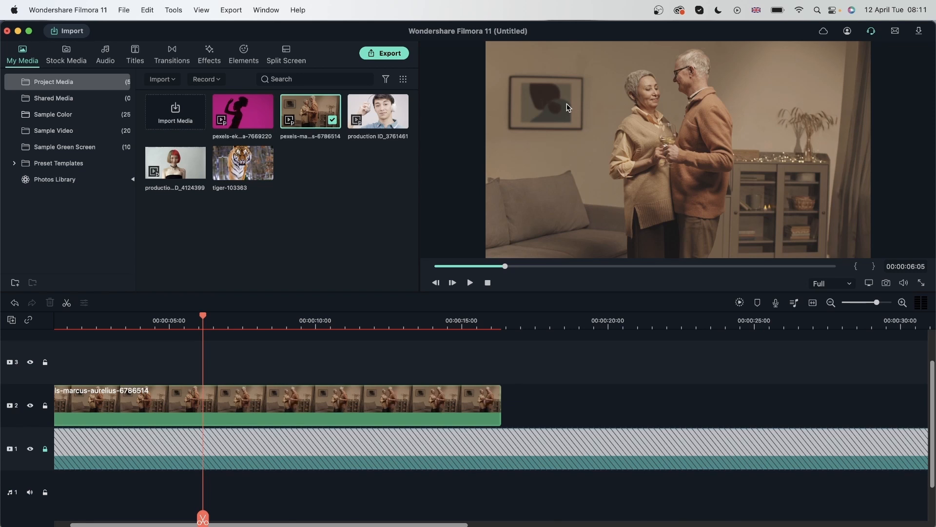
click(209, 54)
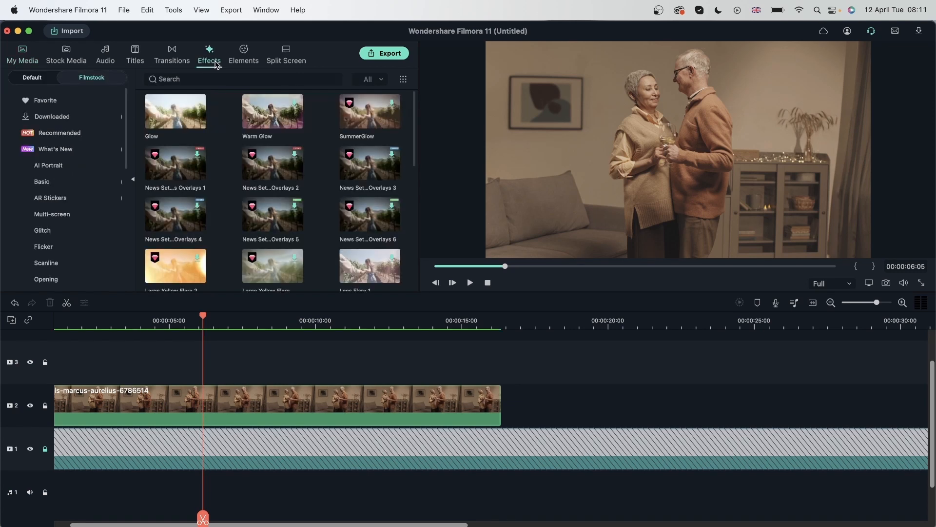
- Cut out the couple with Human Segmentation at Edge Thickness about 5.31 and Feather about 1.61
click(49, 166)
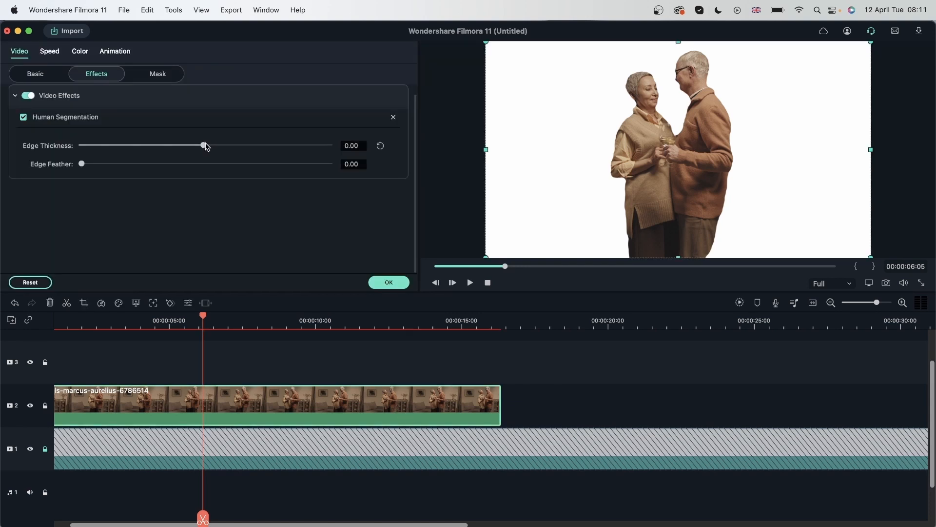
drag(203, 145, 206, 145)
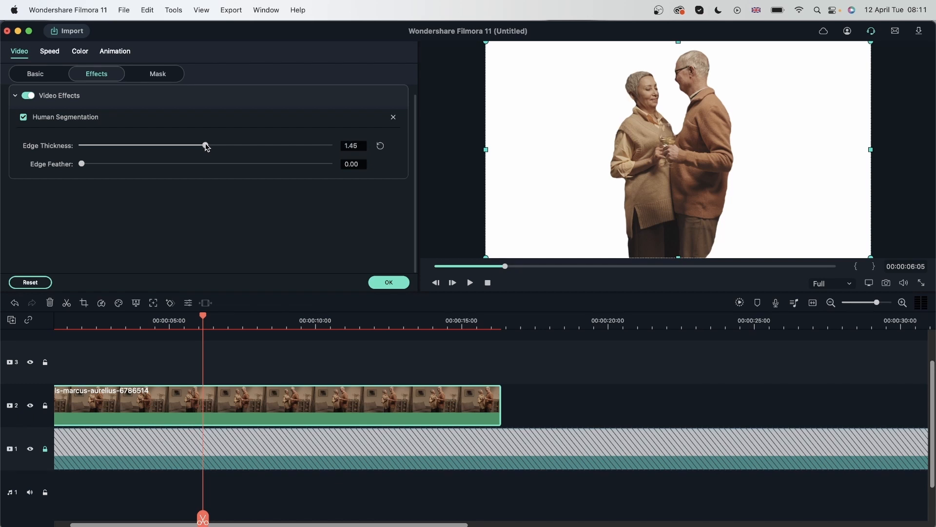
drag(205, 145, 214, 145)
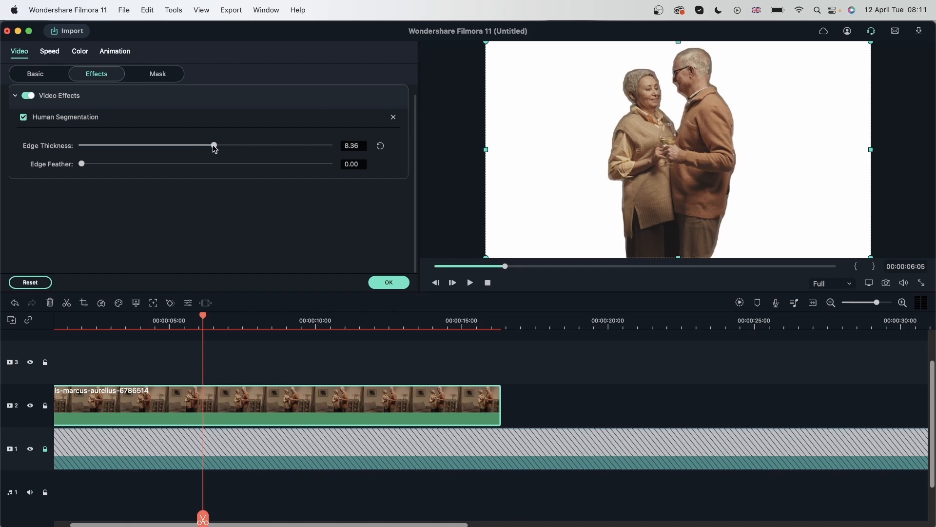
drag(82, 163, 101, 164)
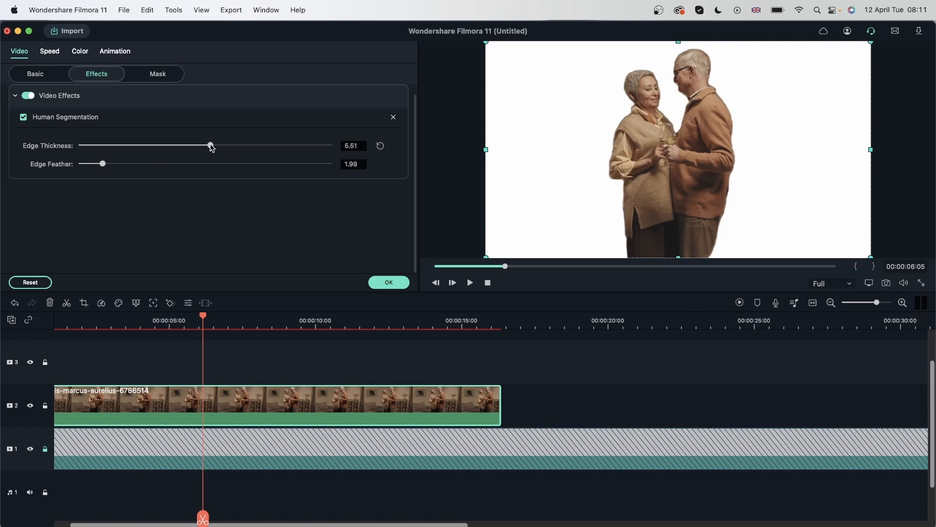
drag(211, 146, 208, 145)
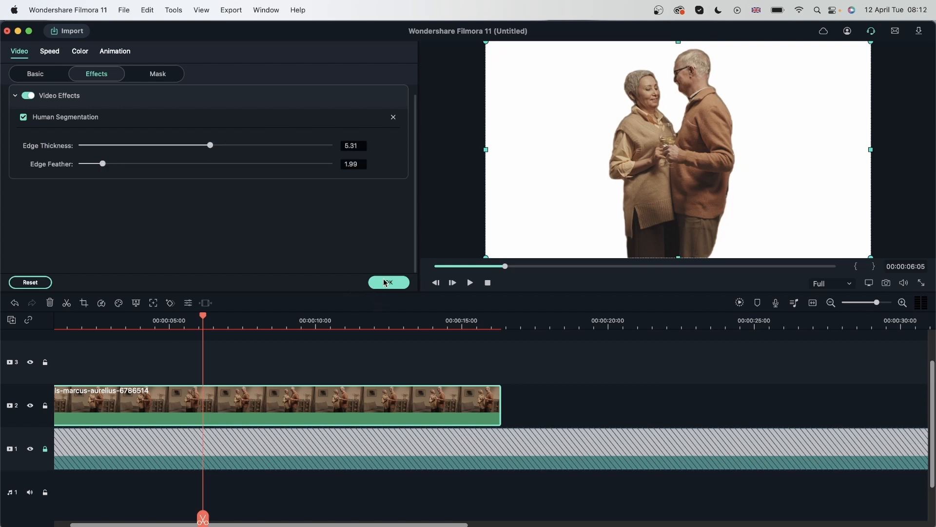
drag(102, 162, 95, 163)
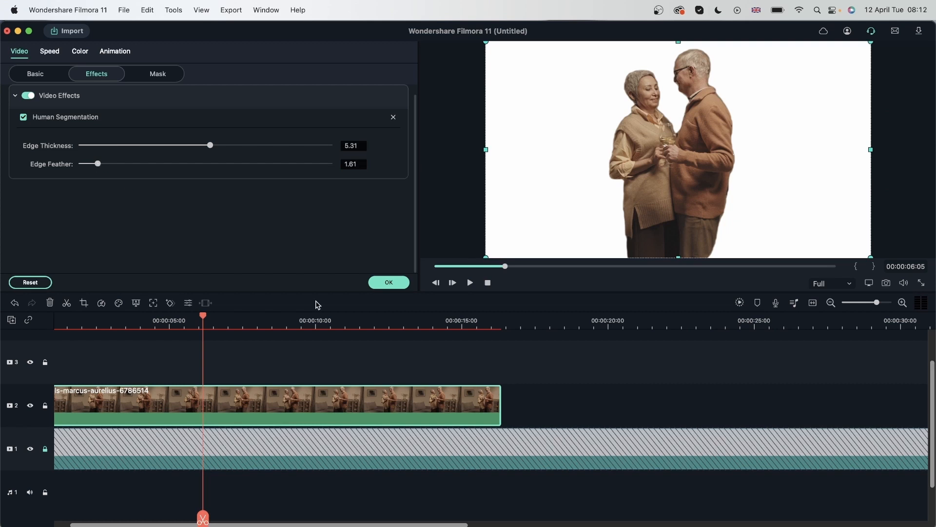
click(387, 282)
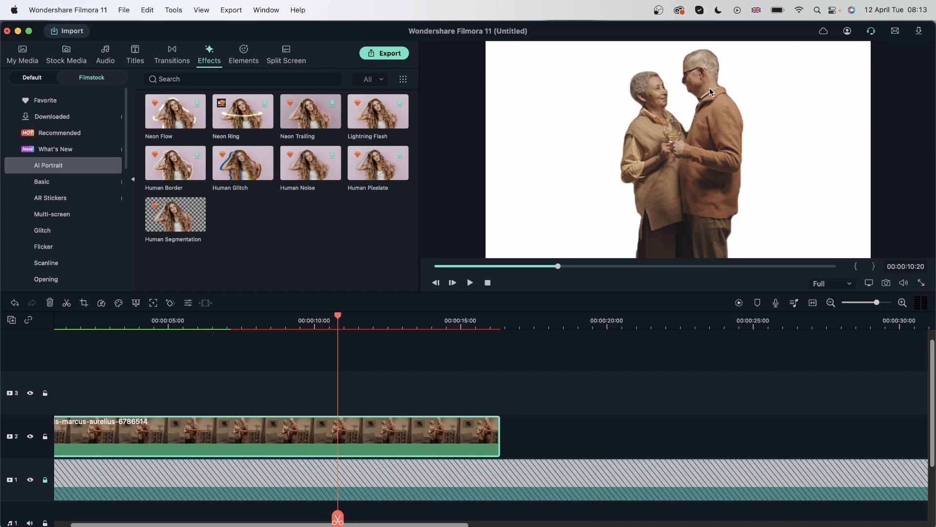
mouse_move(551, 208)
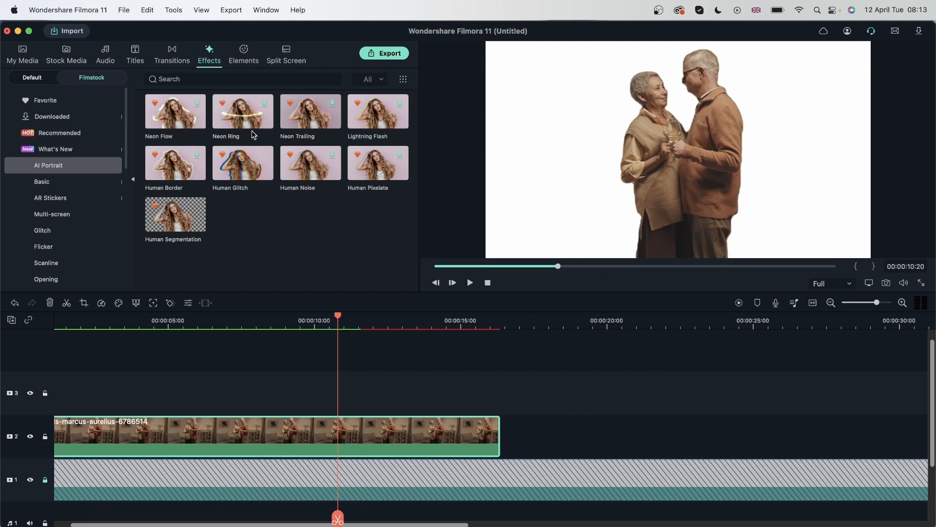
mouse_move(174, 161)
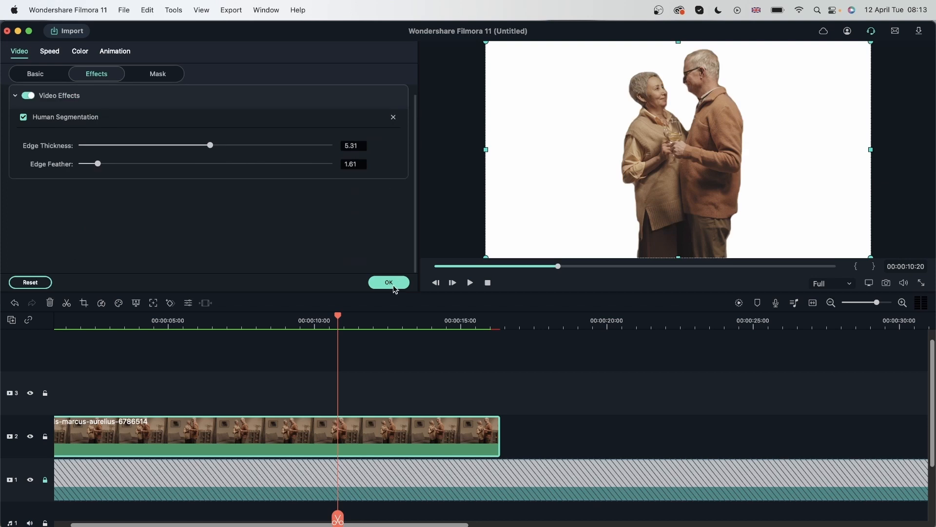
- Confirm the couple's segmentation settings unchanged at thickness 5.31 and feather 1.61
click(388, 282)
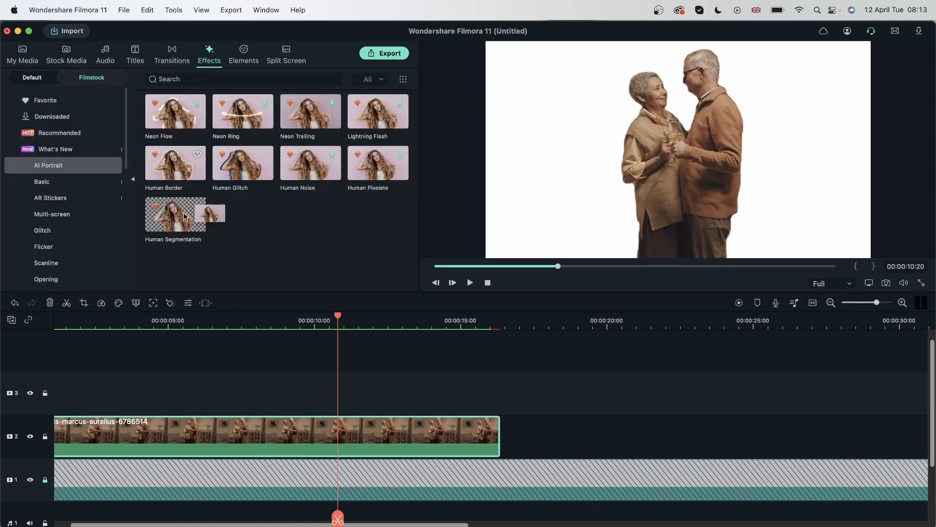
- Add a Human Border effect over the couple clip and size it to about 7
drag(175, 162, 299, 392)
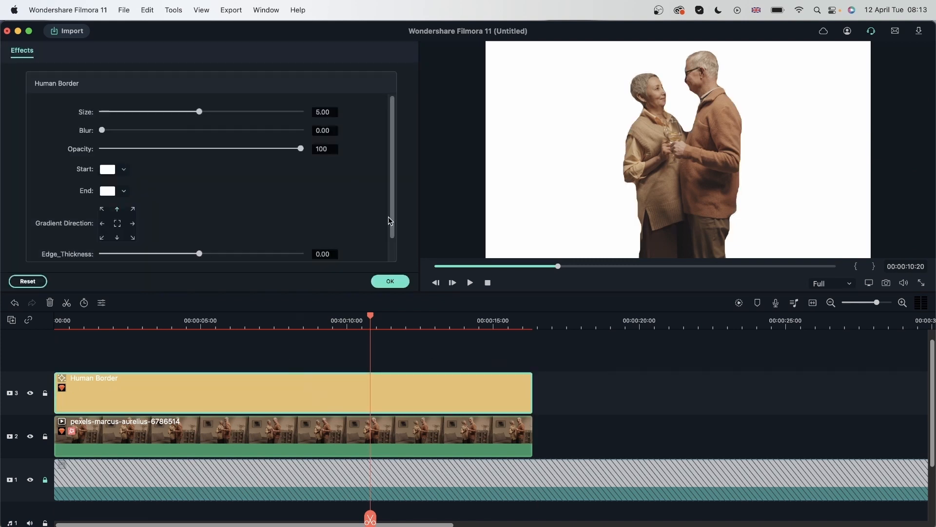
mouse_move(190, 124)
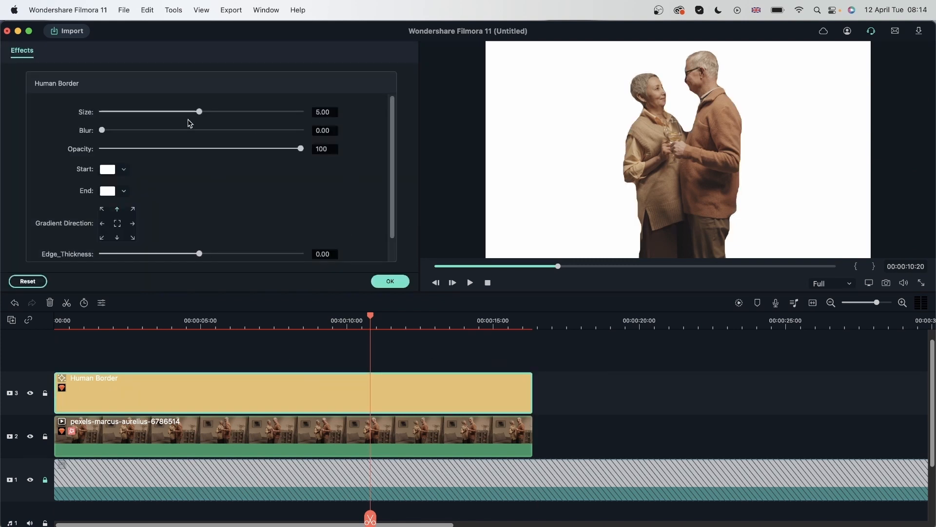
drag(200, 111, 302, 111)
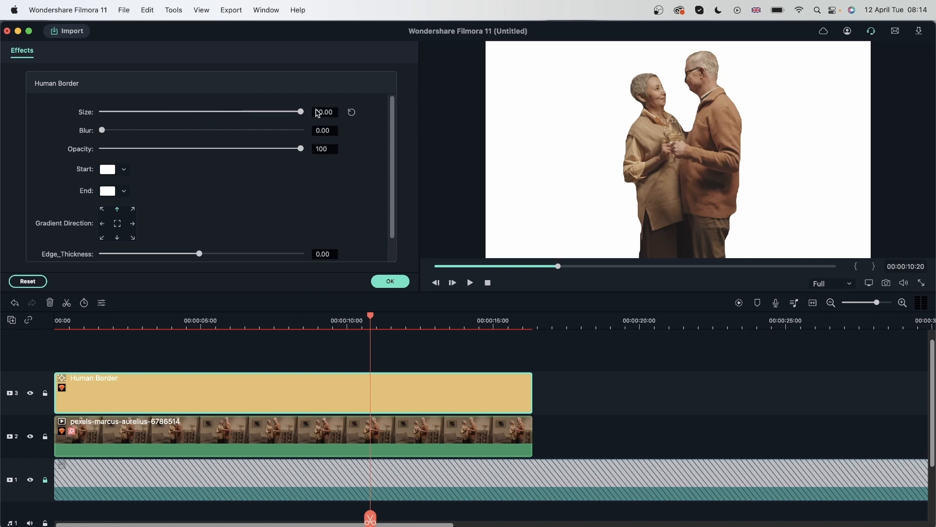
drag(301, 111, 241, 111)
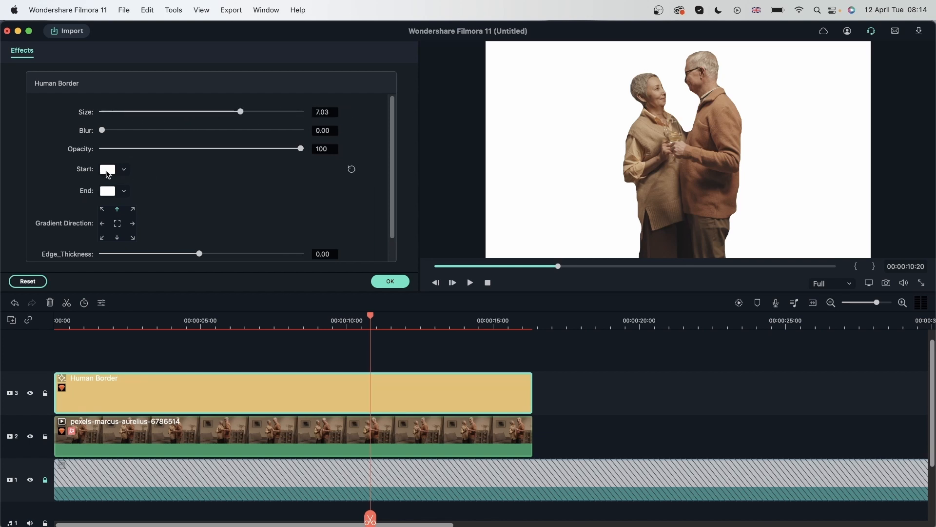
- Set the border's start colour to green and its end colour to blue
click(107, 169)
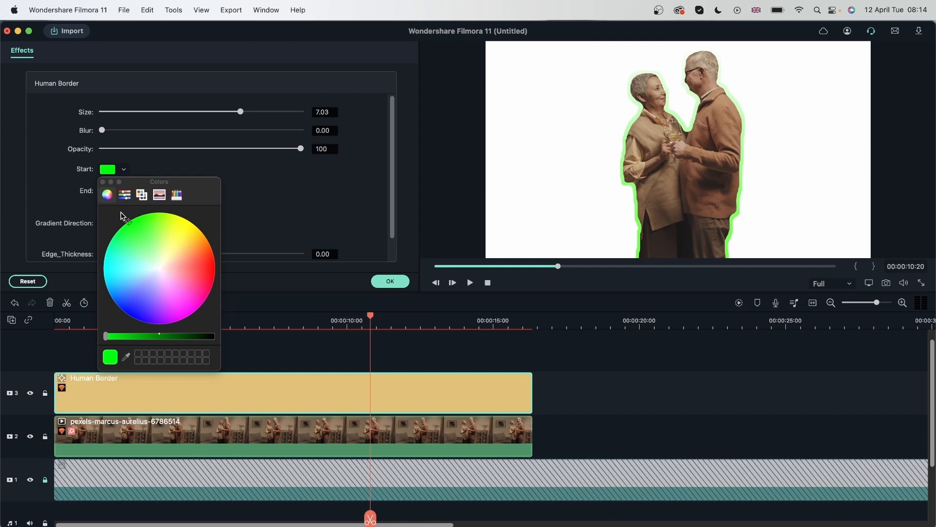
click(130, 290)
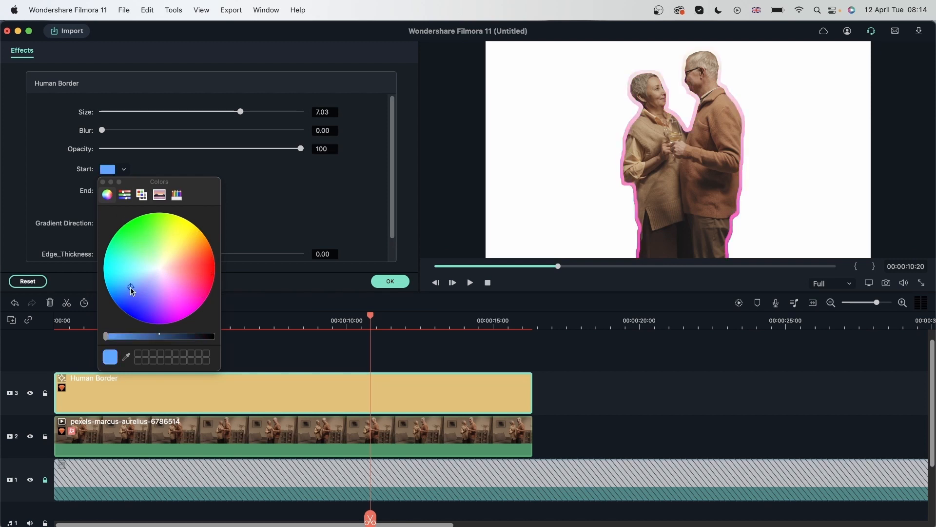
click(159, 236)
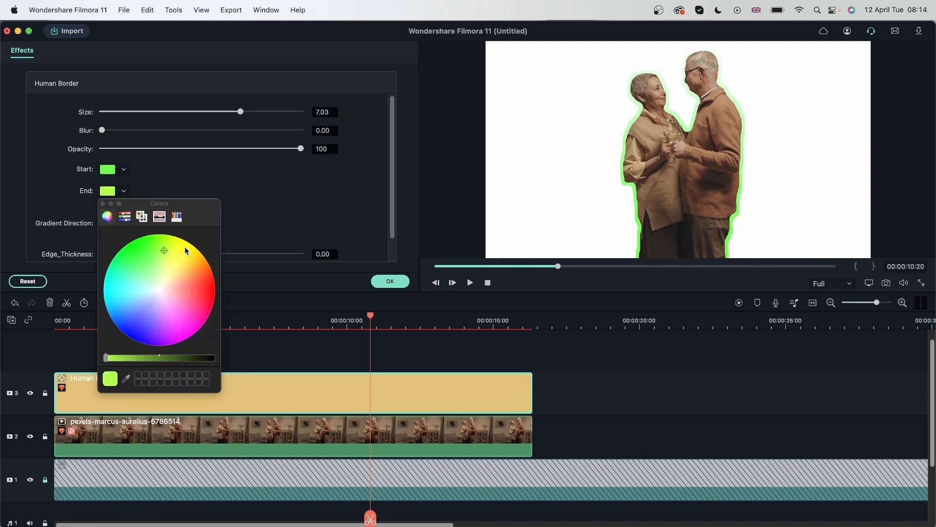
click(135, 335)
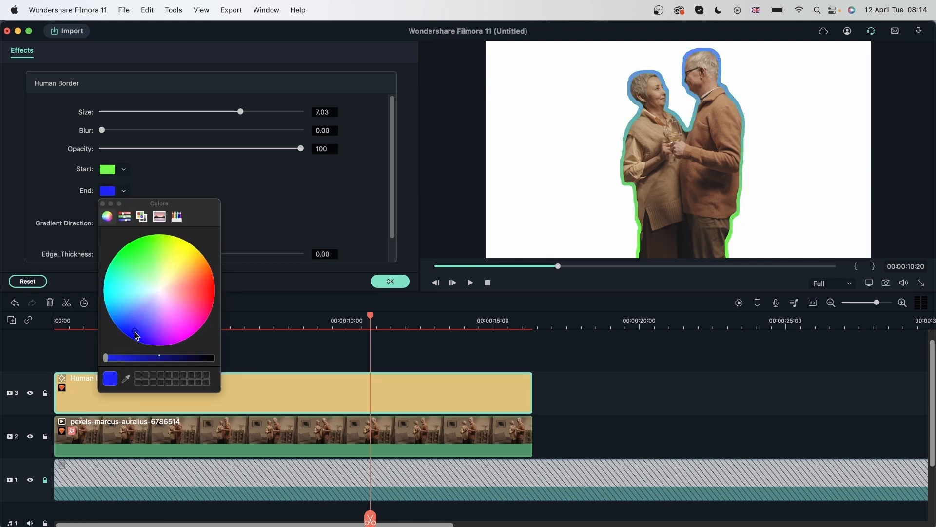
click(199, 266)
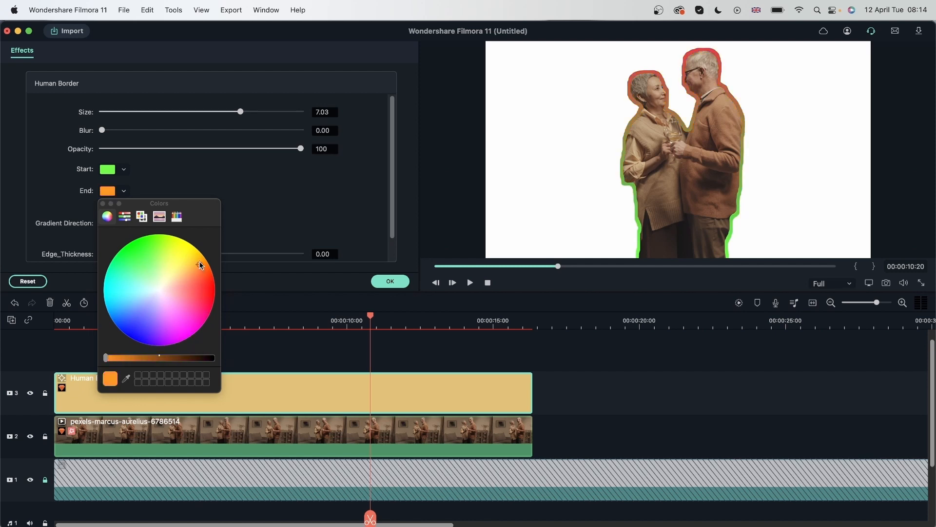
click(196, 248)
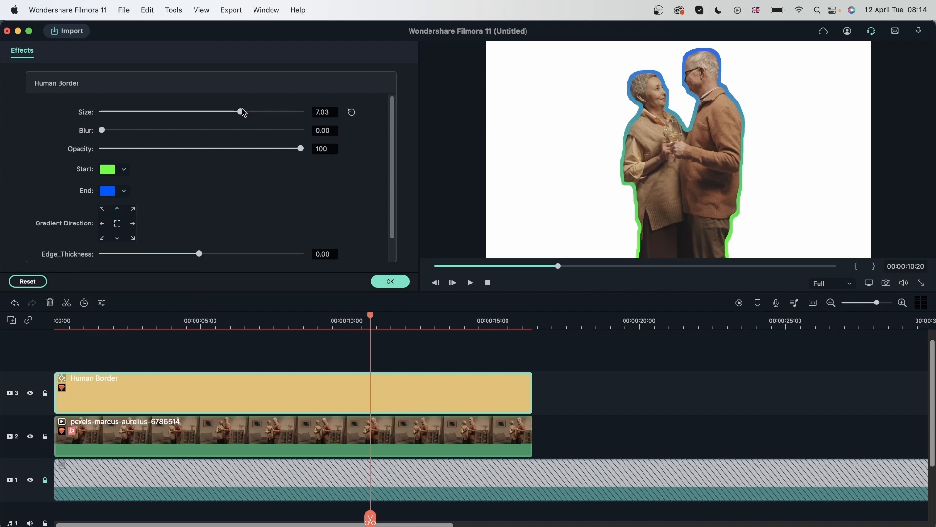
- Settle the border size at about 6.05 and try some blur before removing it
drag(242, 111, 118, 111)
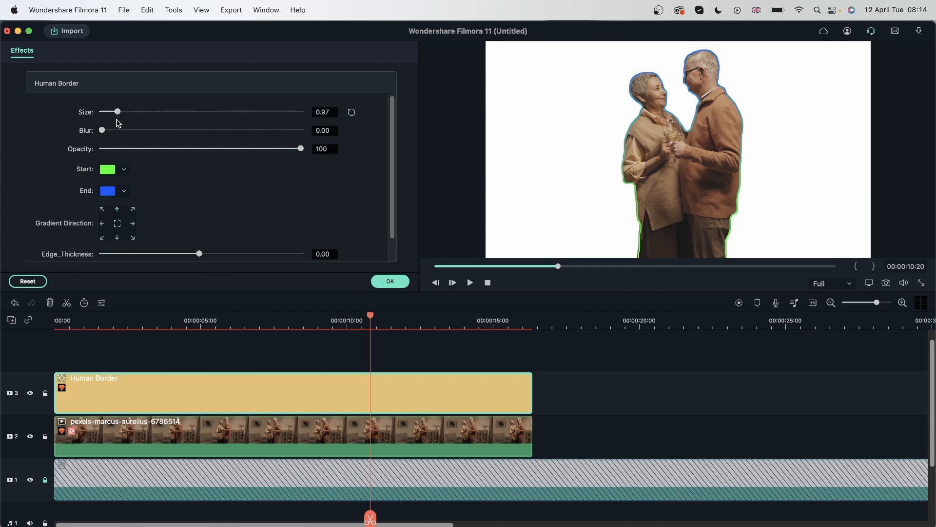
drag(117, 111, 301, 111)
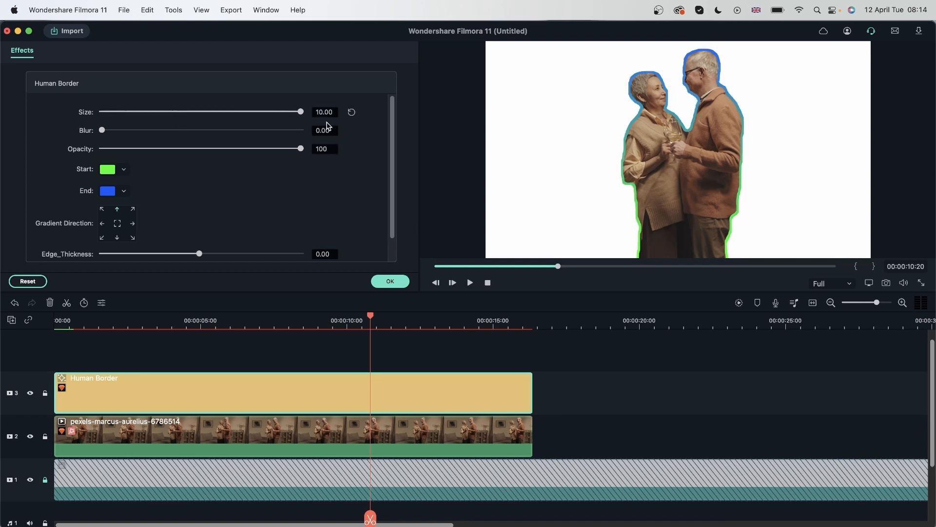
drag(302, 111, 220, 111)
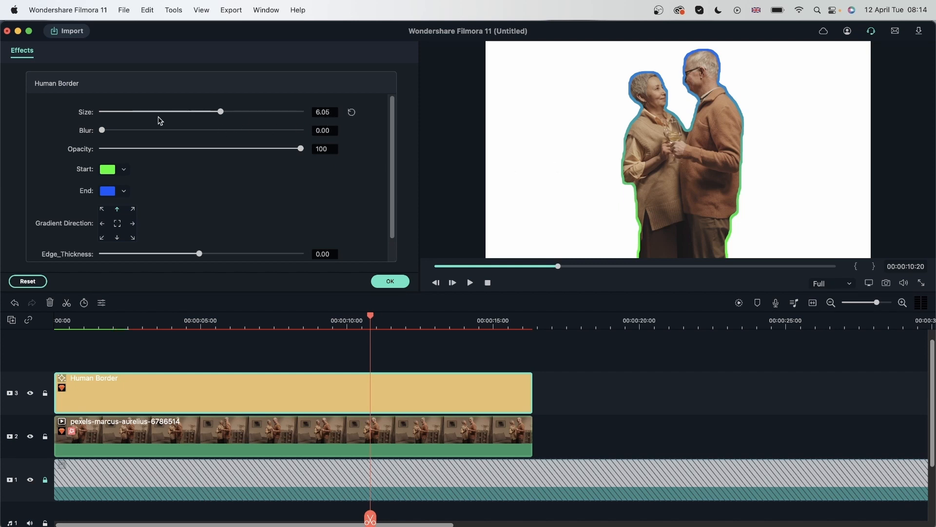
drag(101, 130, 173, 130)
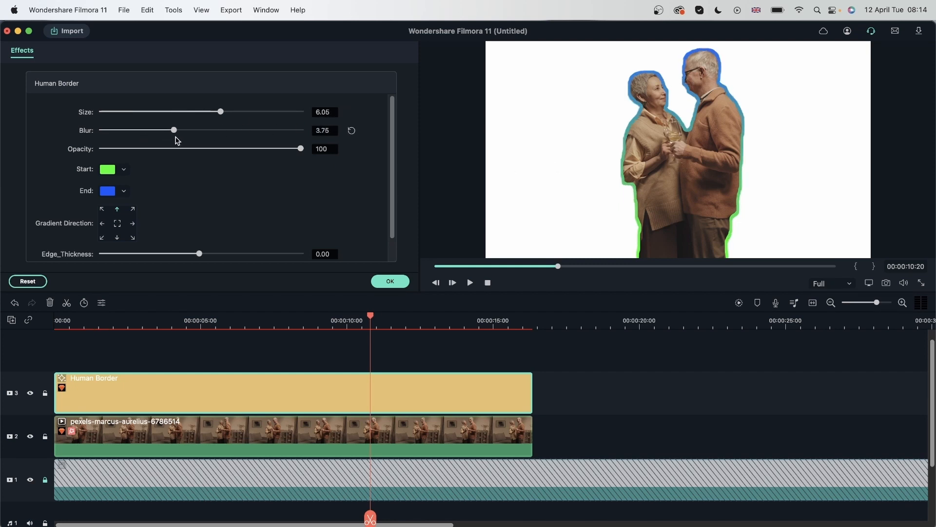
drag(173, 130, 301, 129)
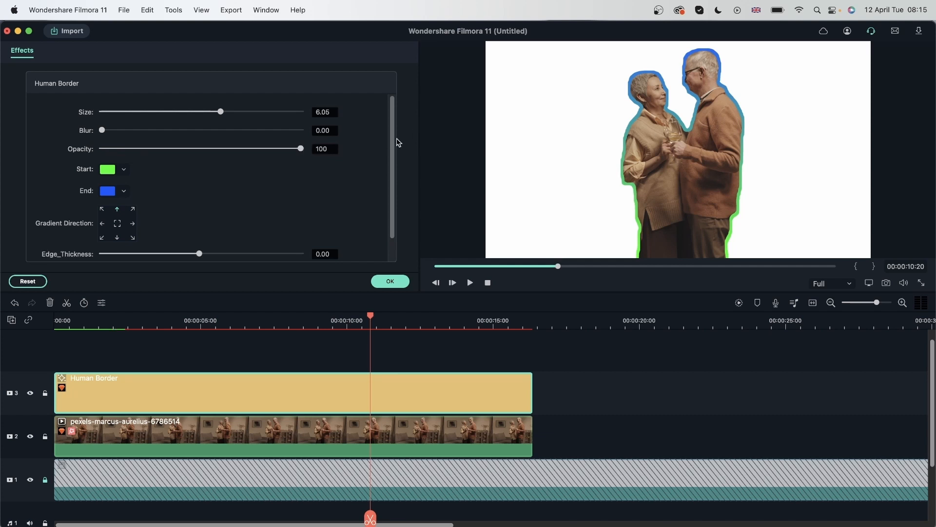
- Test lower opacities, restore the border to full opacity and pick a gradient direction
drag(301, 148, 246, 148)
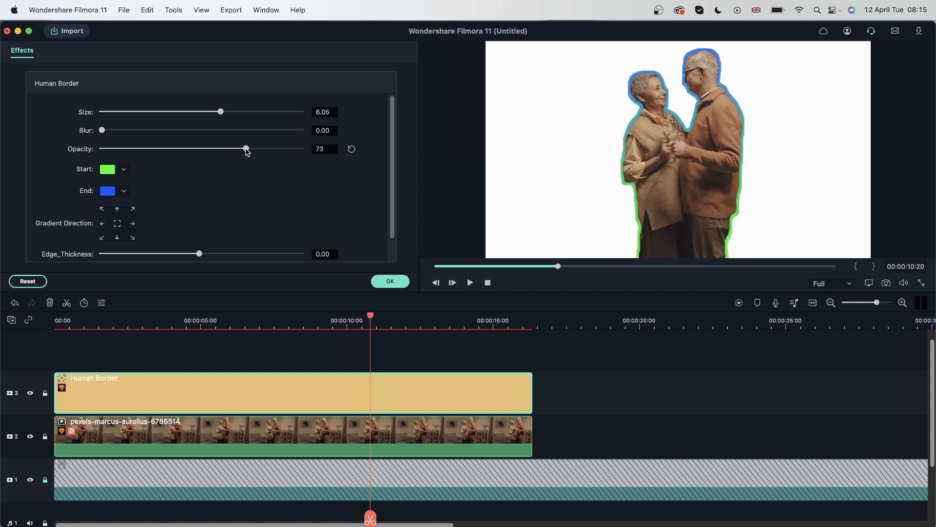
drag(246, 148, 214, 148)
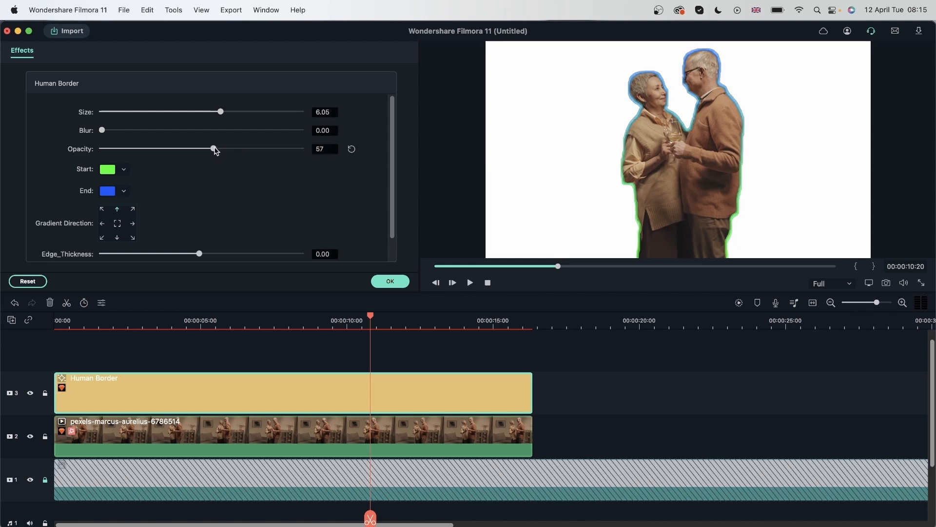
drag(213, 148, 101, 148)
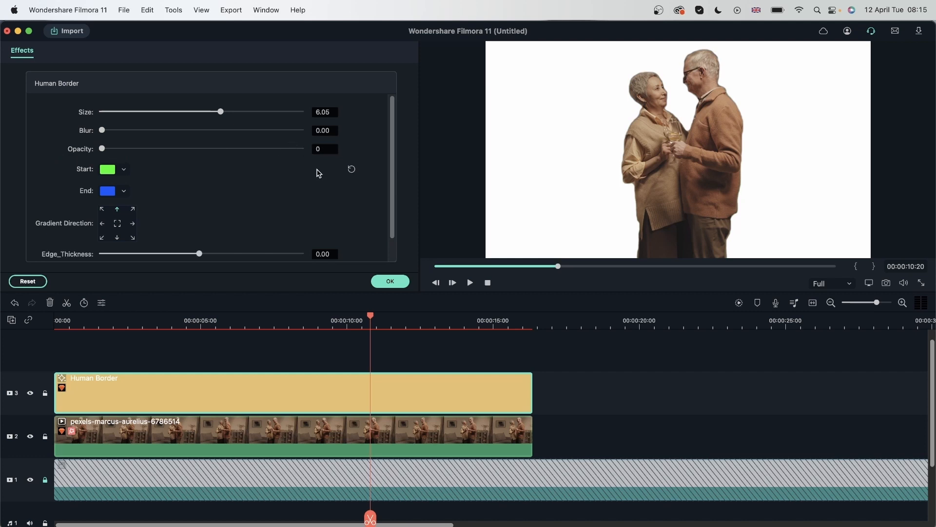
drag(102, 149, 253, 148)
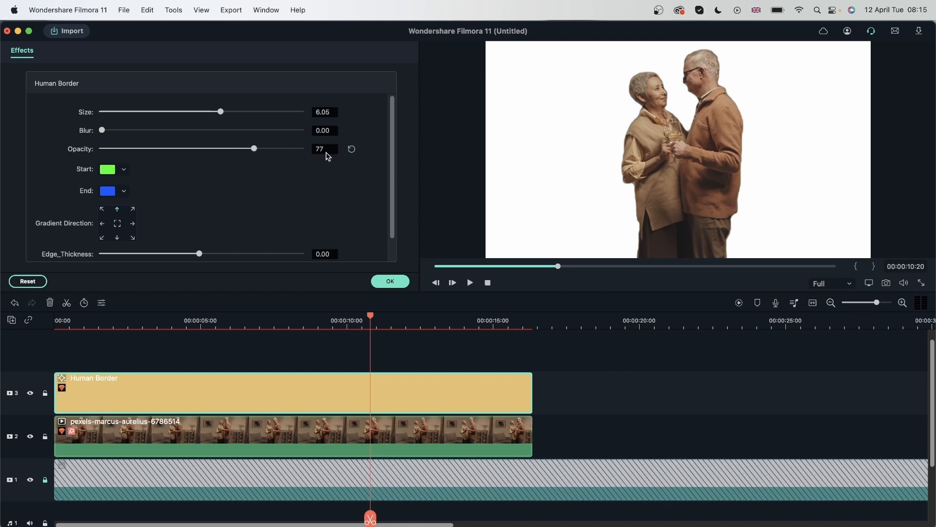
drag(253, 148, 300, 148)
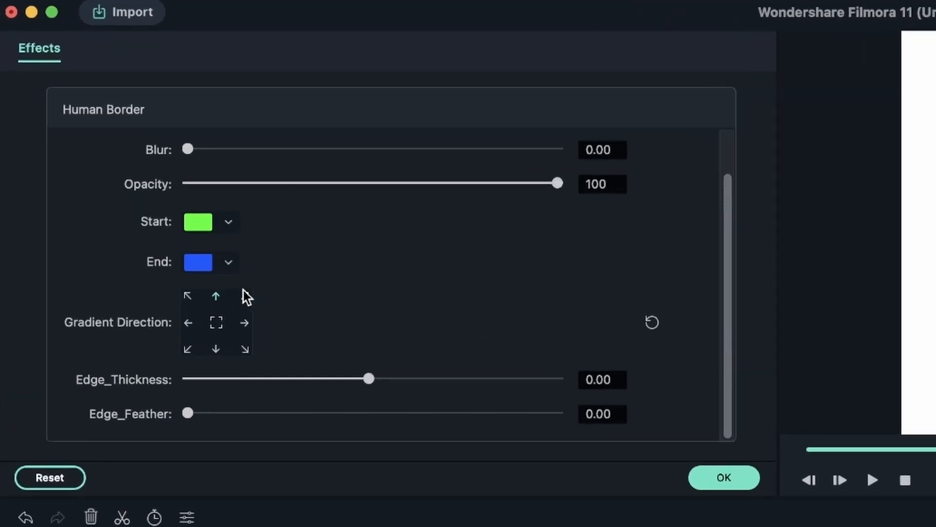
click(723, 477)
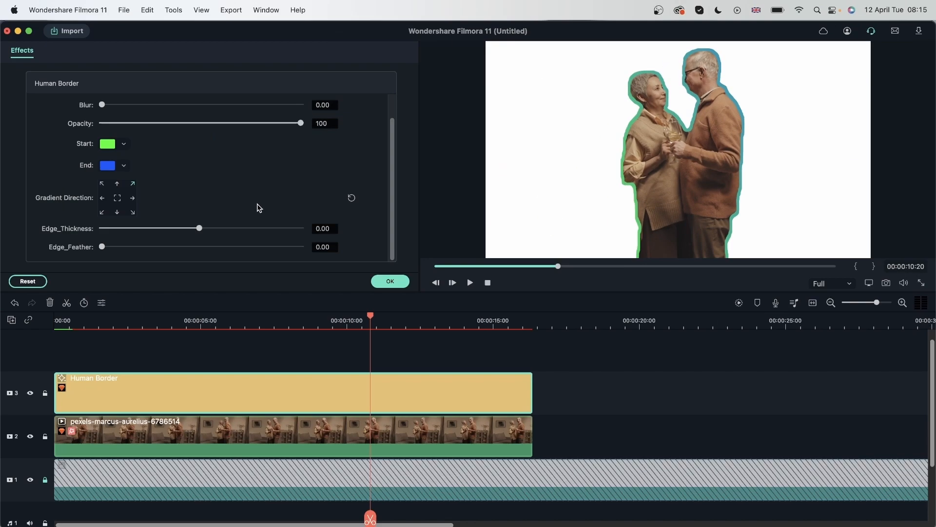
- Set the Human Border's end colour to red and pick a leftward gradient direction
click(107, 166)
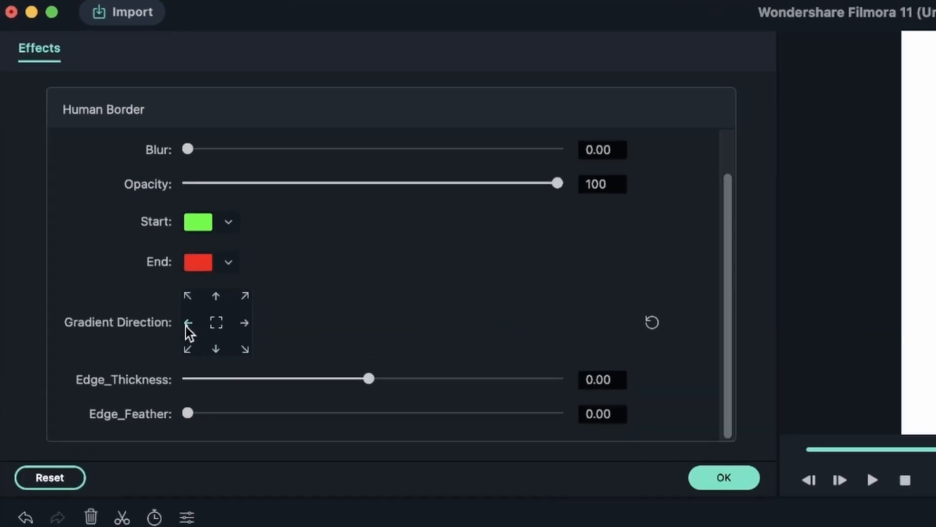
click(723, 476)
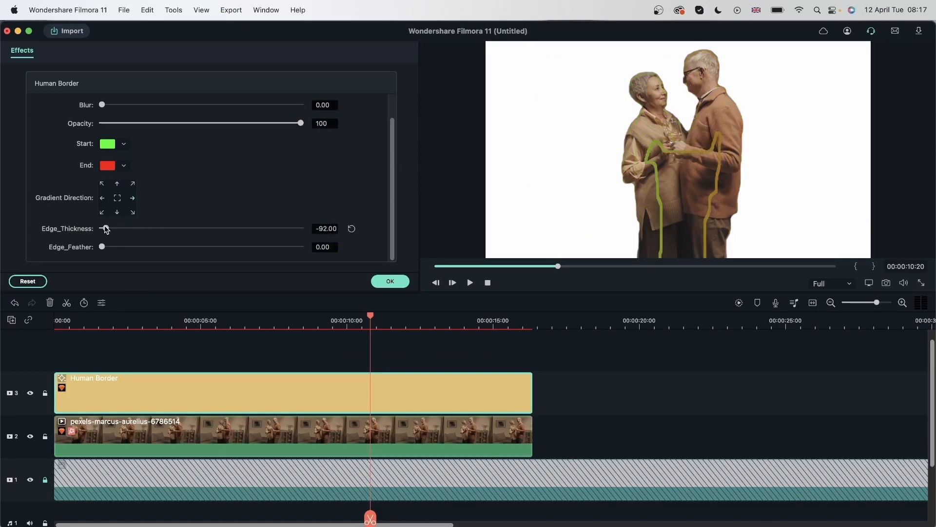
- Try extreme Edge_Thickness and size values on the border, settling thickness near 9.26 with slight feathering
drag(104, 228, 101, 228)
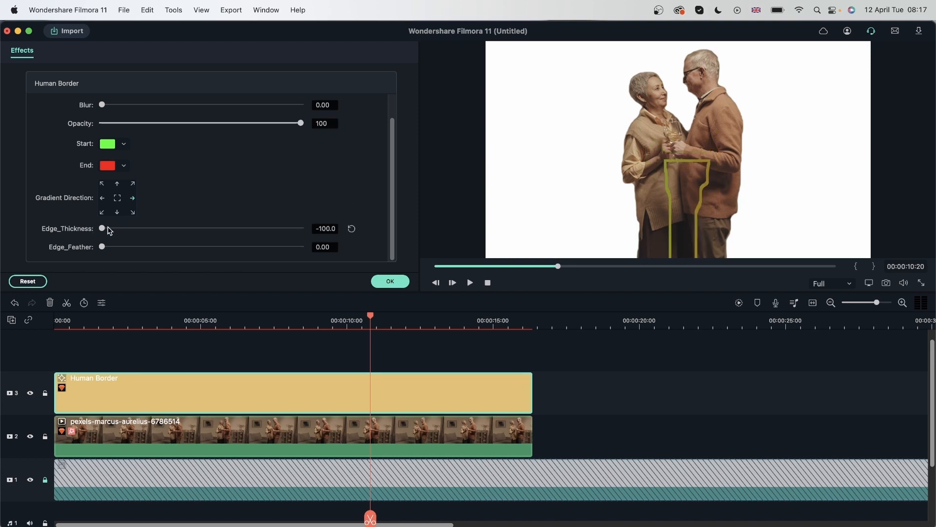
drag(101, 228, 300, 229)
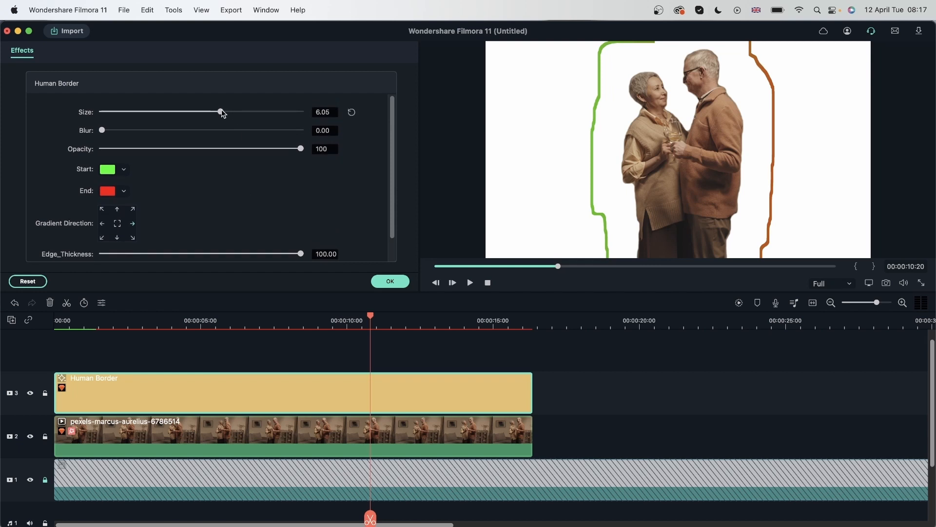
drag(219, 111, 301, 111)
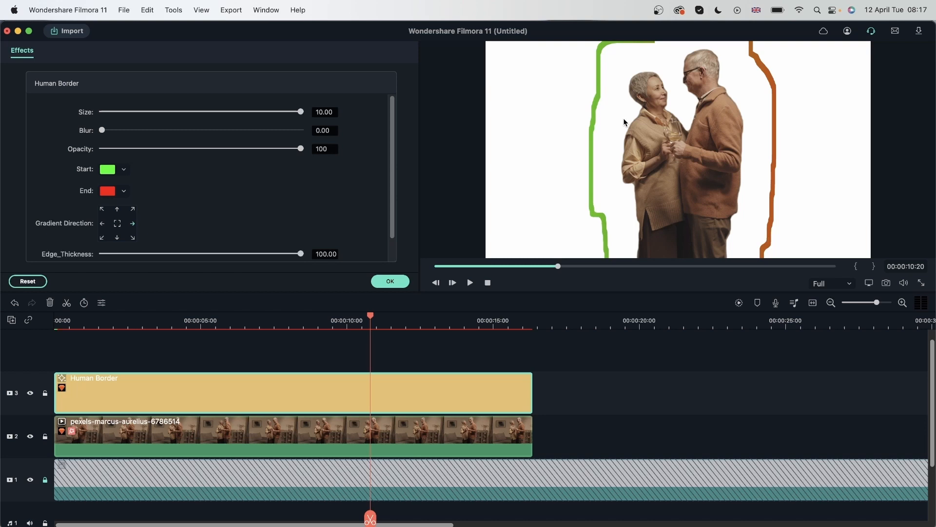
scroll(down, 3)
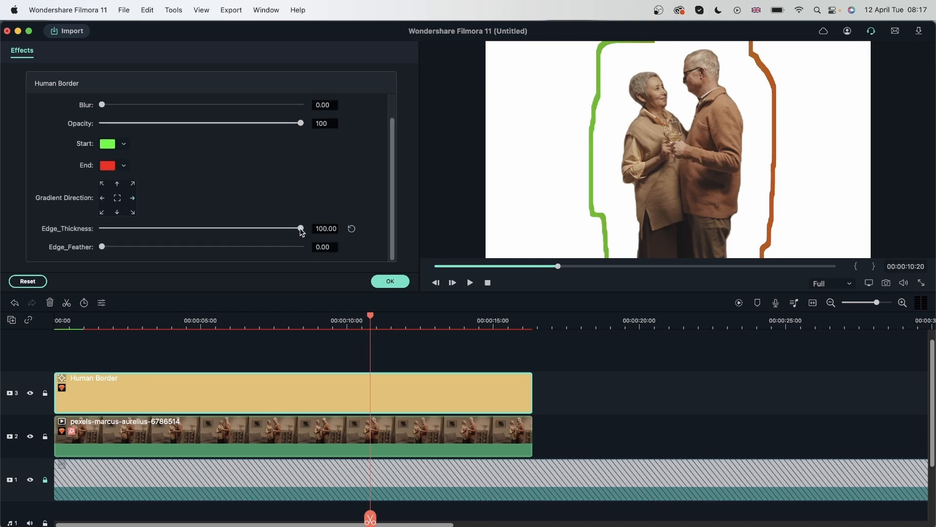
drag(301, 229, 224, 228)
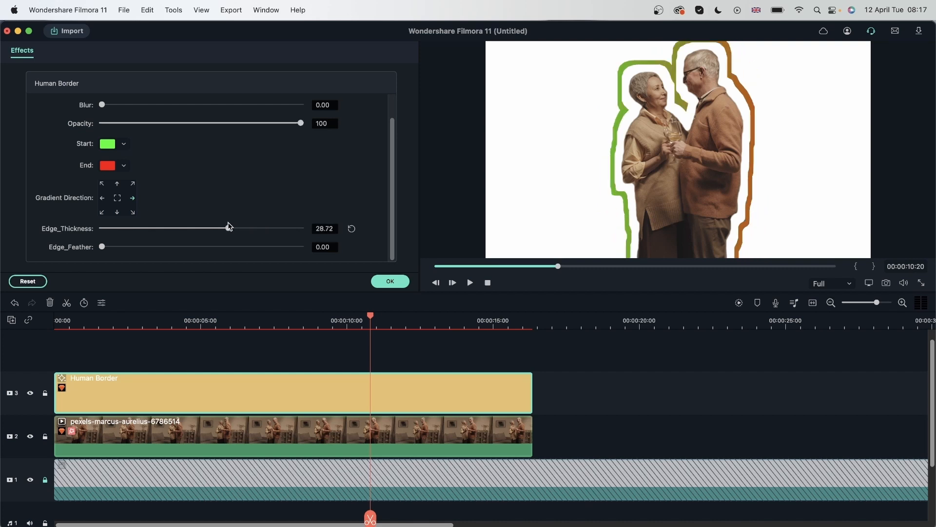
drag(230, 229, 219, 228)
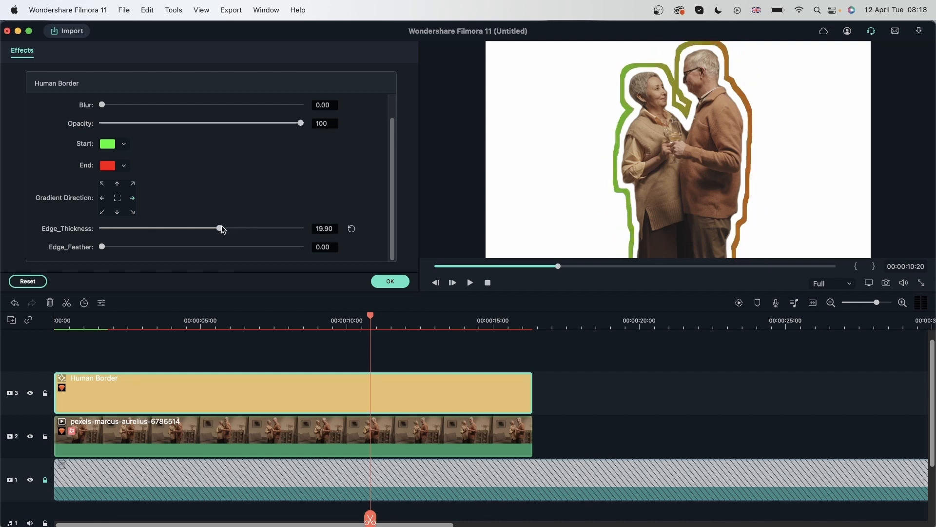
drag(219, 228, 195, 228)
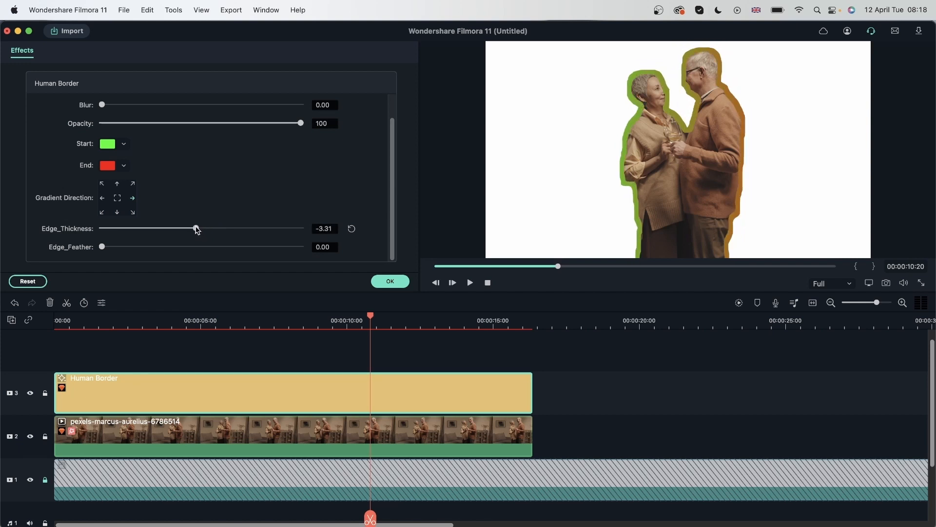
drag(196, 228, 209, 228)
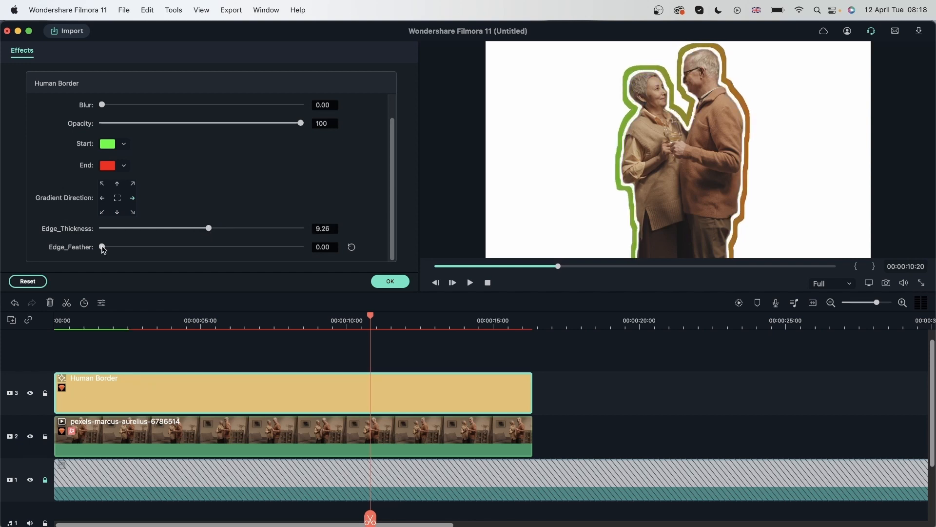
drag(102, 246, 110, 247)
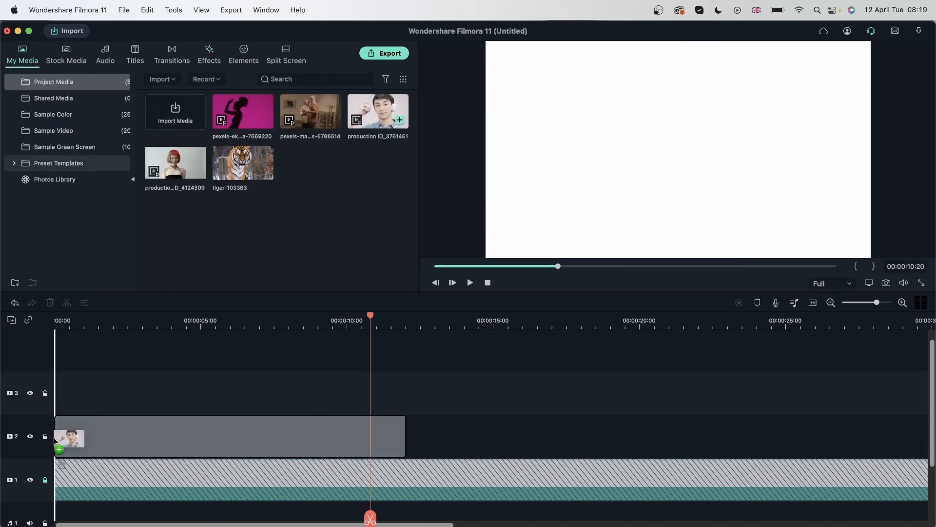
- Apply an AI Portrait beam edge effect to the headphones clip and bring up its settings
click(208, 54)
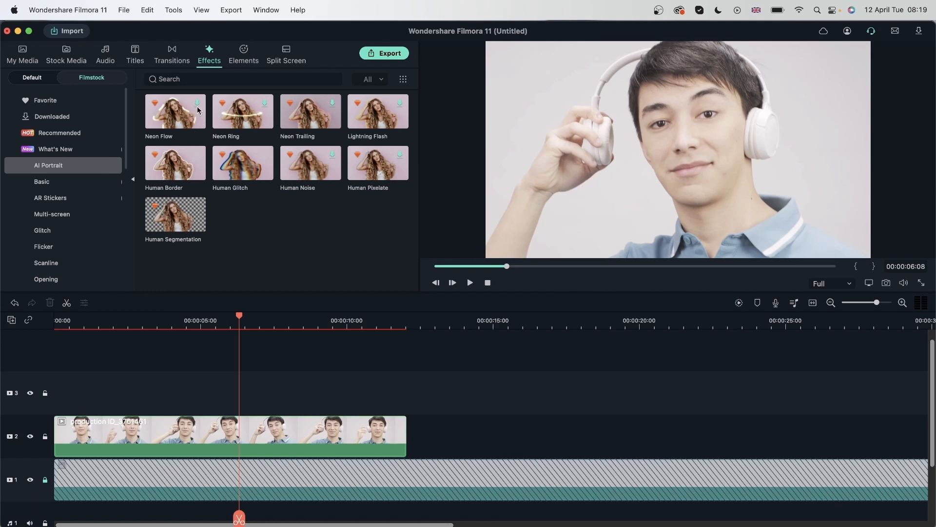
mouse_move(180, 126)
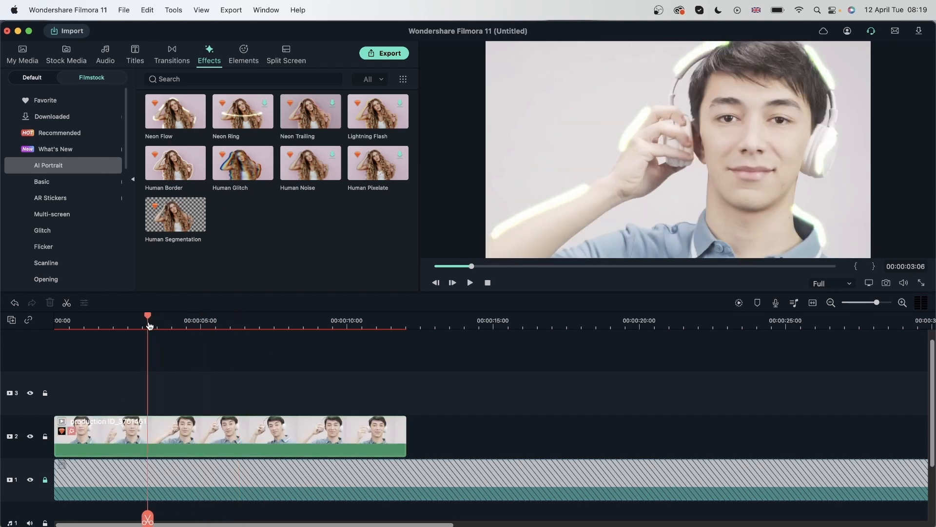
double_click(230, 435)
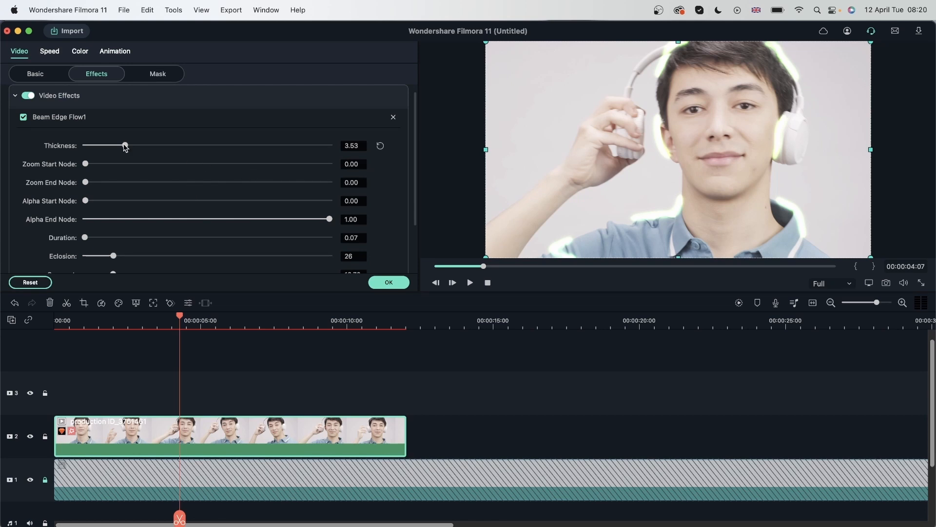
- Sweep the Beam Edge Flow Thickness from maximum to minimum, leaving it fairly thick at 14.32
drag(125, 145, 329, 145)
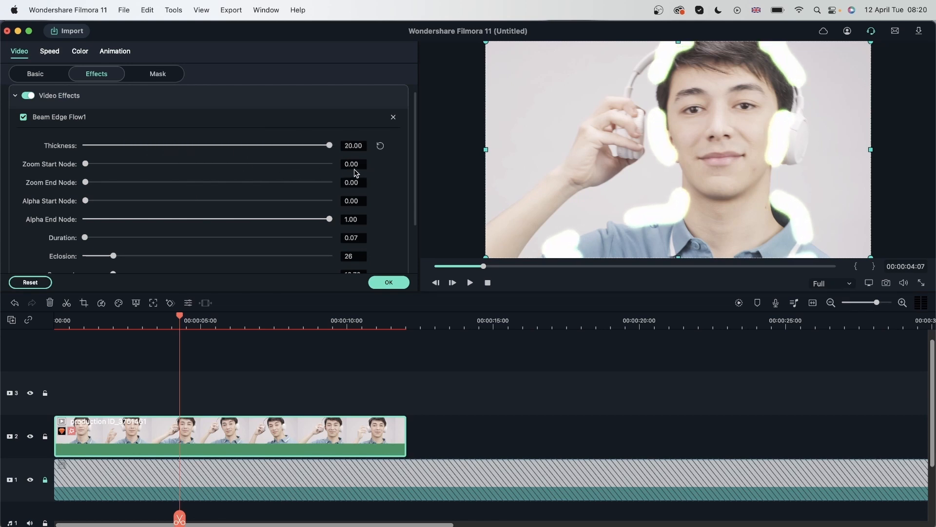
drag(329, 146, 192, 145)
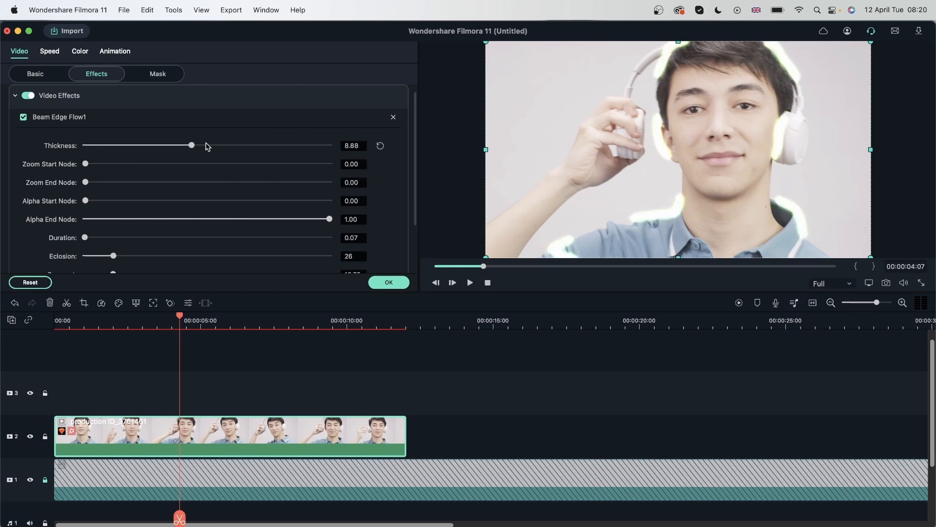
drag(191, 145, 85, 145)
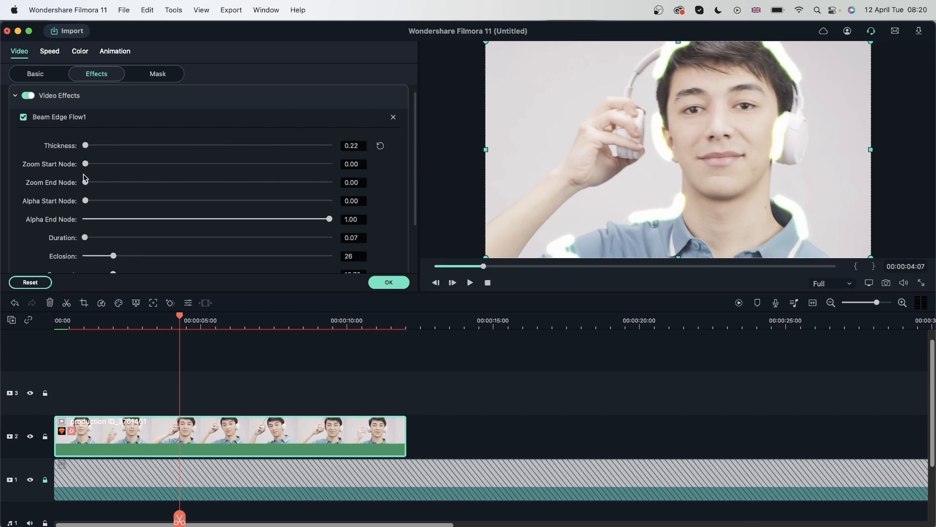
drag(85, 145, 258, 145)
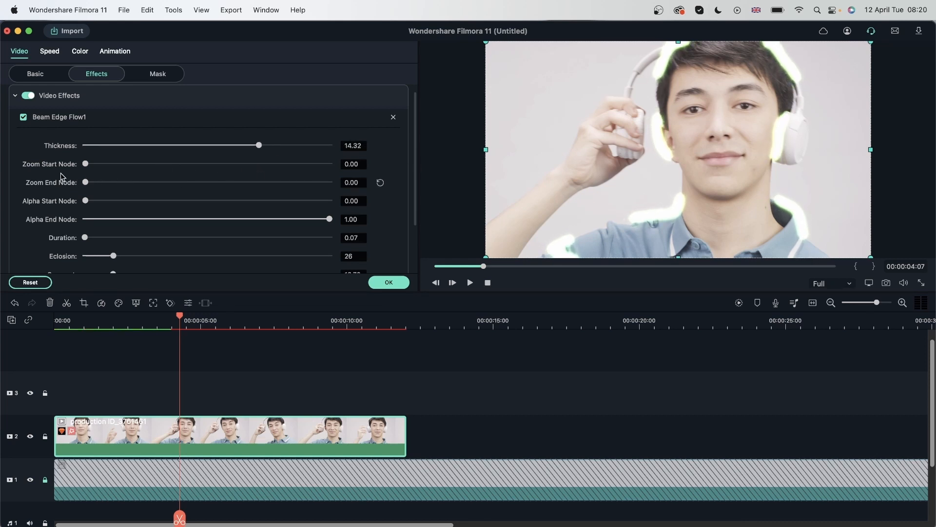
- Test the Zoom Start and Zoom End nodes up to maximum, then return both to 0
drag(84, 164, 94, 164)
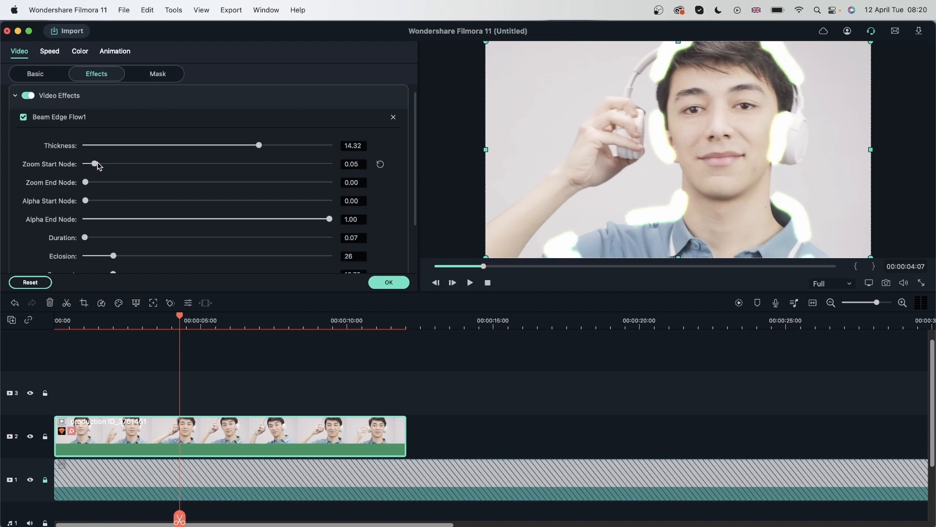
drag(95, 164, 281, 164)
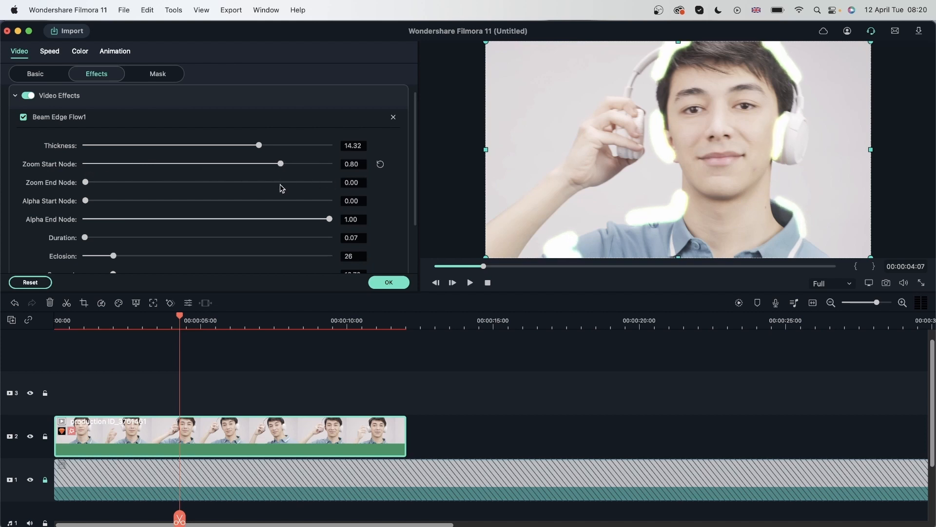
drag(281, 164, 329, 164)
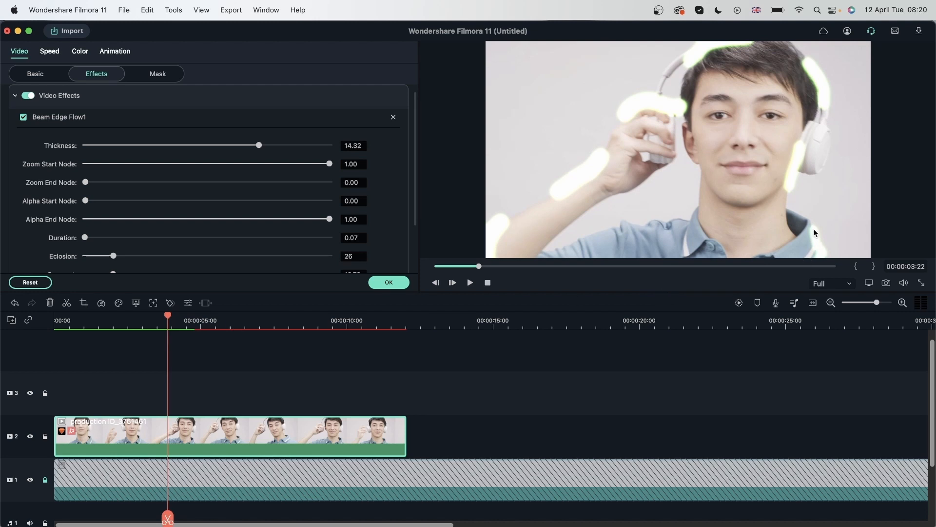
drag(328, 164, 151, 164)
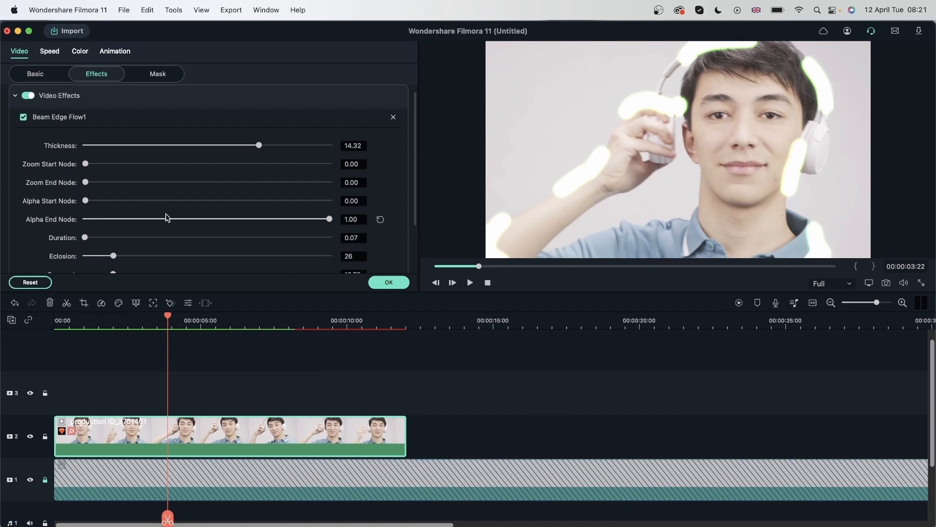
drag(84, 182, 245, 182)
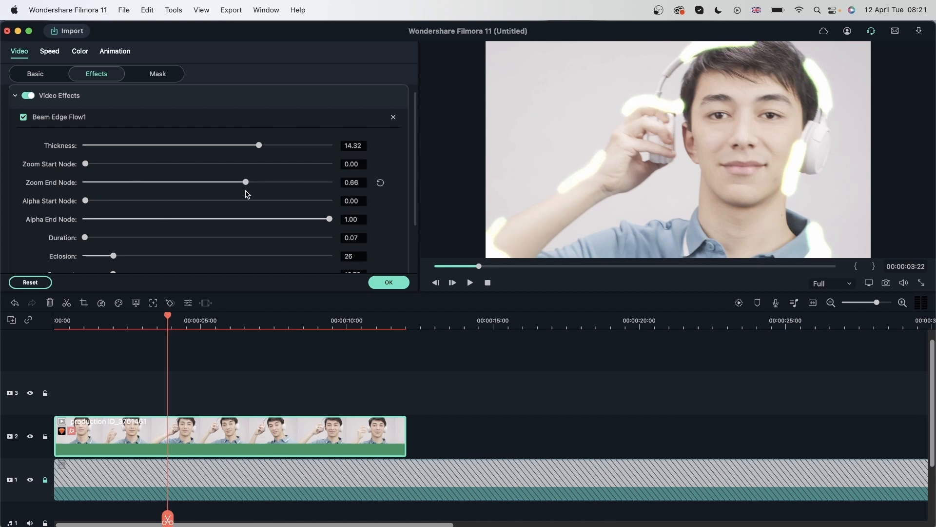
drag(245, 183, 83, 182)
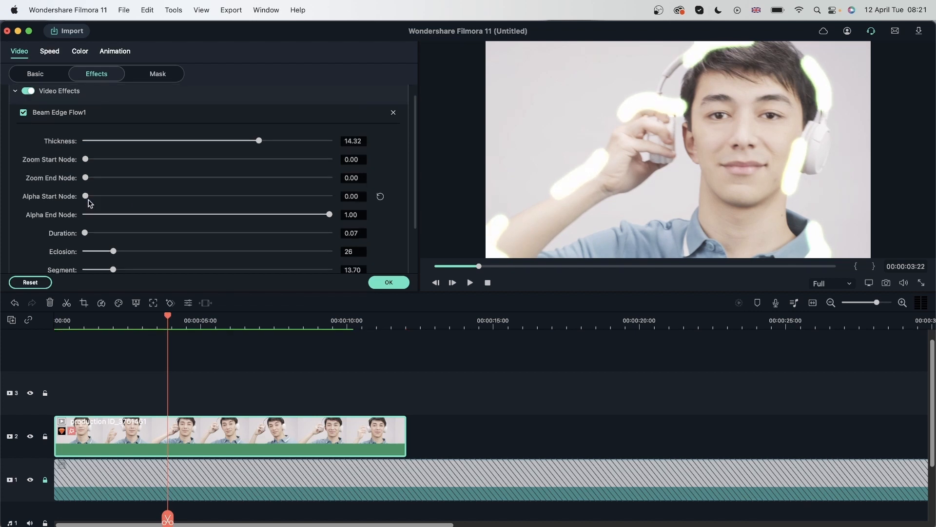
- Test the Alpha Start Node at high and medium values and bring it back down
drag(85, 196, 127, 196)
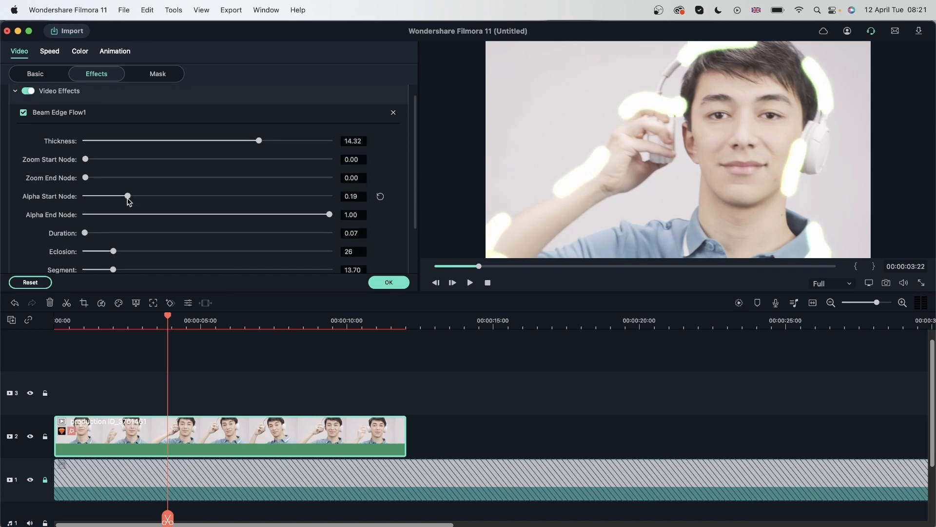
drag(126, 196, 83, 196)
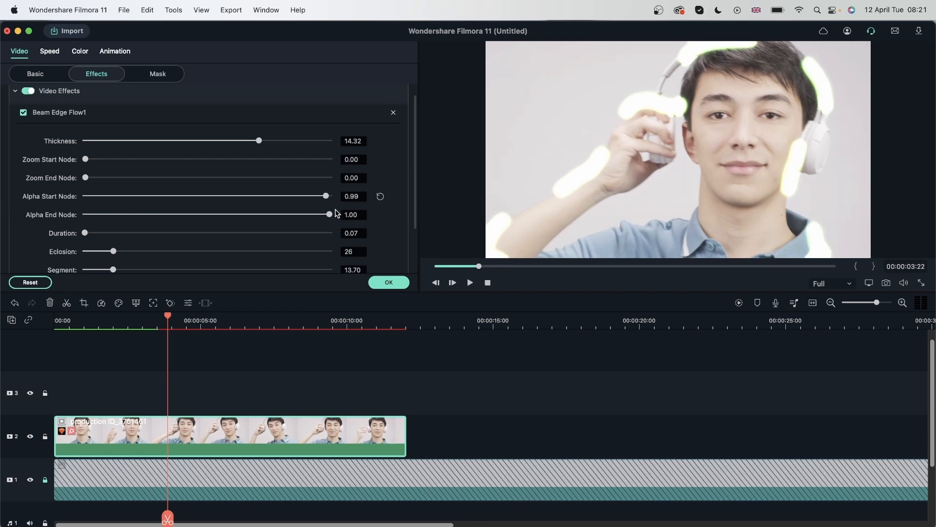
drag(325, 196, 165, 196)
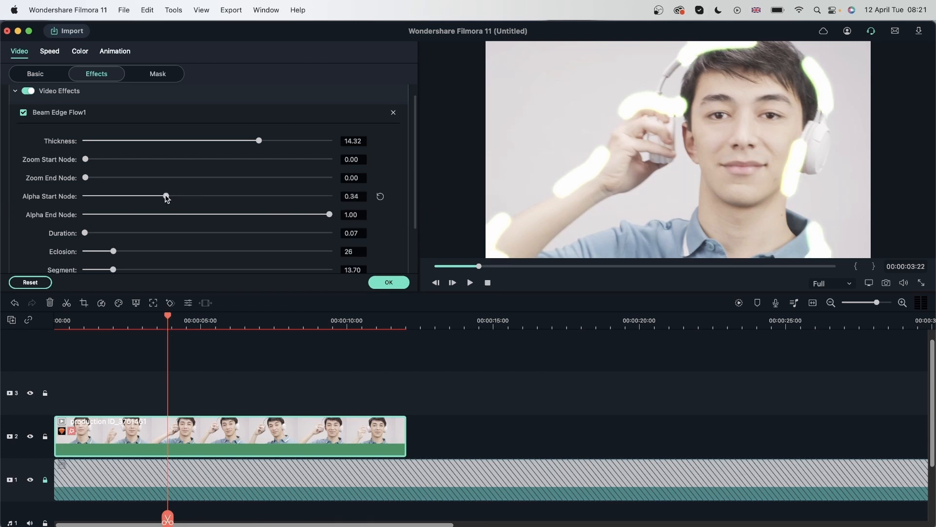
drag(166, 196, 328, 196)
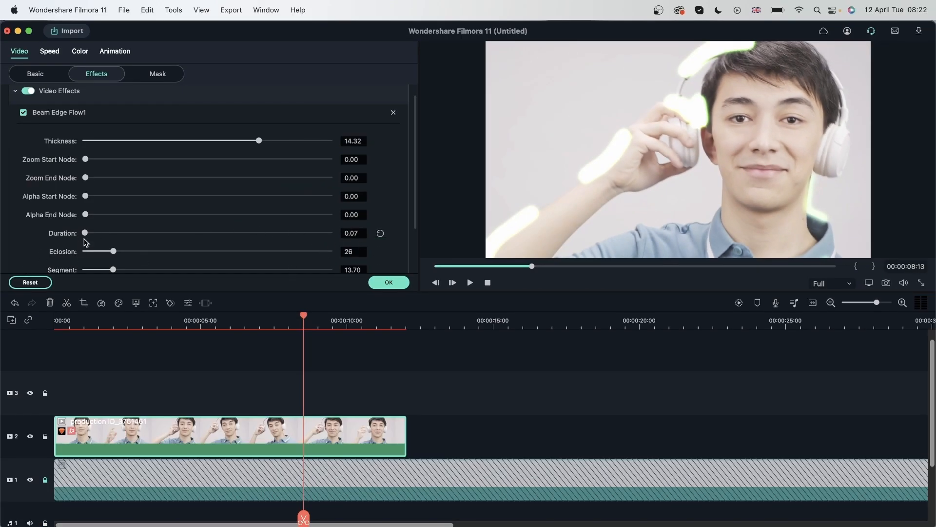
- Try the glow duration and eclosion sliders, maxing eclosion then returning it to 26
drag(85, 232, 329, 232)
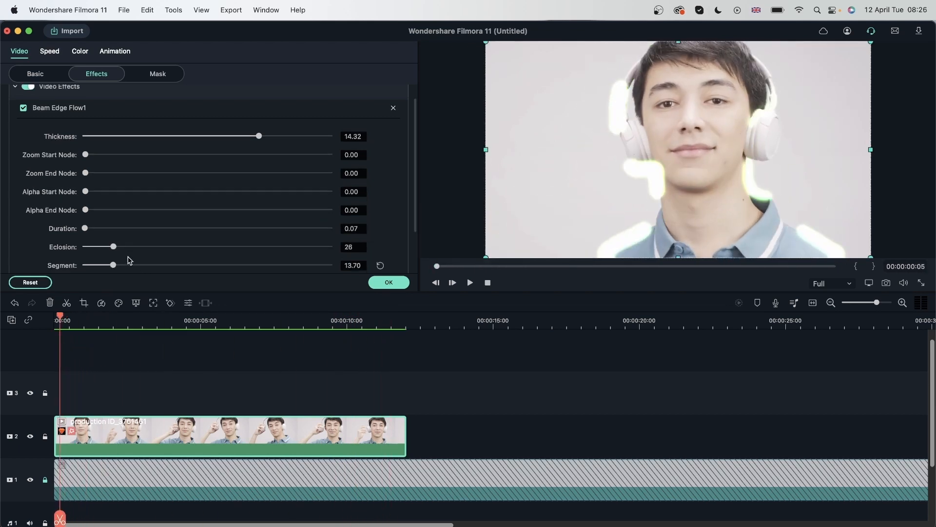
drag(113, 245, 157, 246)
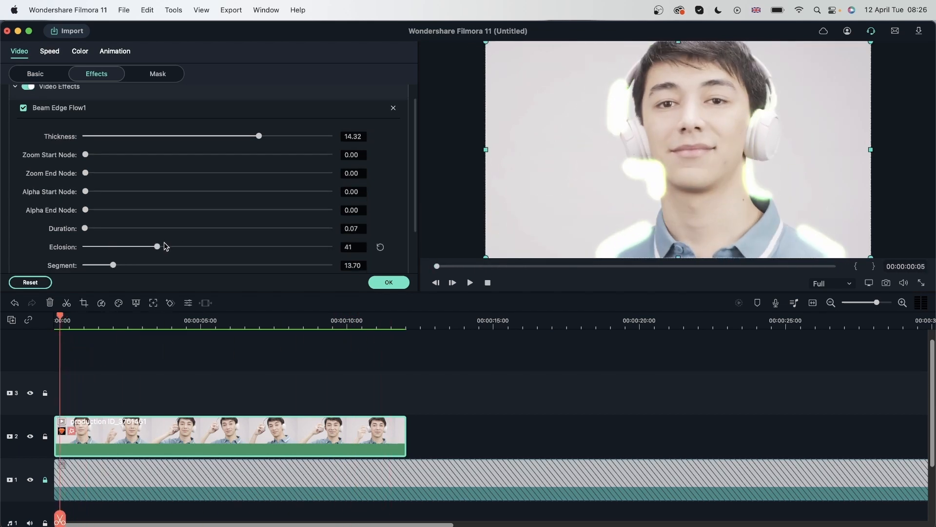
drag(157, 246, 106, 247)
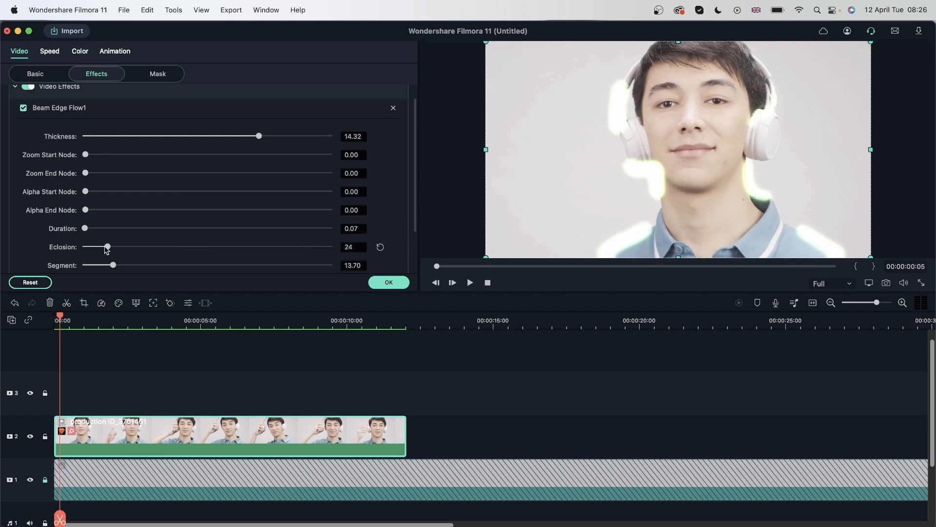
drag(108, 247, 329, 246)
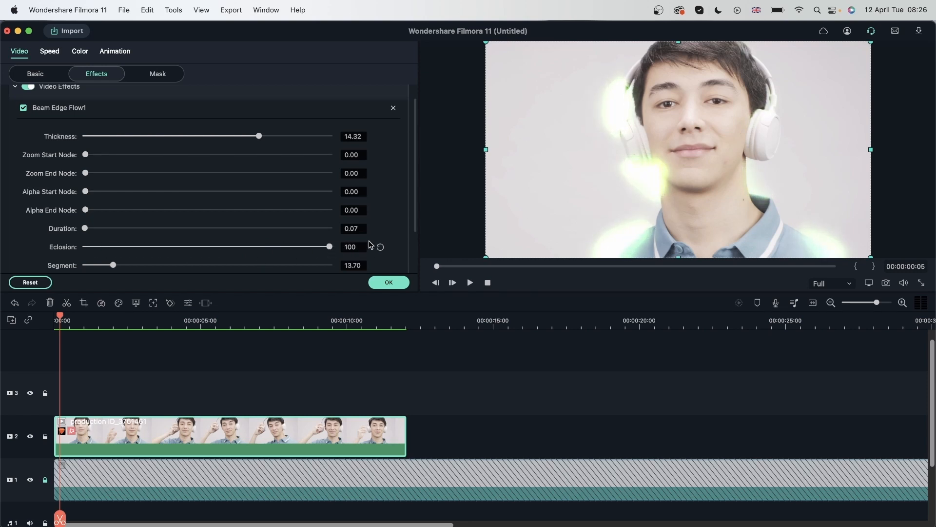
drag(328, 247, 112, 232)
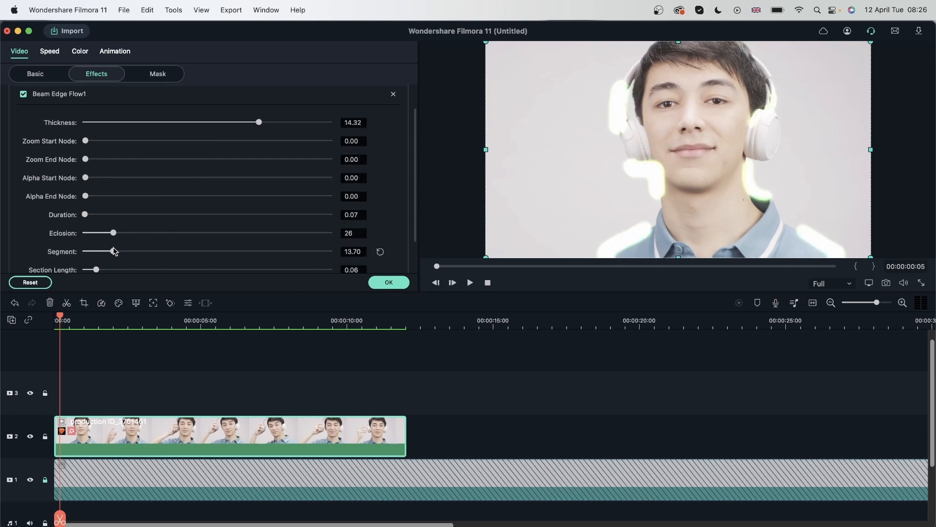
- Raise the segment value to maximum, preview it, then set it back to 13.70
drag(106, 251, 170, 251)
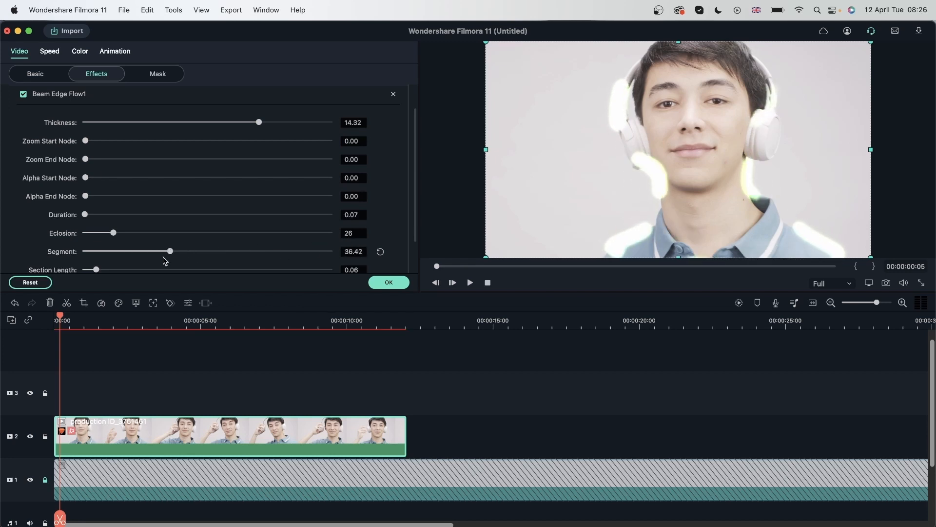
drag(170, 251, 174, 251)
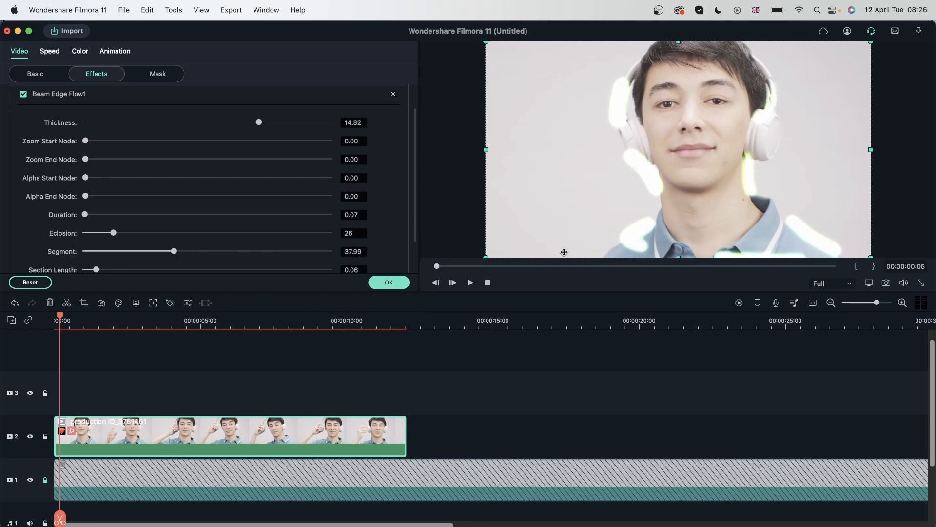
drag(174, 250, 329, 251)
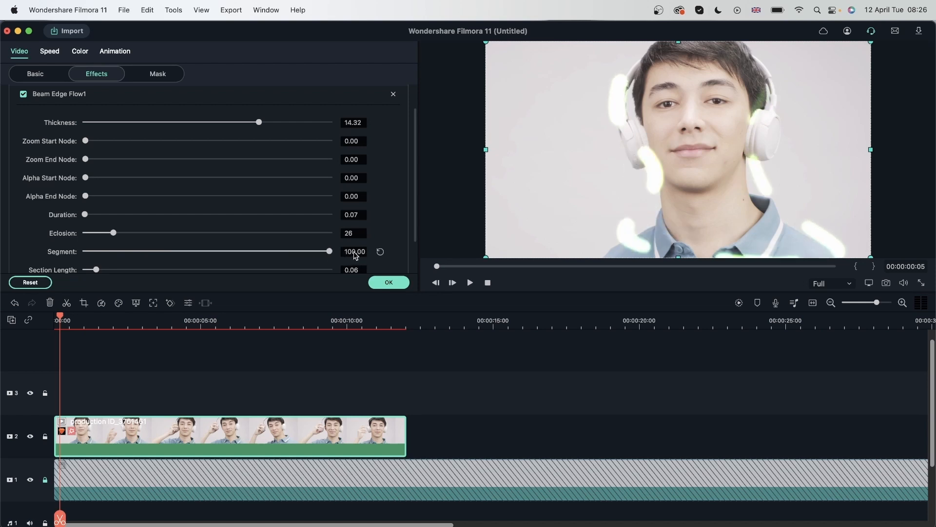
click(470, 283)
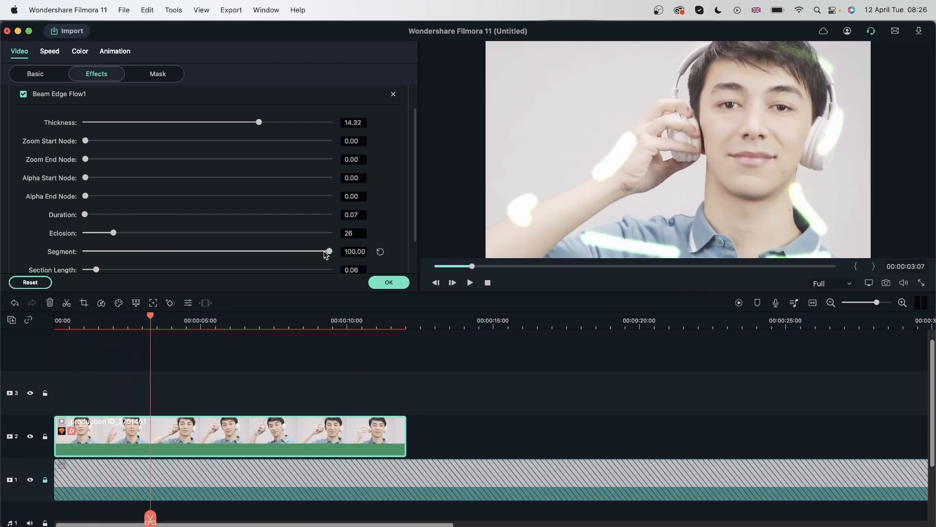
drag(329, 250, 107, 250)
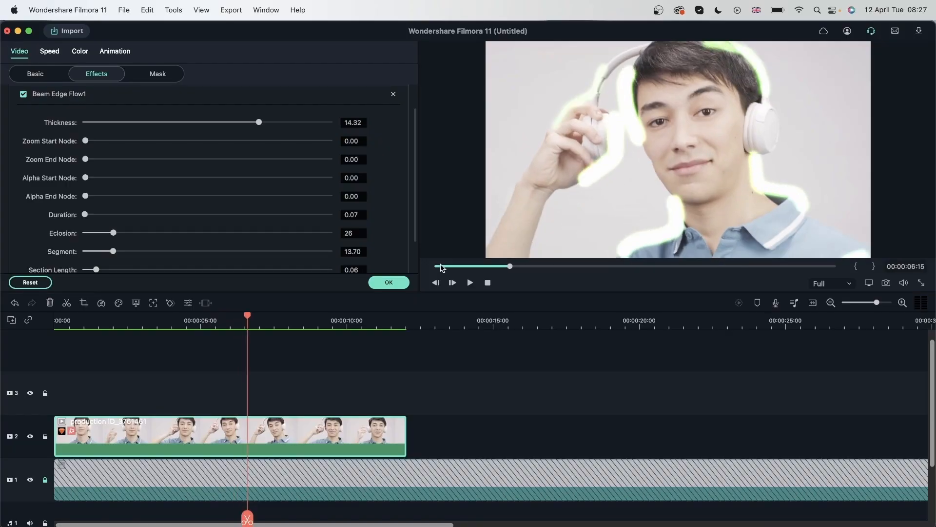
mouse_move(410, 265)
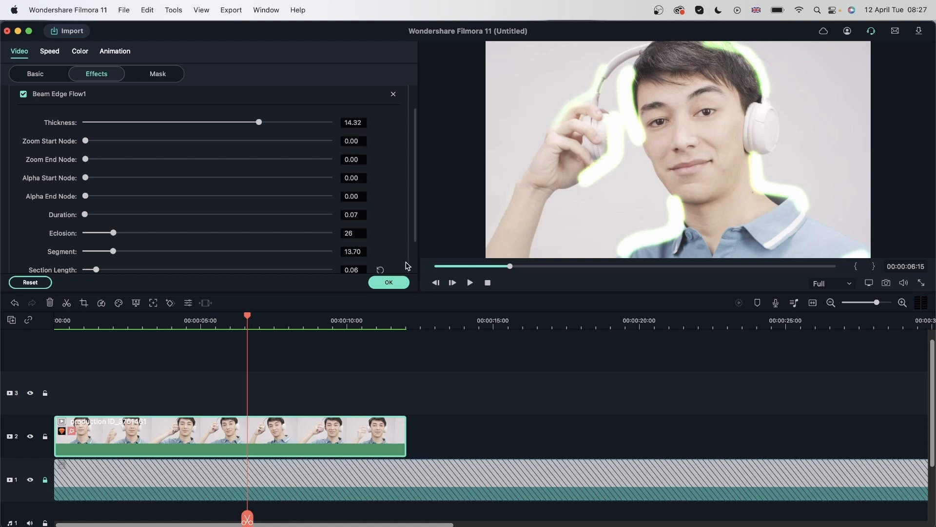
scroll(down, 3)
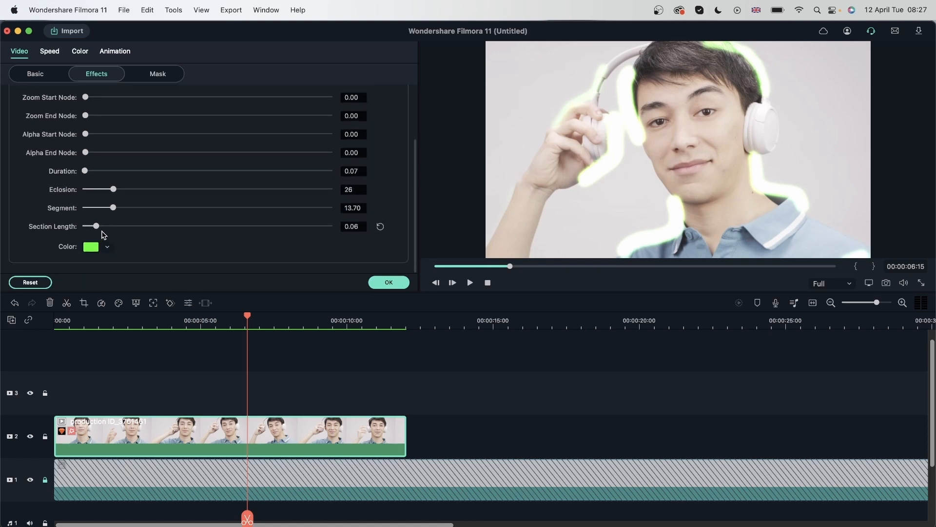
drag(92, 225, 207, 225)
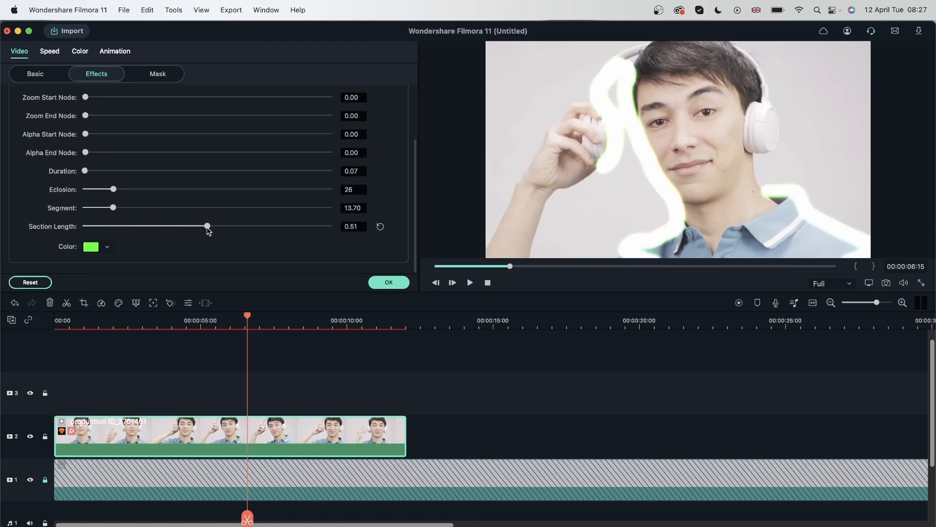
drag(207, 225, 329, 225)
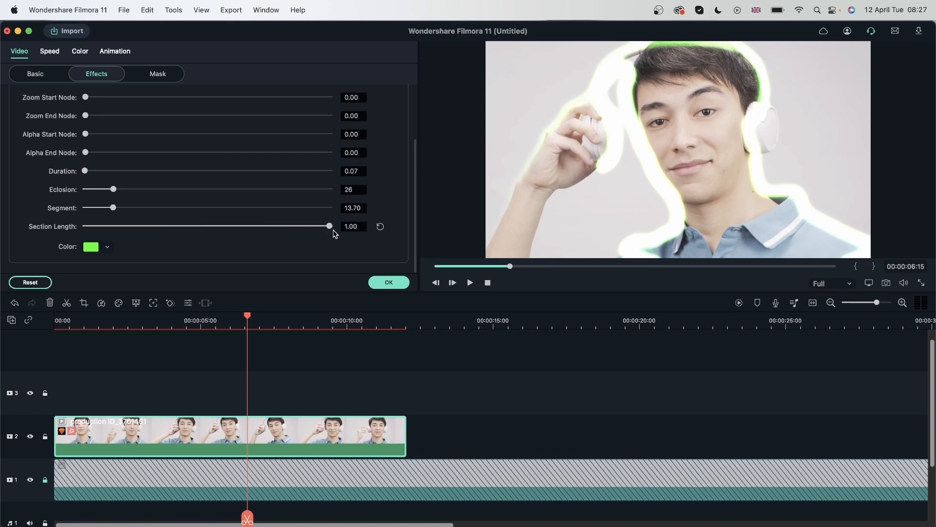
mouse_move(429, 177)
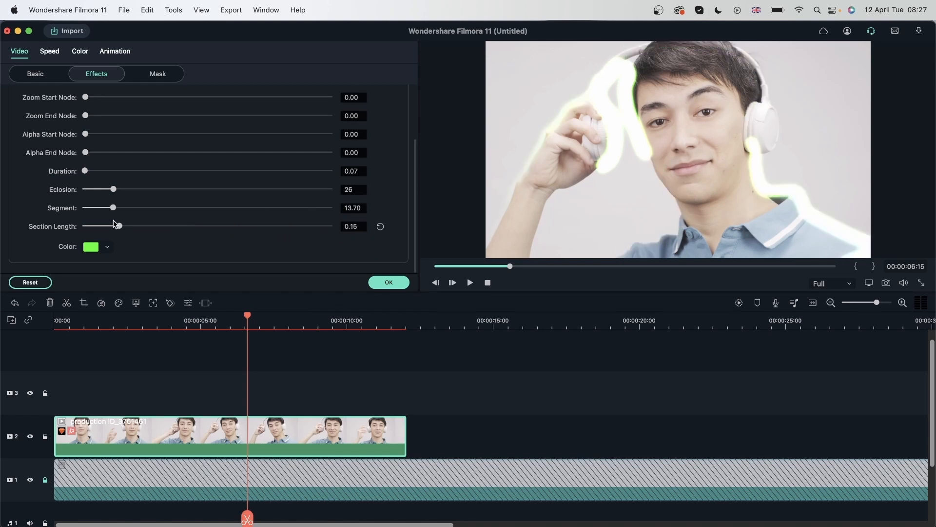
drag(118, 225, 85, 226)
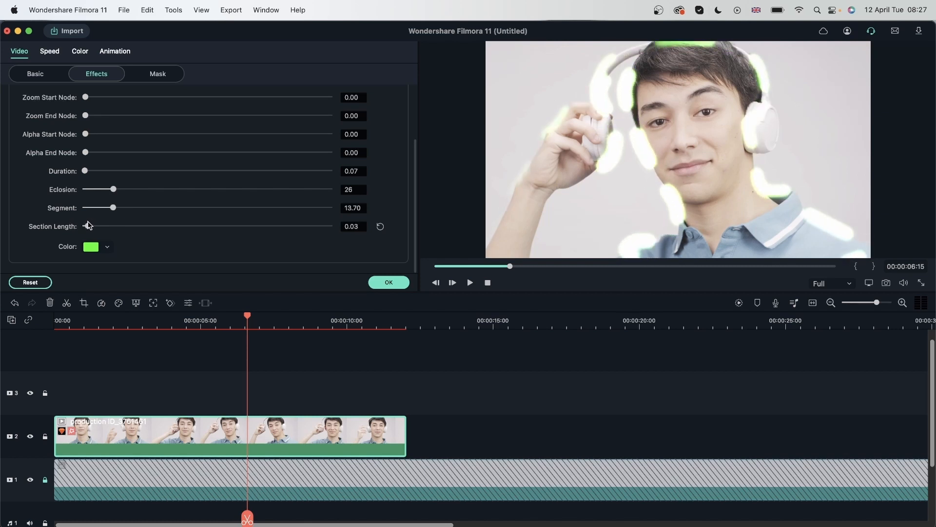
drag(84, 225, 328, 225)
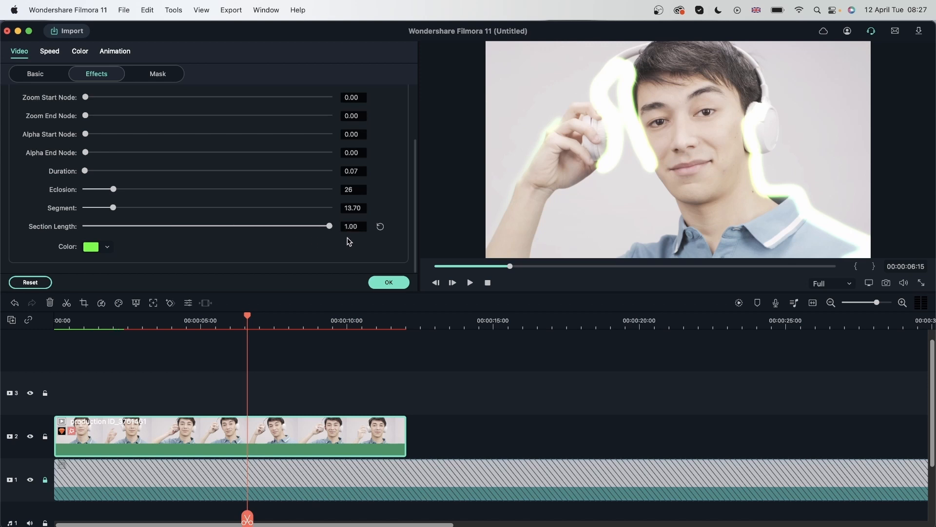
drag(329, 225, 185, 225)
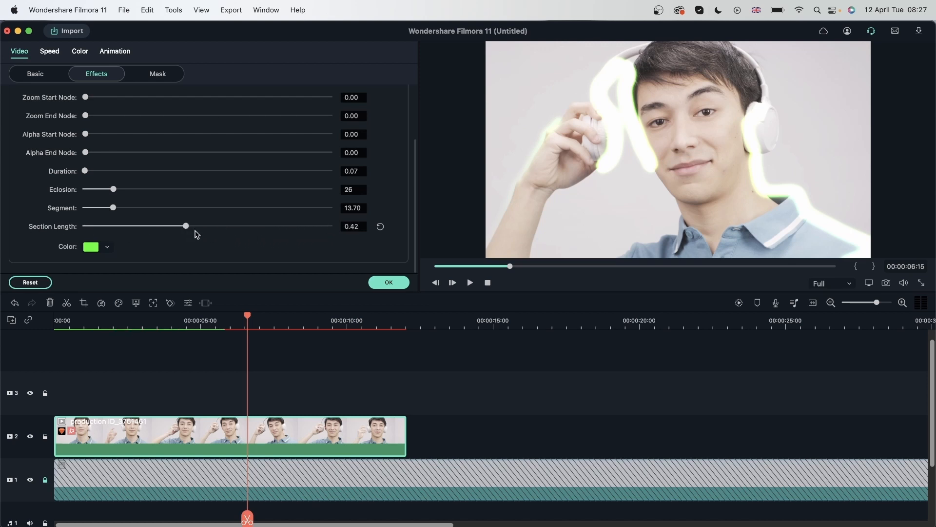
drag(186, 226, 89, 225)
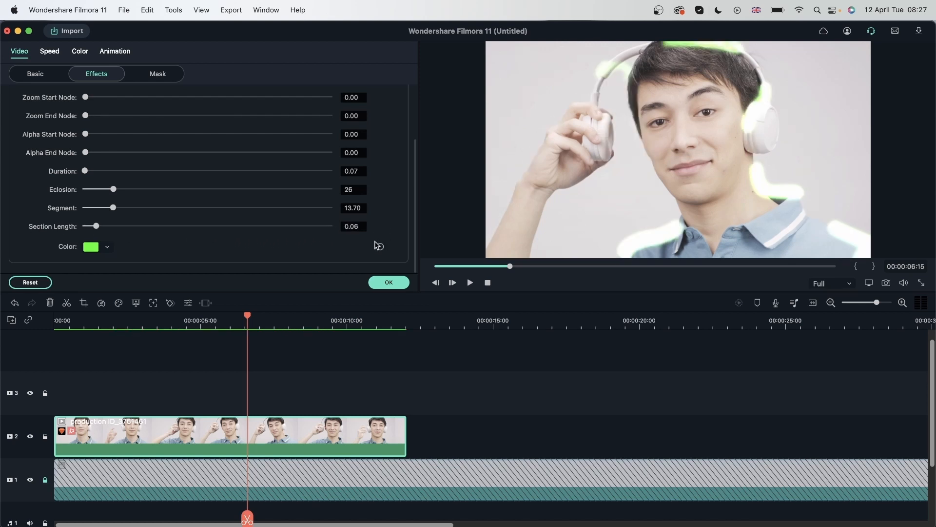
mouse_move(669, 34)
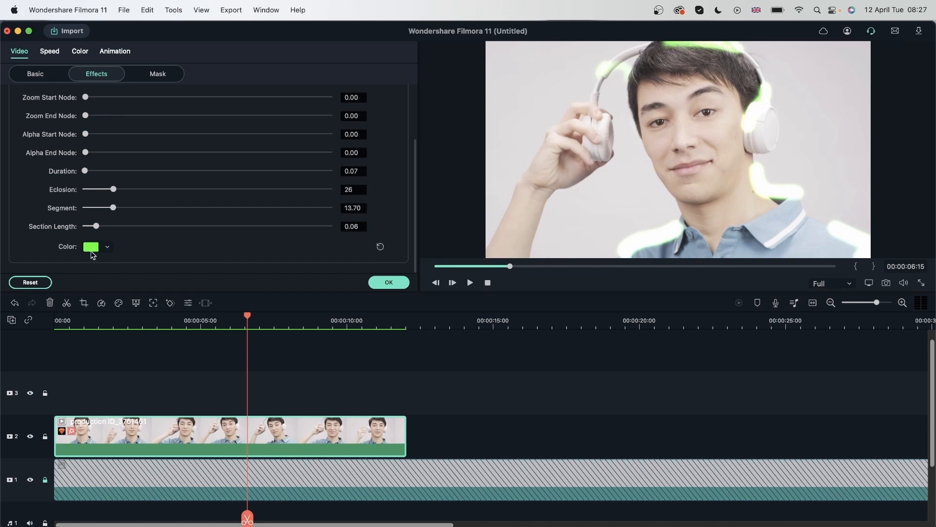
- Try a magenta outline colour, then reset the effect to its green defaults and confirm with OK
click(92, 246)
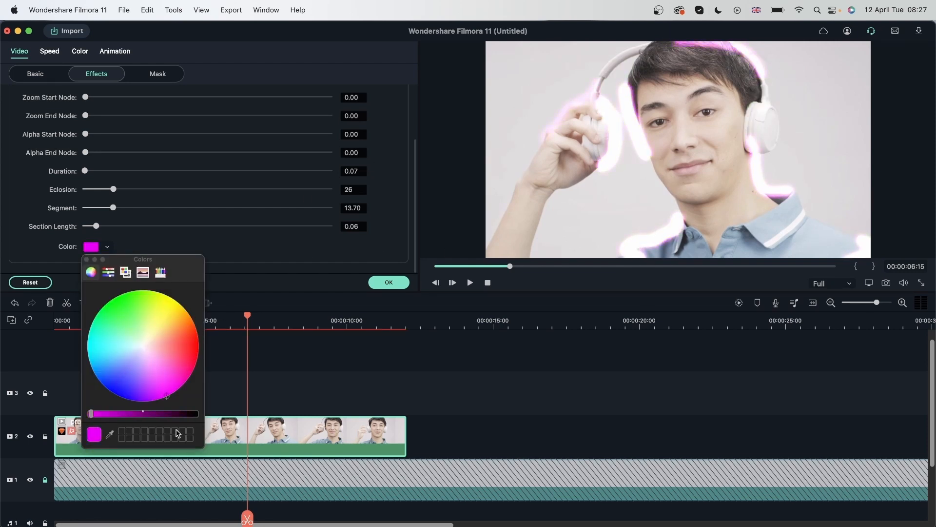
mouse_move(174, 427)
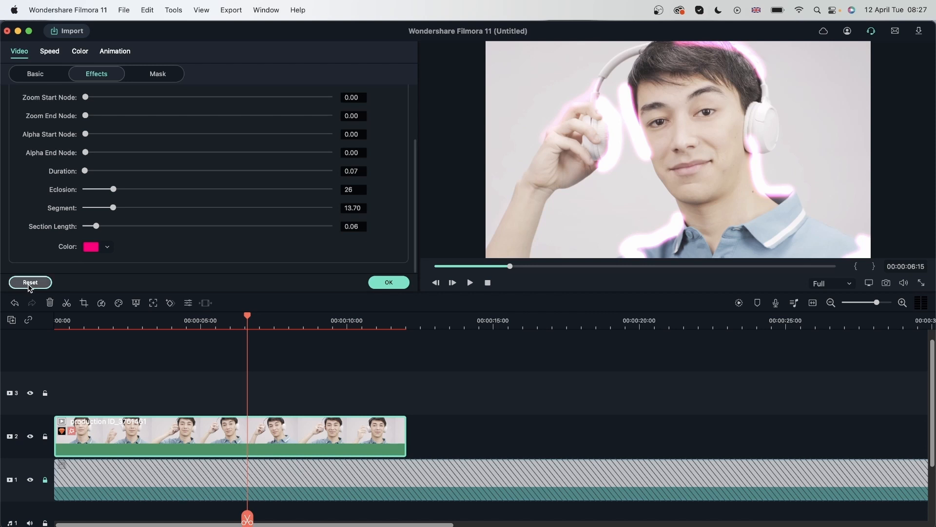
drag(84, 152, 329, 152)
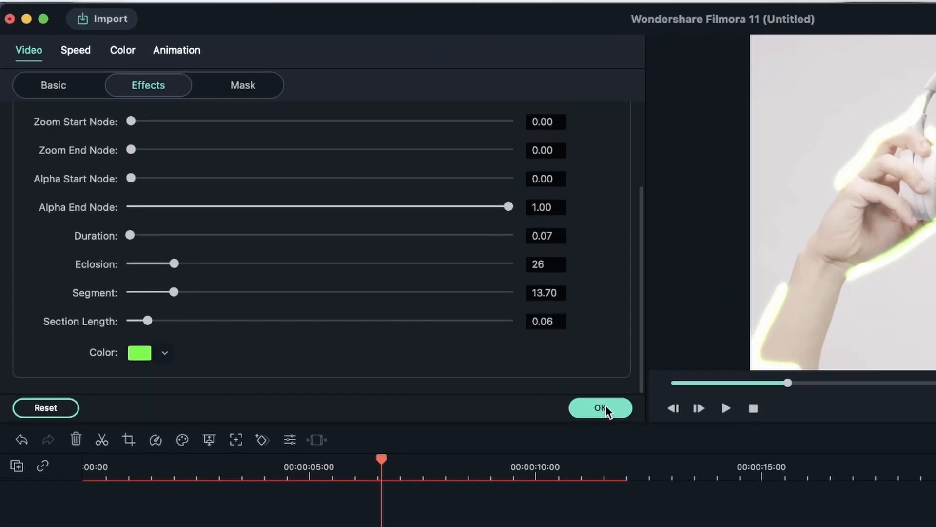
click(600, 408)
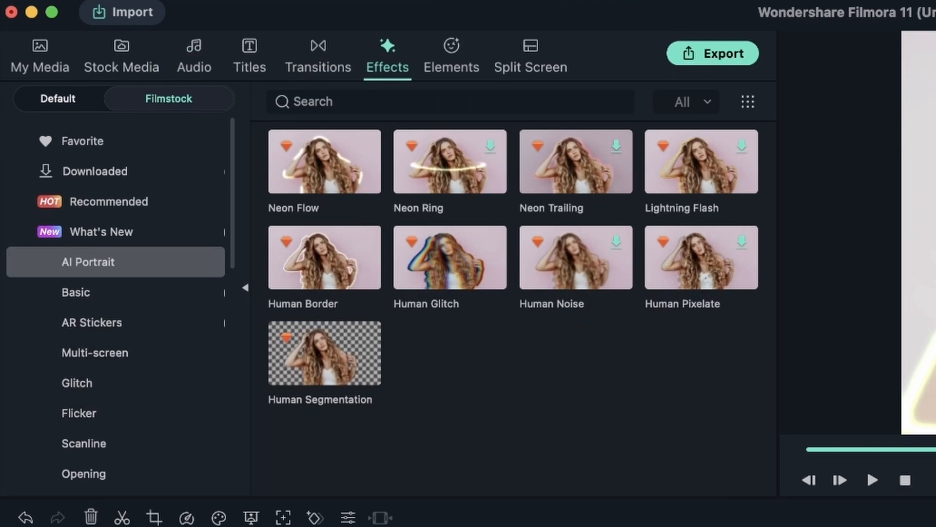
- Add Multi-screen Split Screen 09 on track 3 and stretch it to the clip's end
click(95, 352)
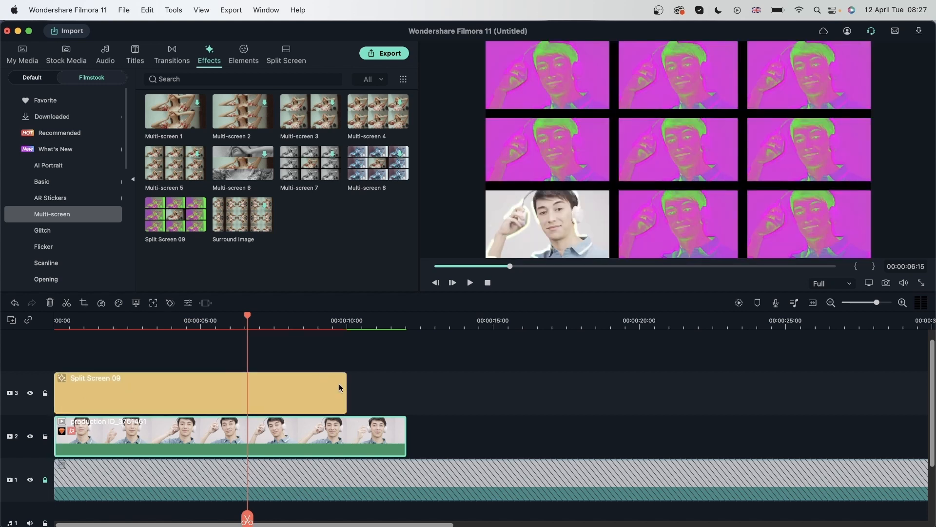
drag(343, 392, 405, 391)
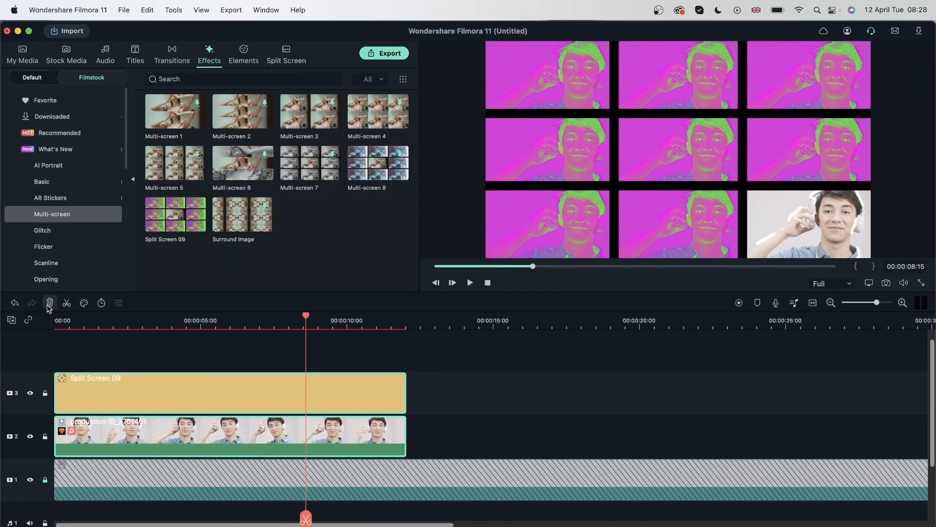
- Delete the man's clip and effect, place the red-haired woman's clip on track 2 and return to Effects
click(23, 54)
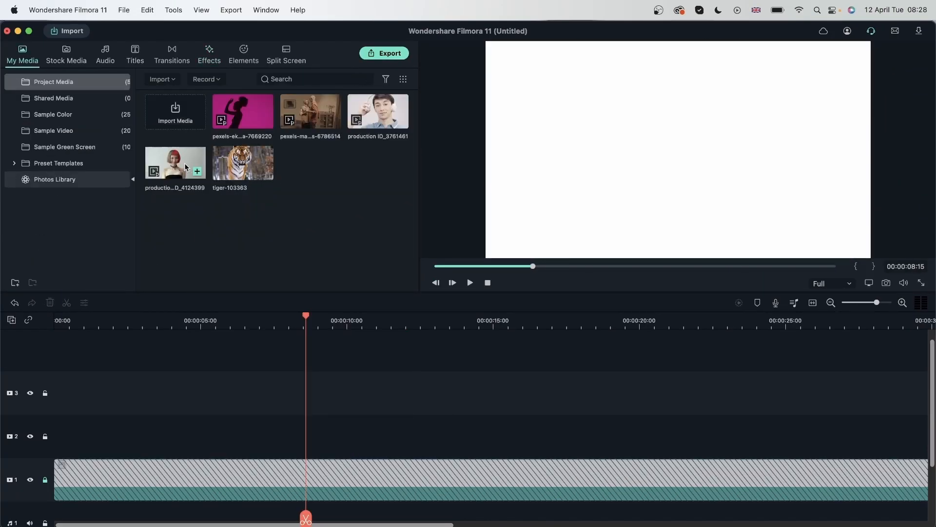
drag(175, 163, 278, 436)
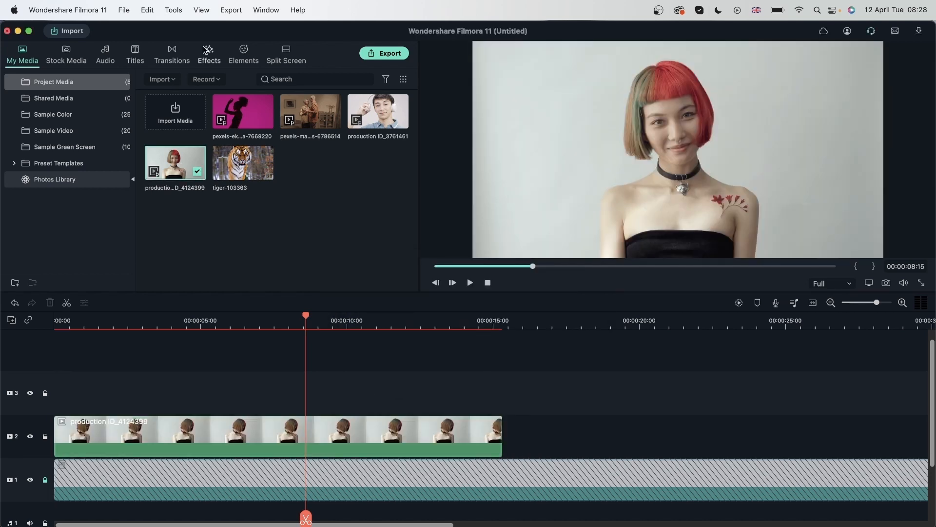
click(209, 54)
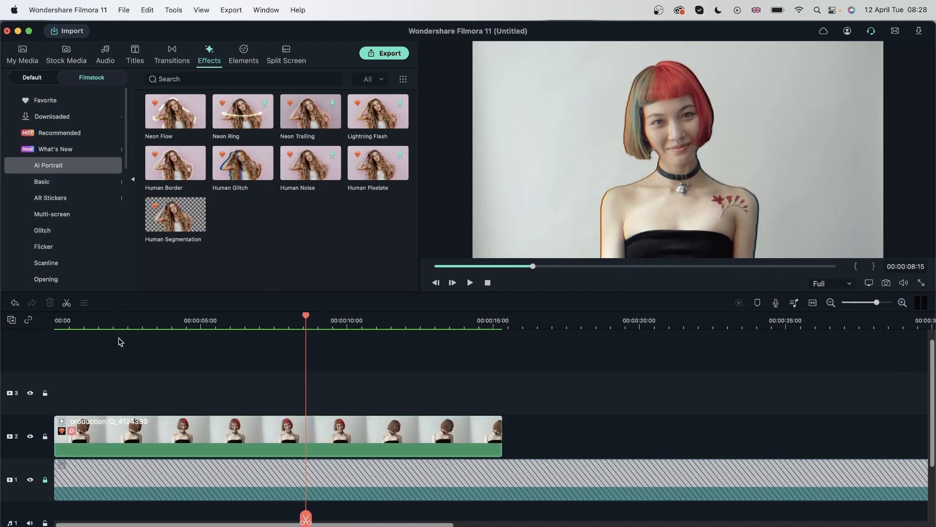
click(469, 281)
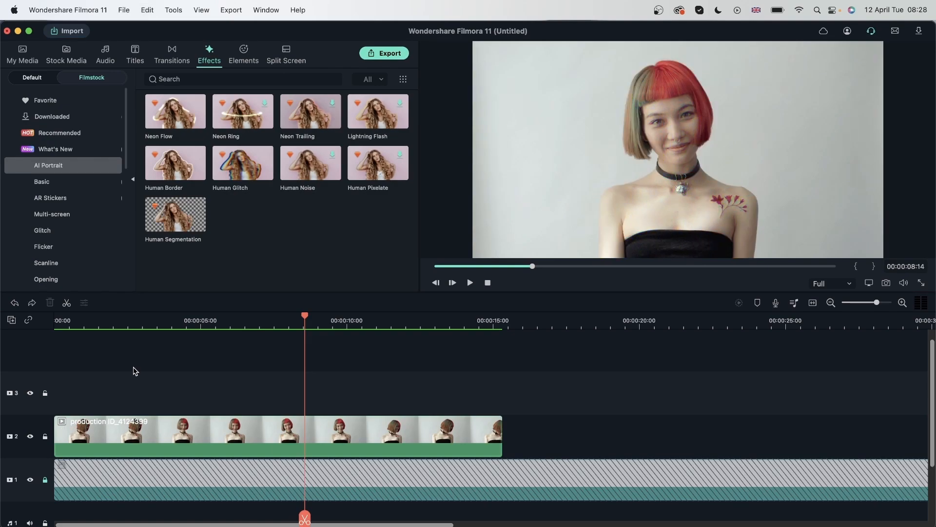
mouse_move(399, 107)
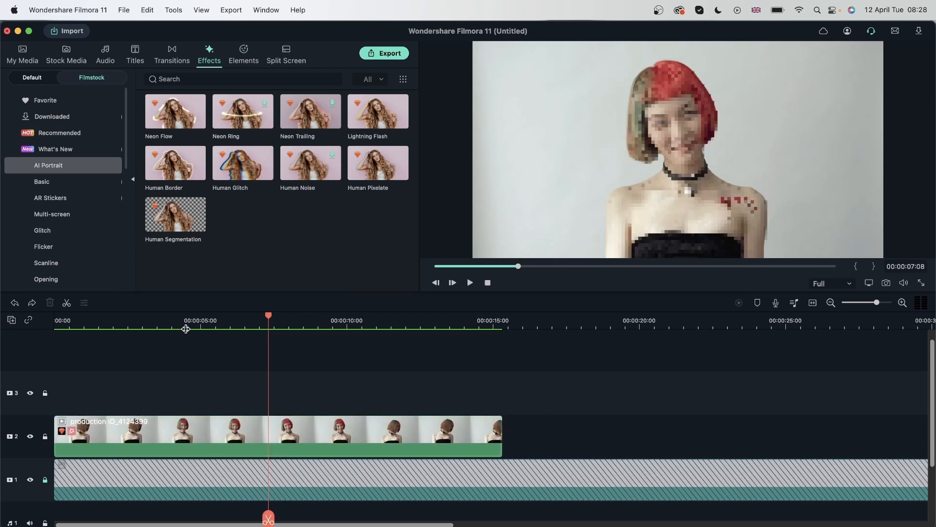
- Preview the Human Pixelate effect on the woman around the five-second mark
click(470, 283)
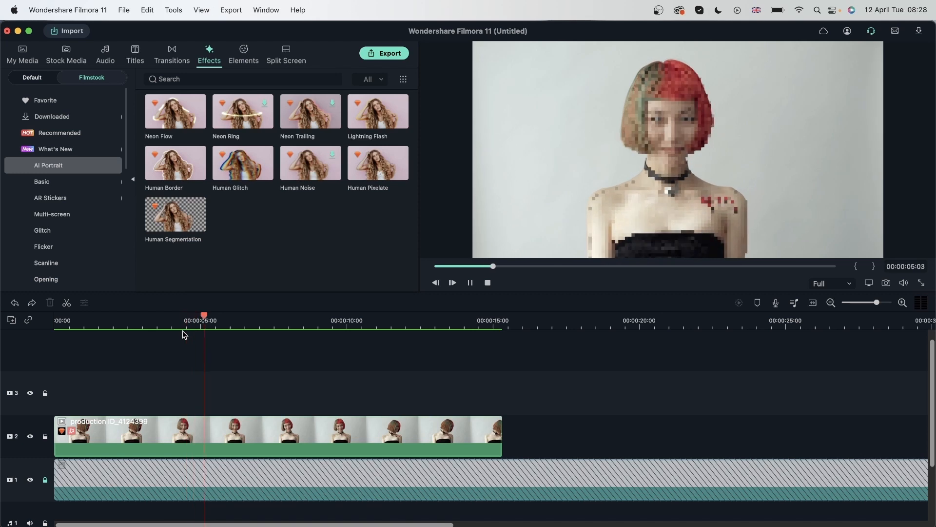
click(362, 320)
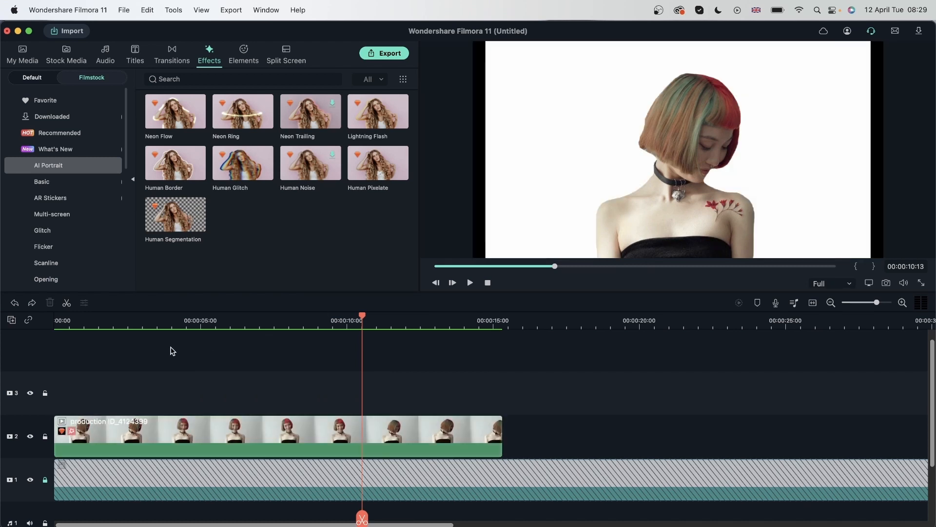
- Play the preview of the woman cut out on white by Human Segmentation
click(436, 430)
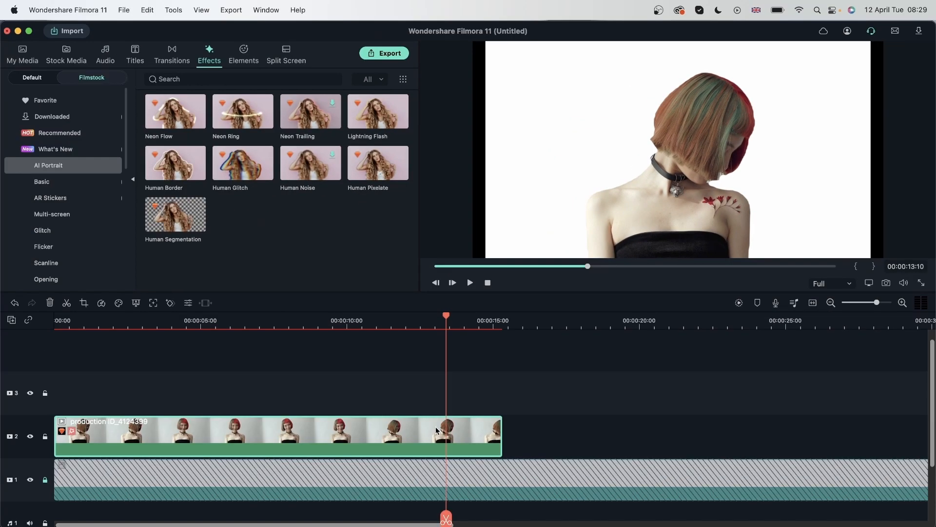
- Select the red-haired woman's clip on the timeline to replace it with the tiger clip
click(22, 53)
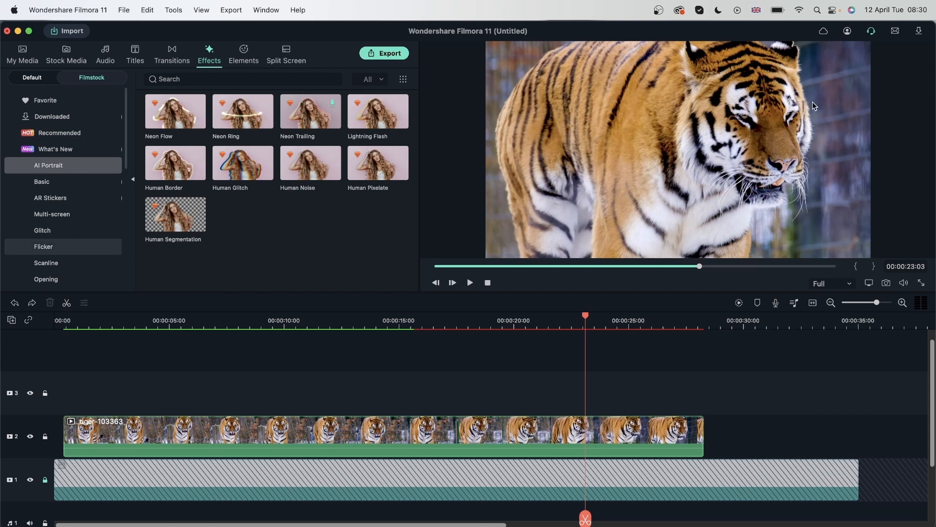
mouse_move(806, 109)
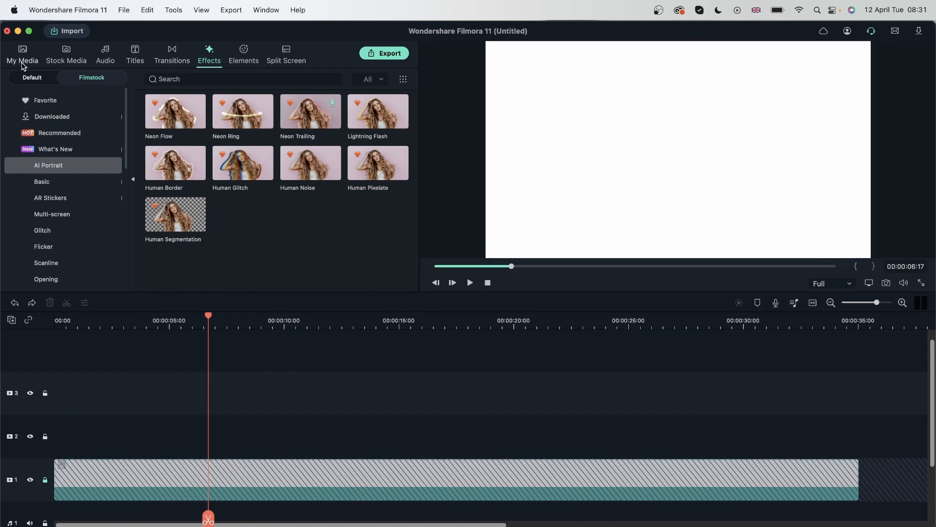
- Add the Egypt pyramid clip from Stock Media to track 2, then return to My Media
click(23, 54)
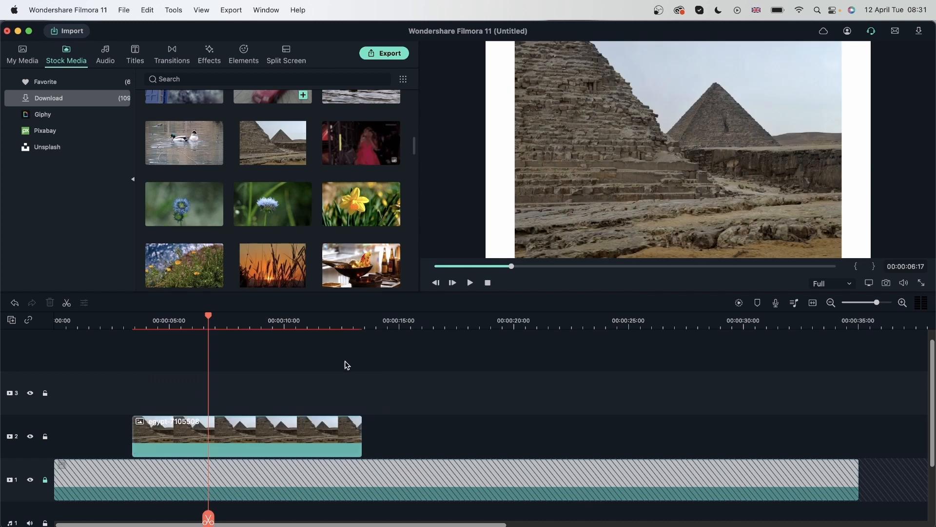
double_click(246, 435)
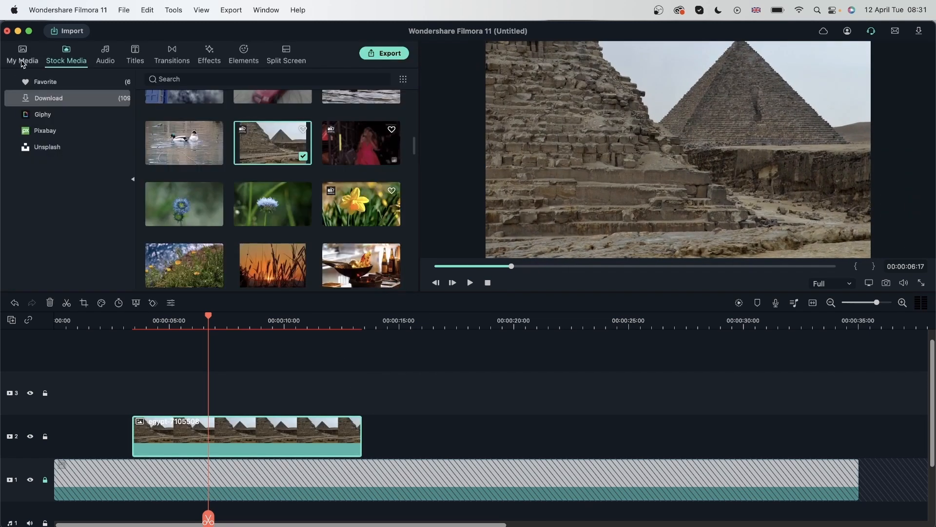
click(22, 53)
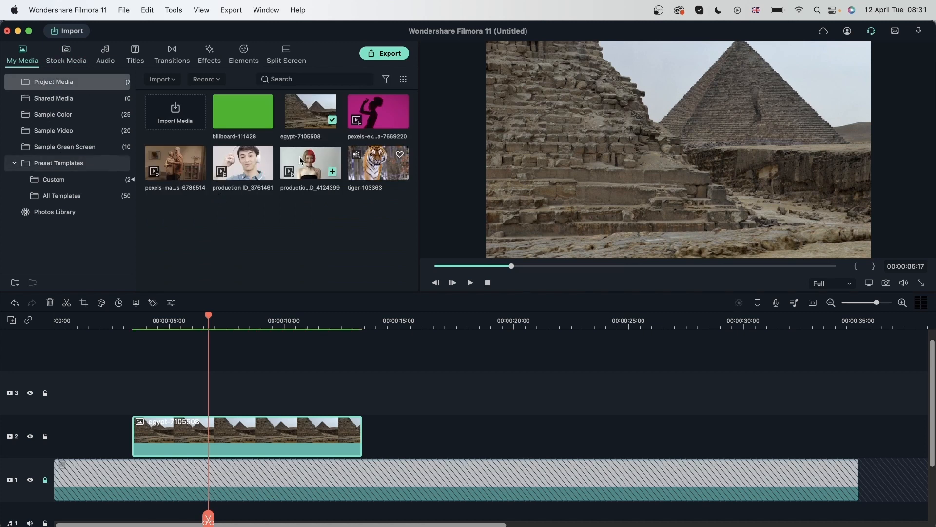
- Place the woman's clip productio..._4124399 on track 3 above the pyramids and show AI Portrait effects
click(332, 171)
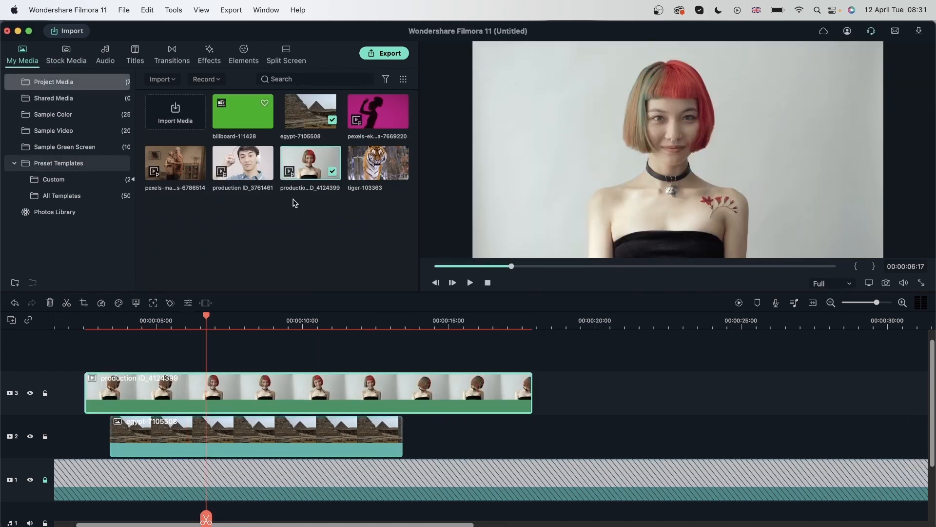
click(208, 54)
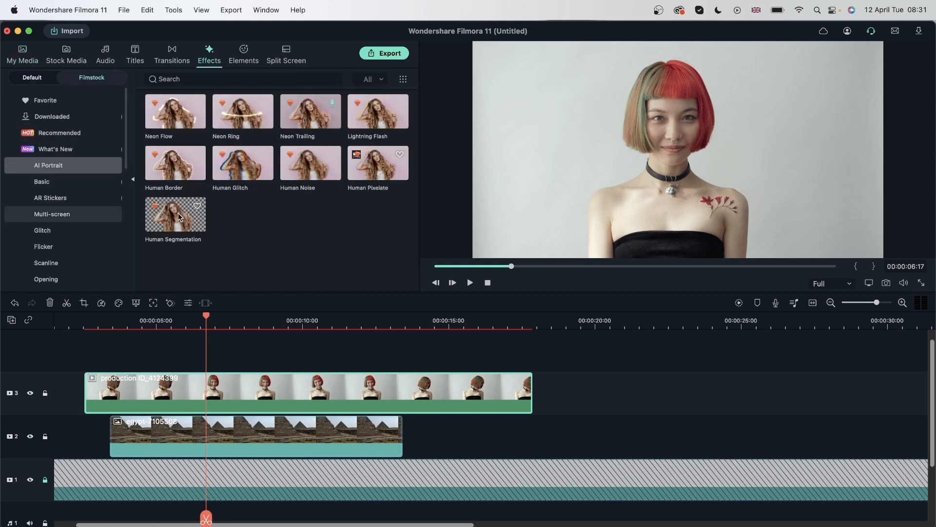